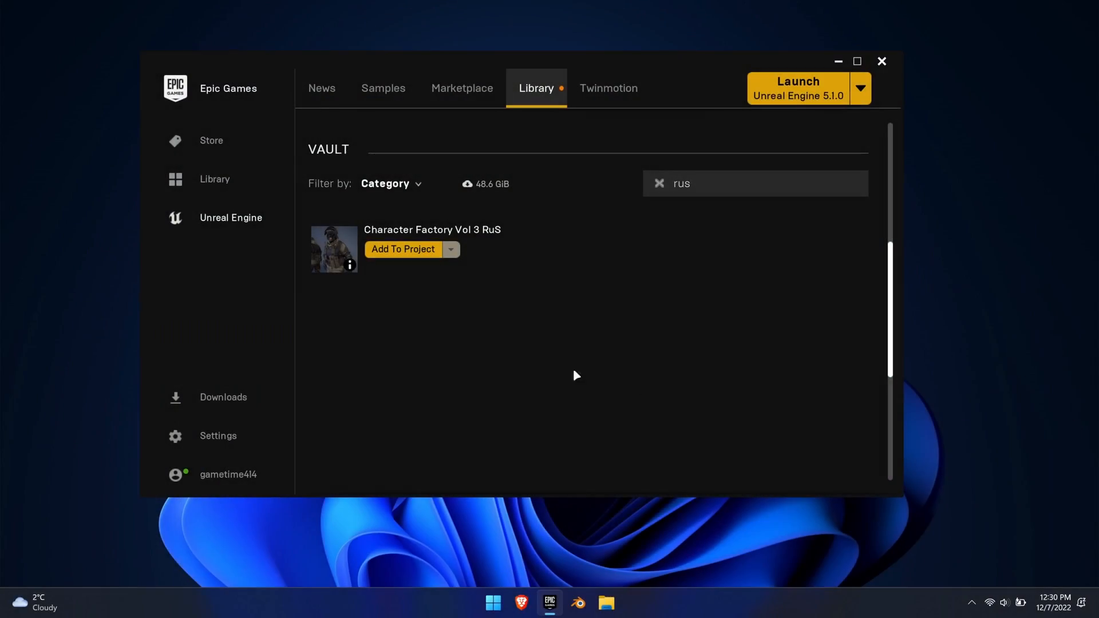
- From the Vault, add Character Factory Vol 3 RuS and FPS STARTER (PACK) to MPSV3_Custom
click(402, 249)
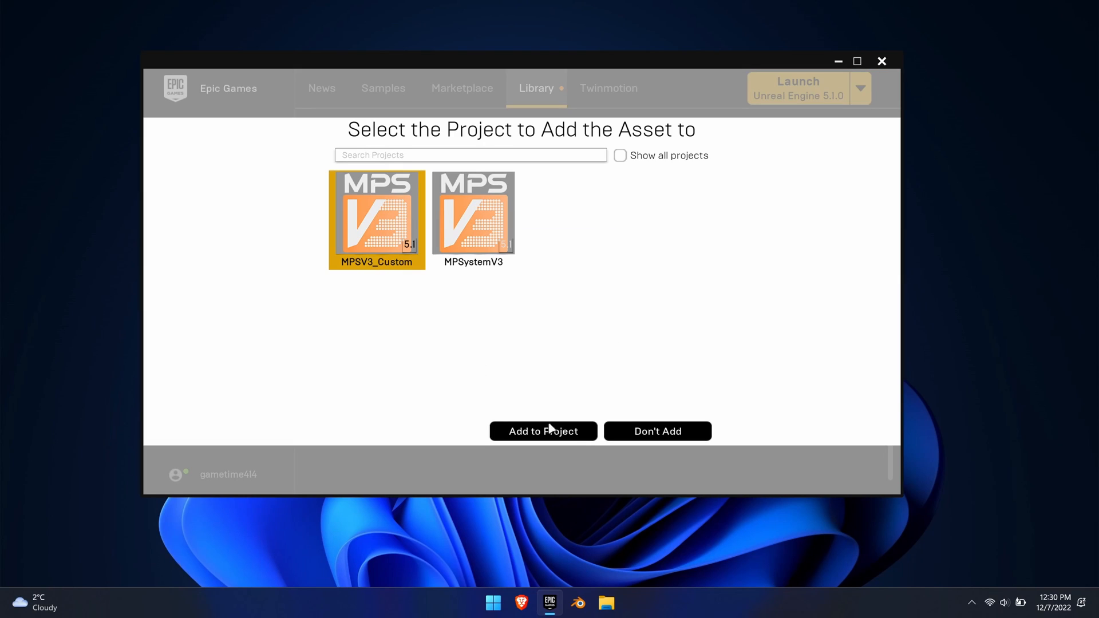
click(542, 431)
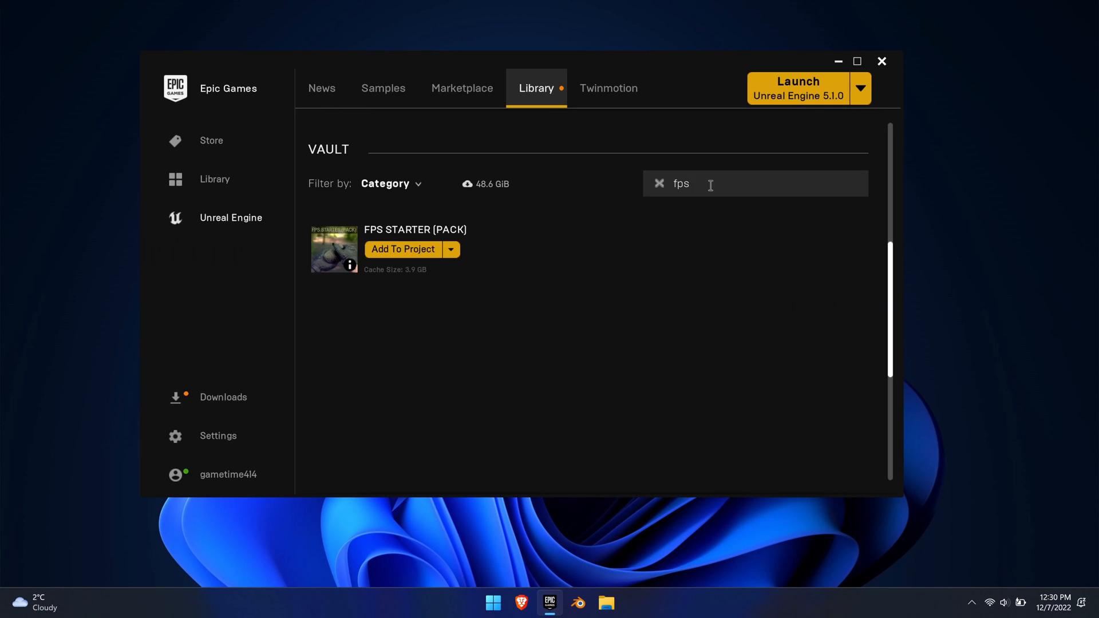
click(402, 249)
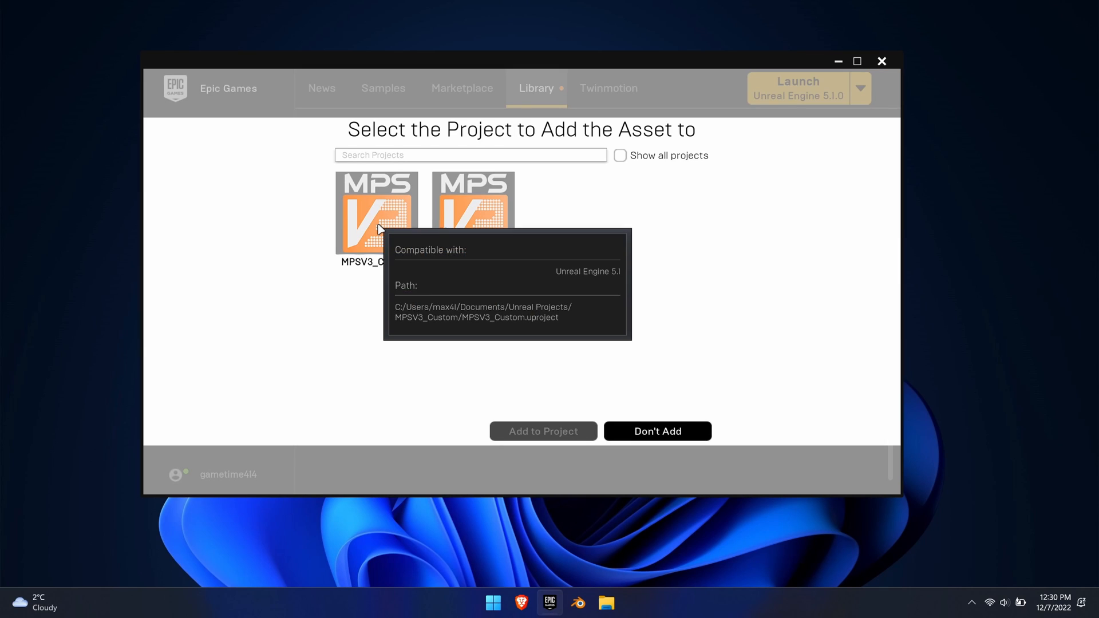
click(656, 431)
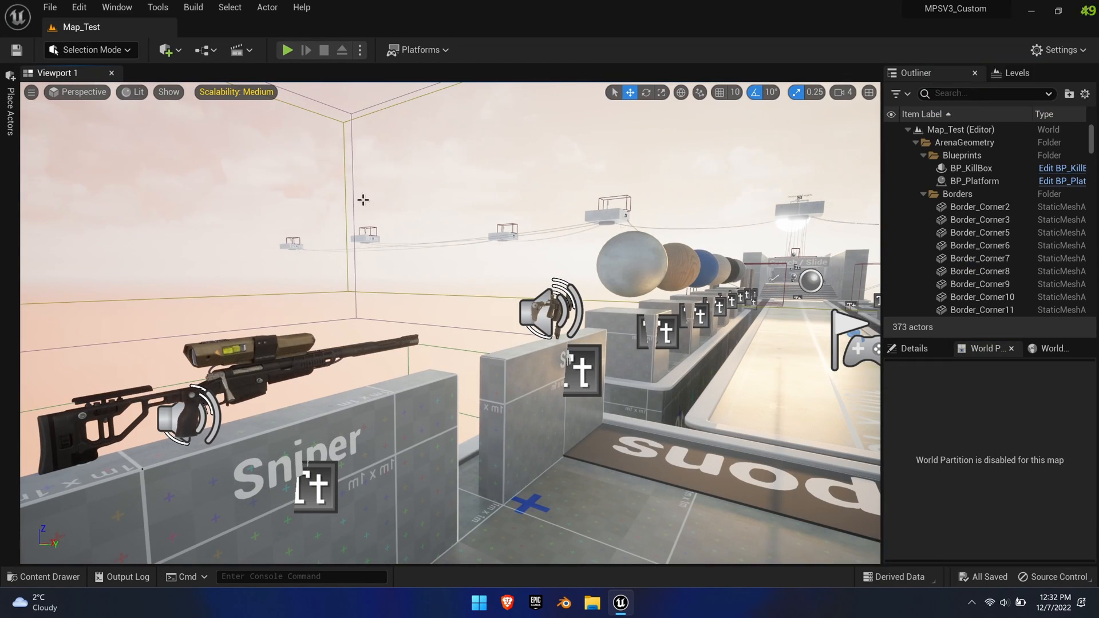
- Preview the FPS starter SK_Hands_02 skeletal mesh with sockets shown, then close it
click(43, 576)
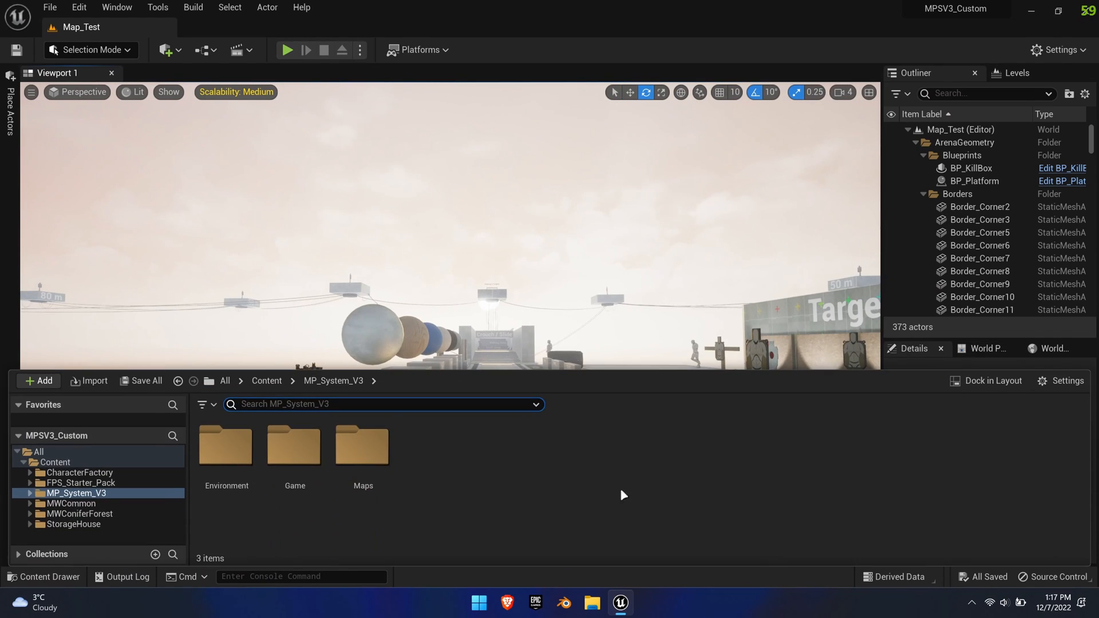
click(80, 482)
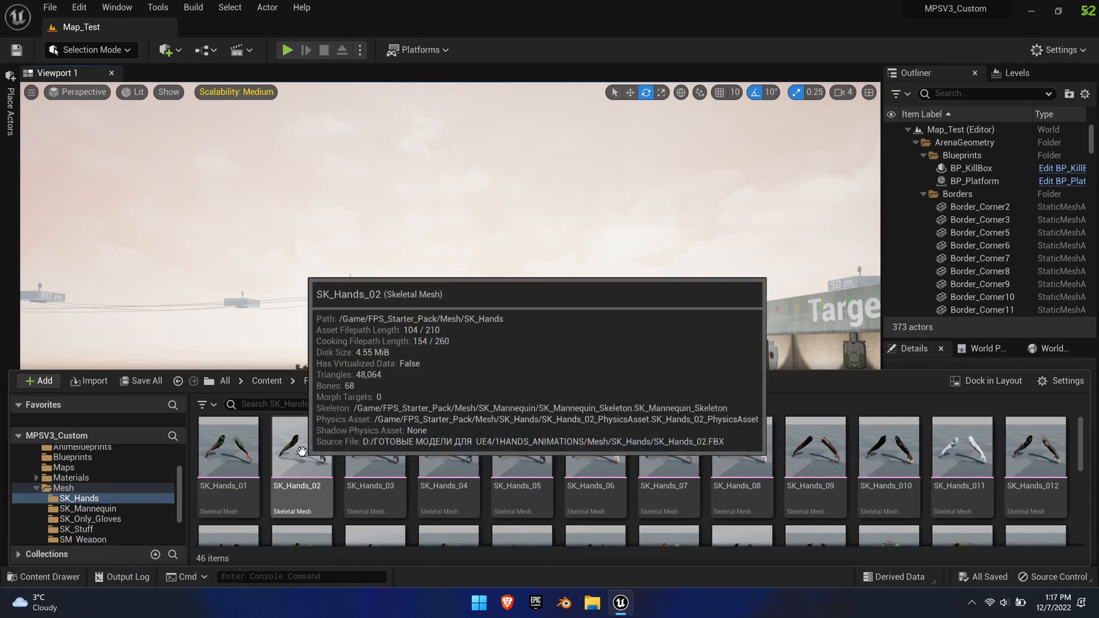
double_click(300, 447)
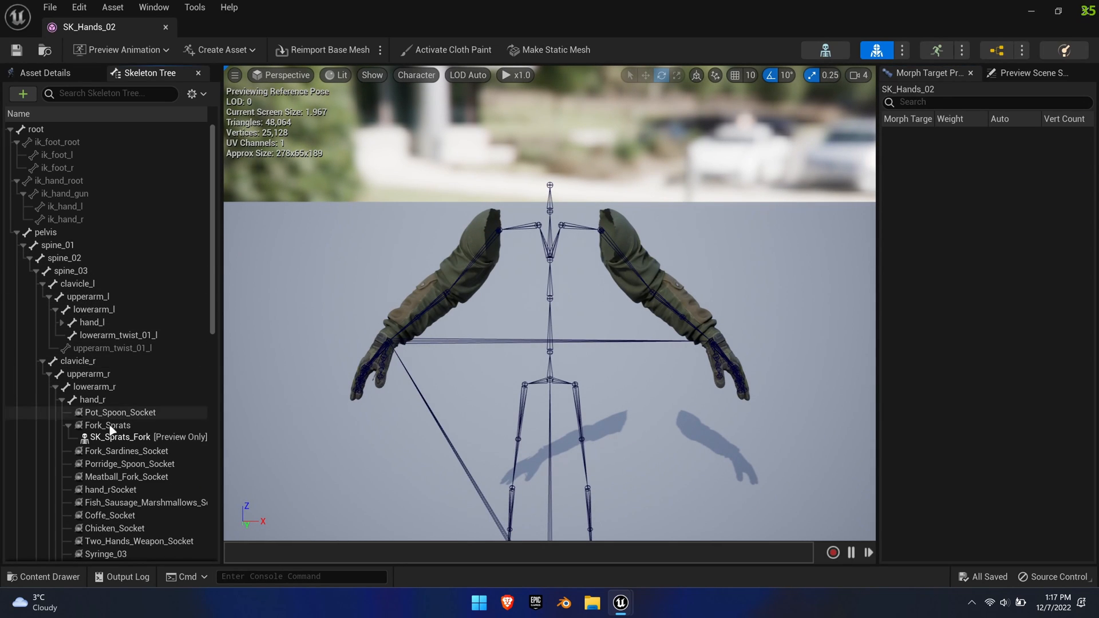
scroll(down, 3)
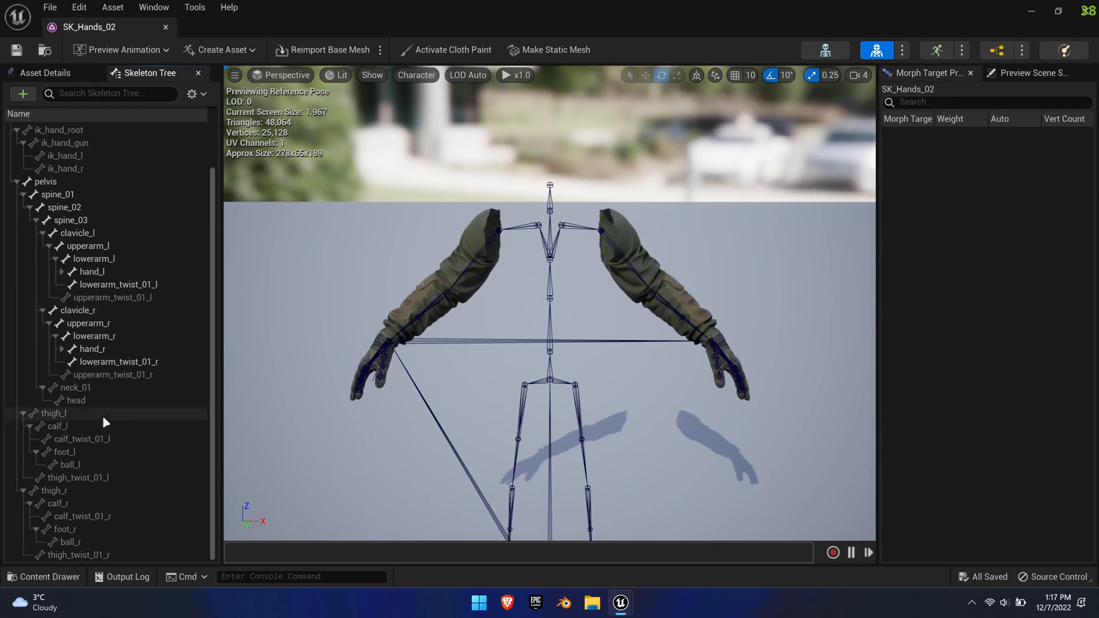
click(416, 75)
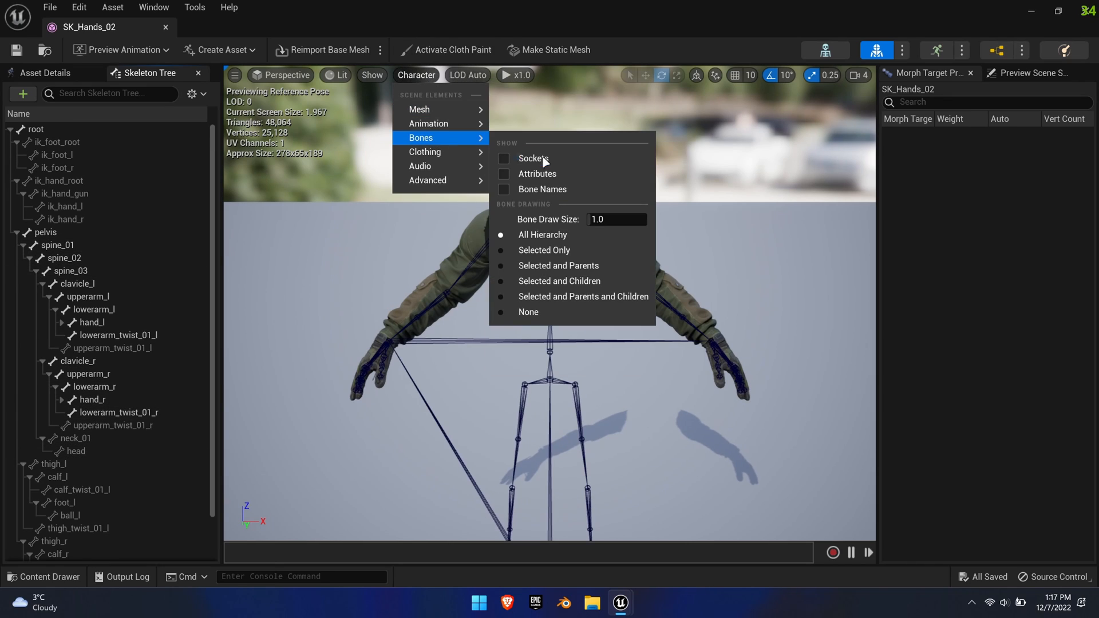
click(748, 265)
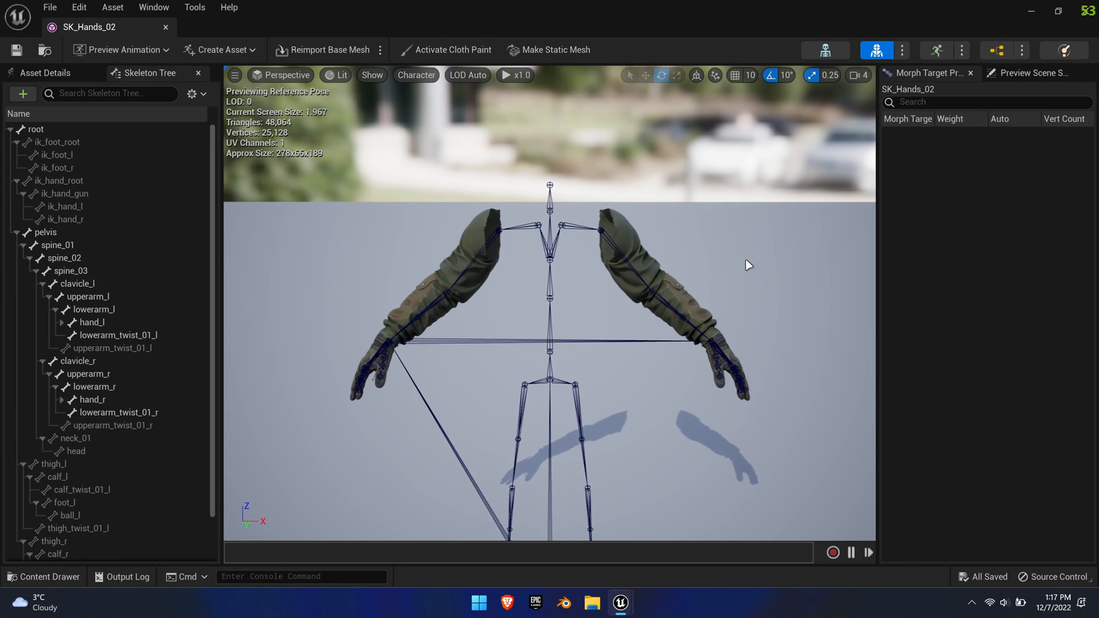
mouse_move(165, 27)
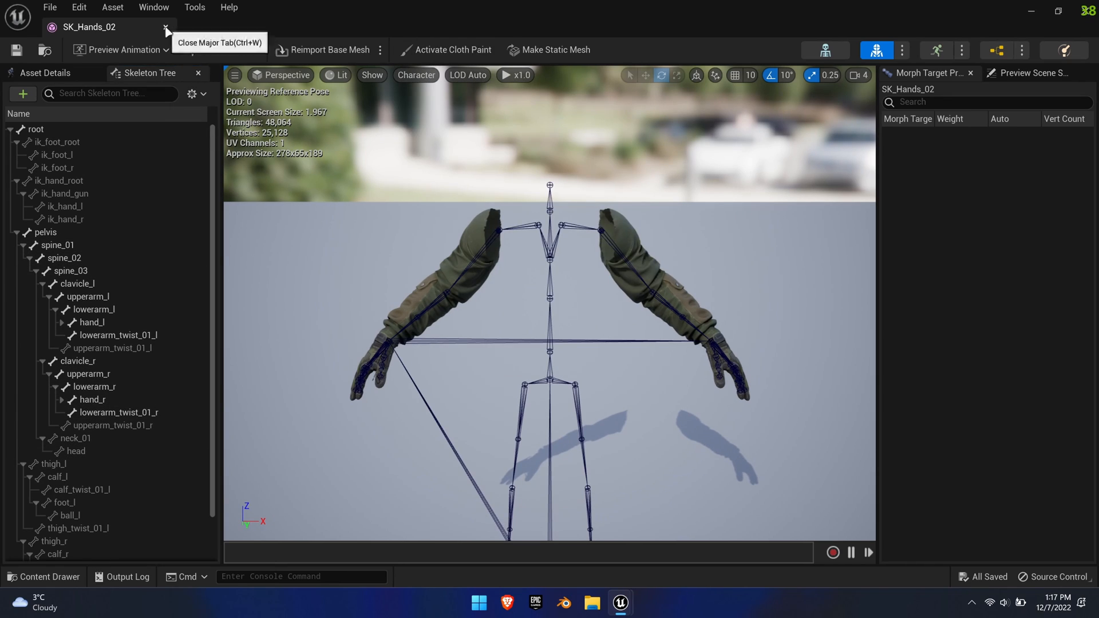
click(166, 31)
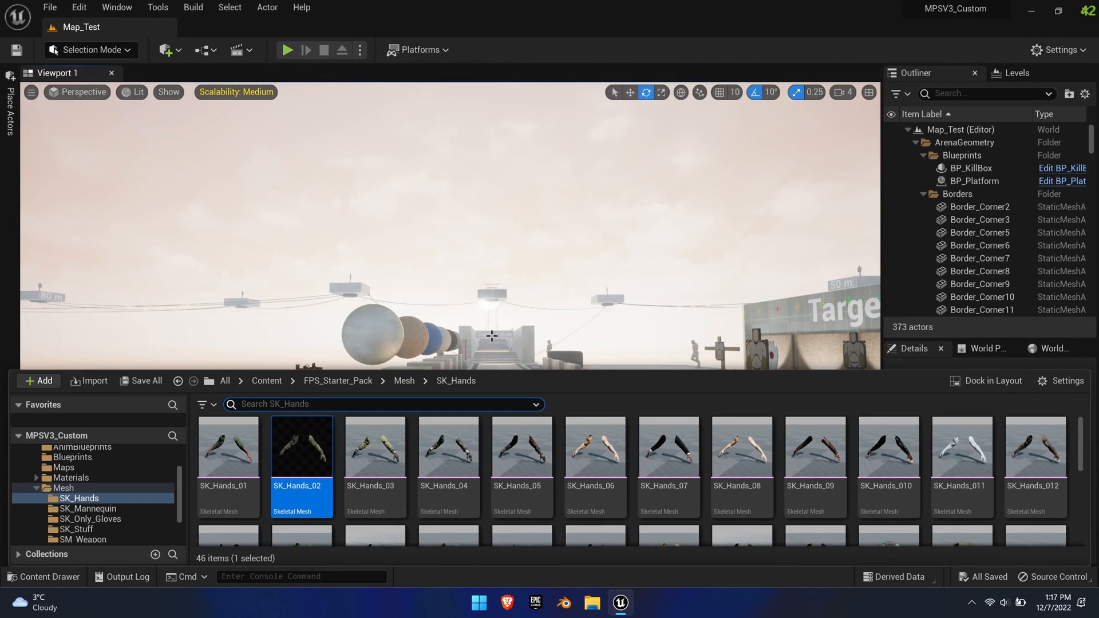
- Inspect SK_RuSpecial_setA from CF_vol3_RuSpecial, close it, and show the Predefined meshes folder
click(80, 472)
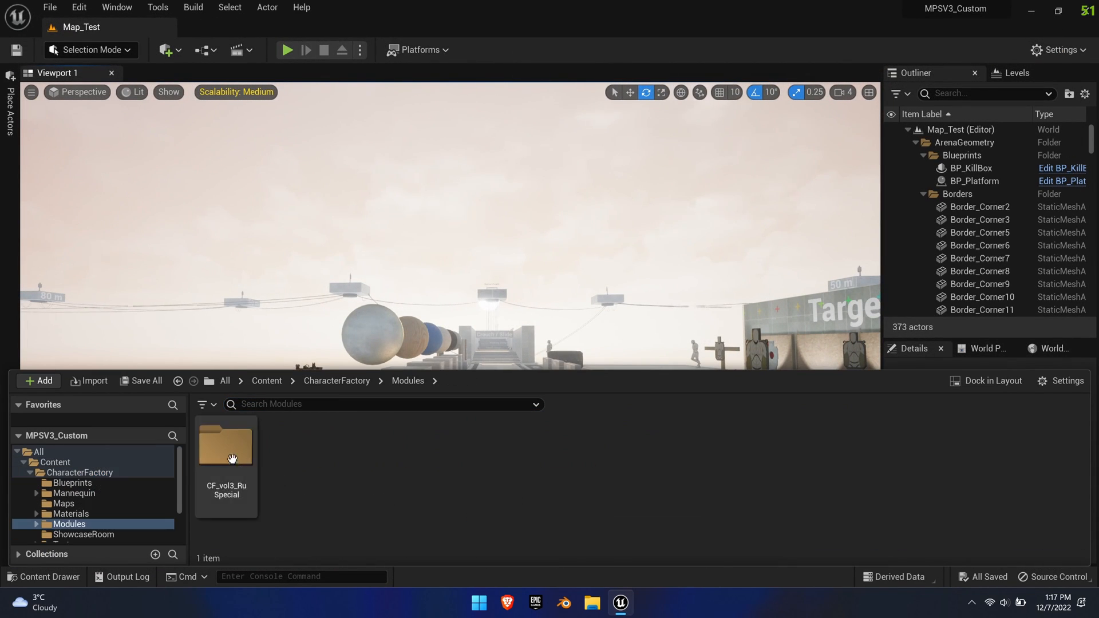
double_click(225, 448)
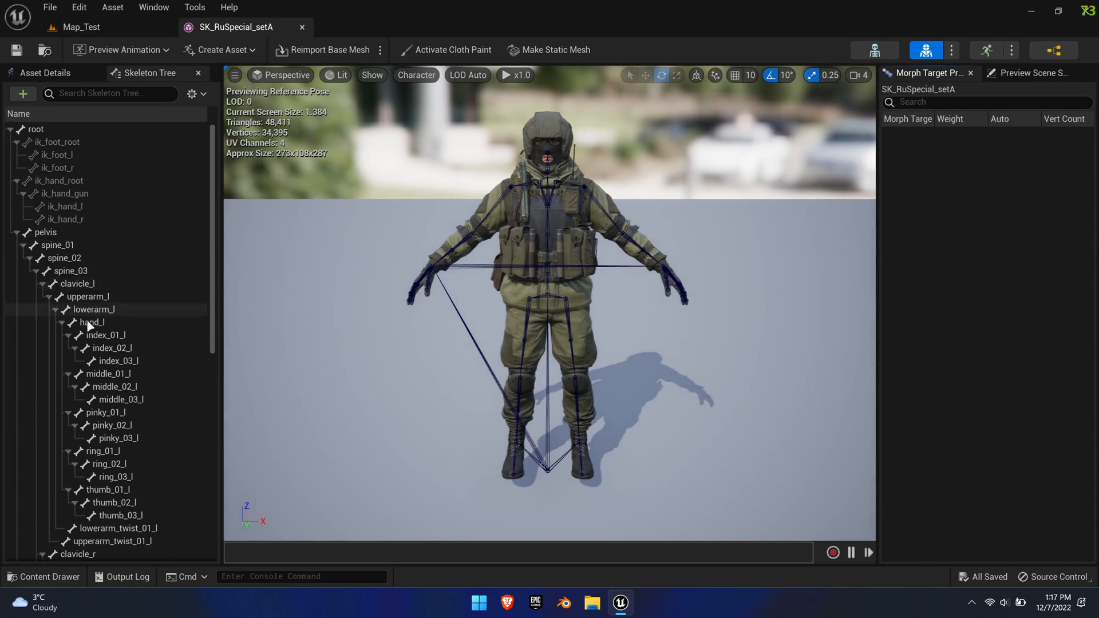
scroll(down, 3)
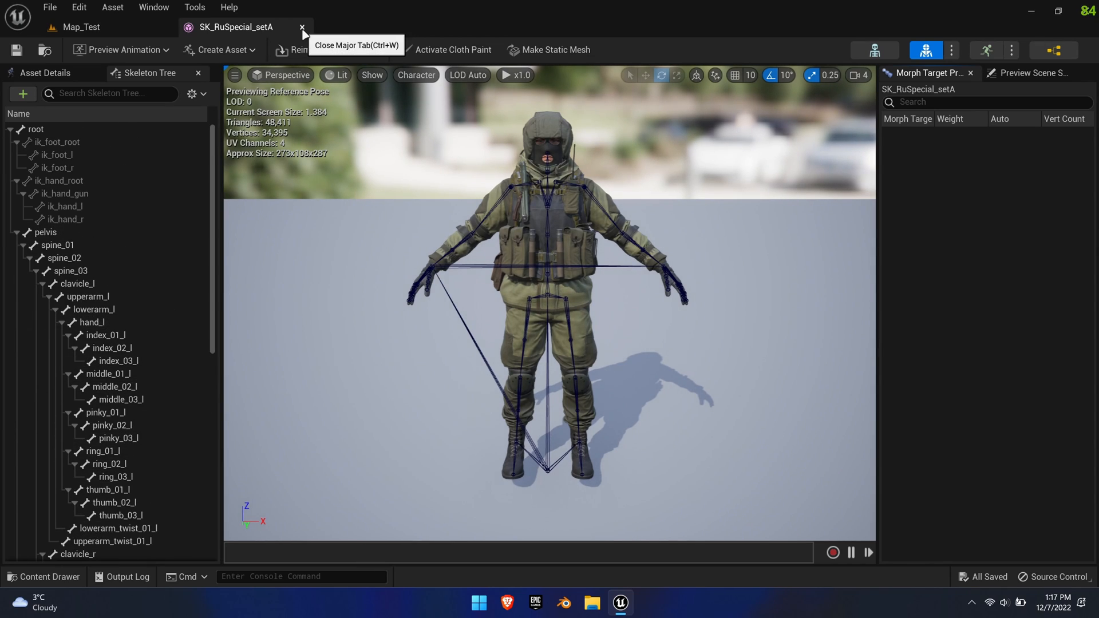
click(302, 27)
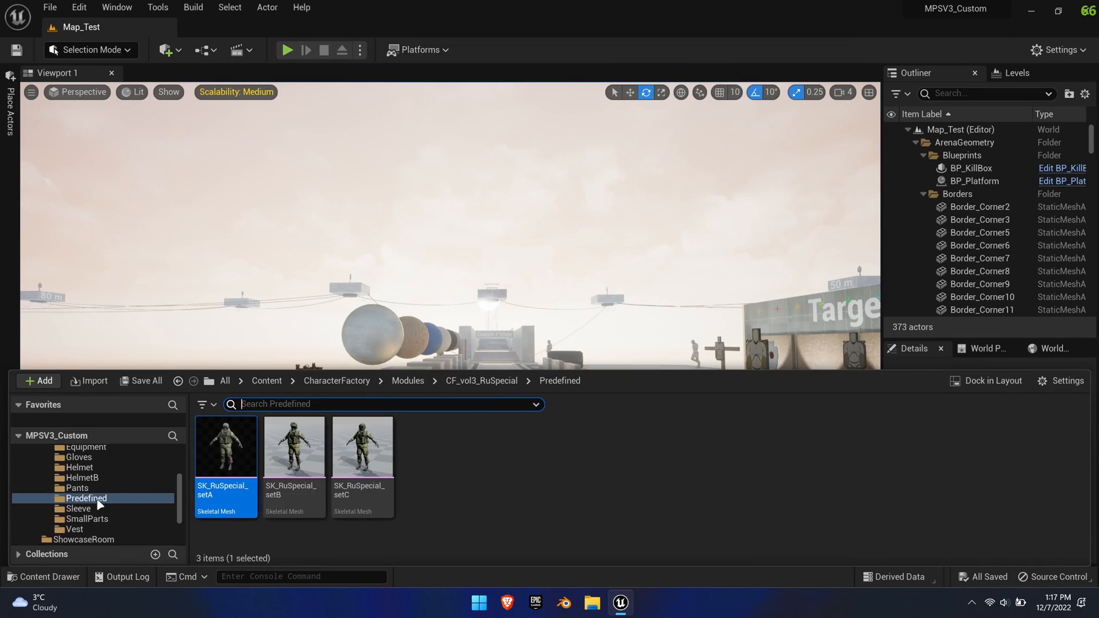
click(76, 493)
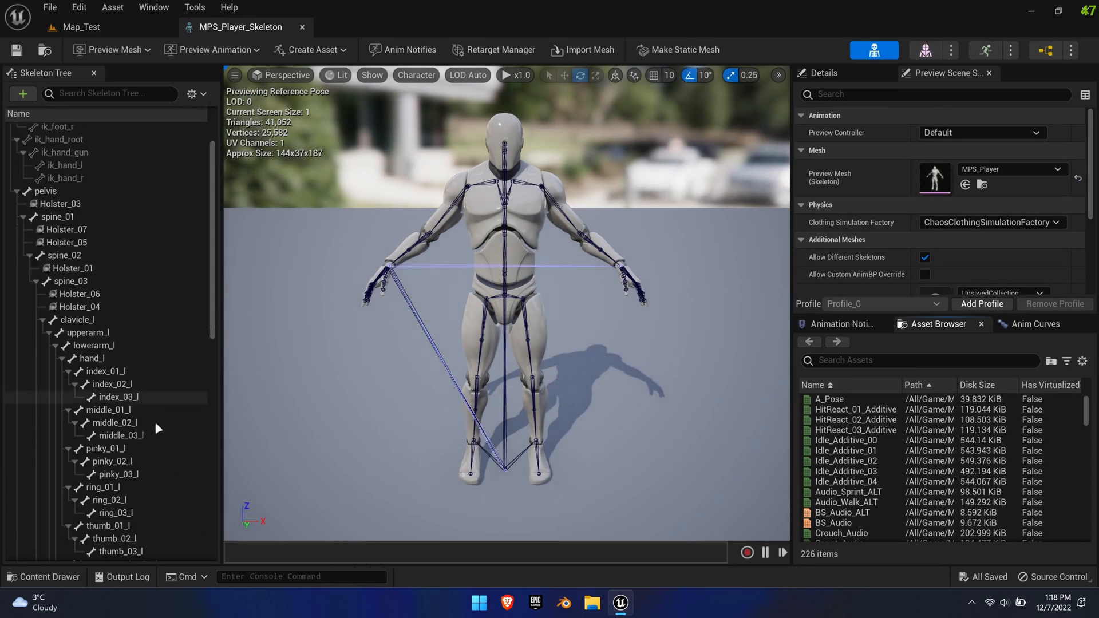
- Scroll MPS_Player_Skeleton's tree down to hand_r and select its Weapon bone
scroll(down, 3)
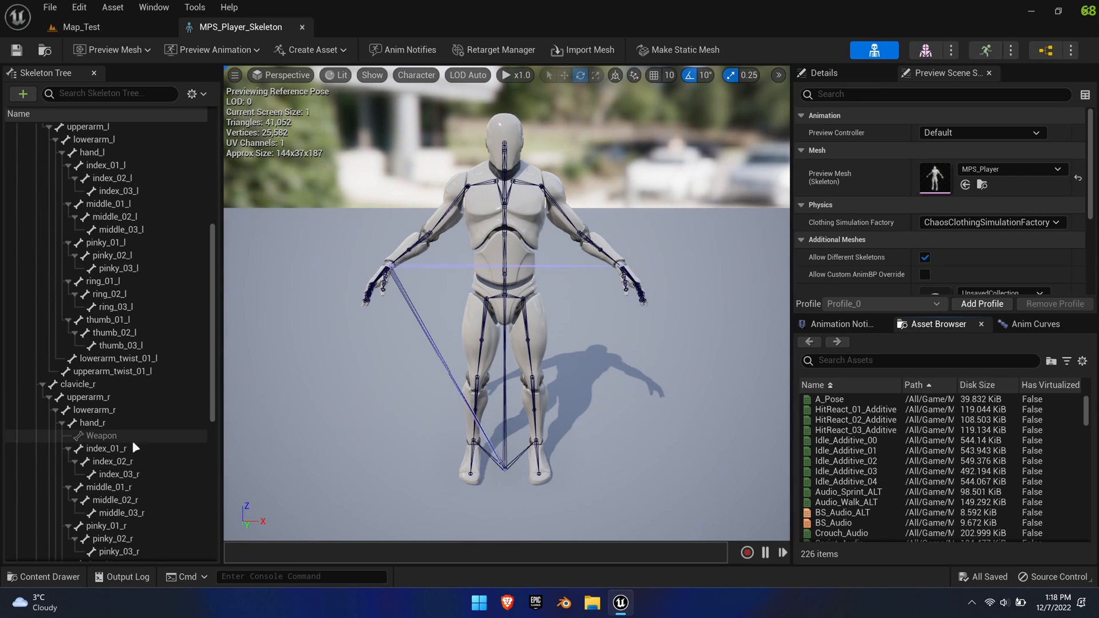
click(102, 435)
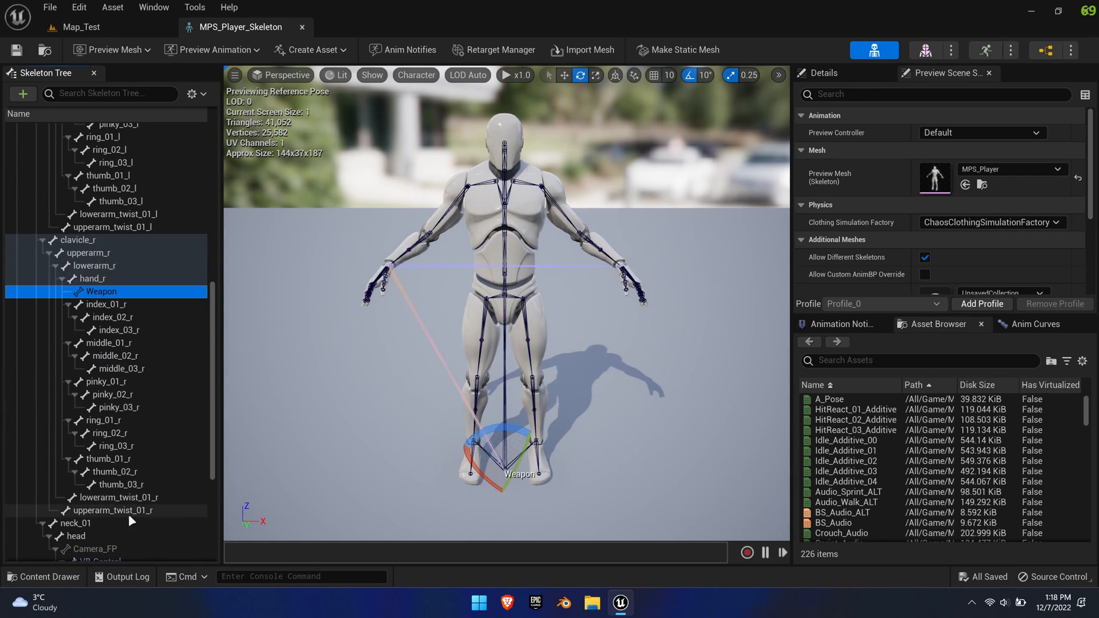
click(95, 549)
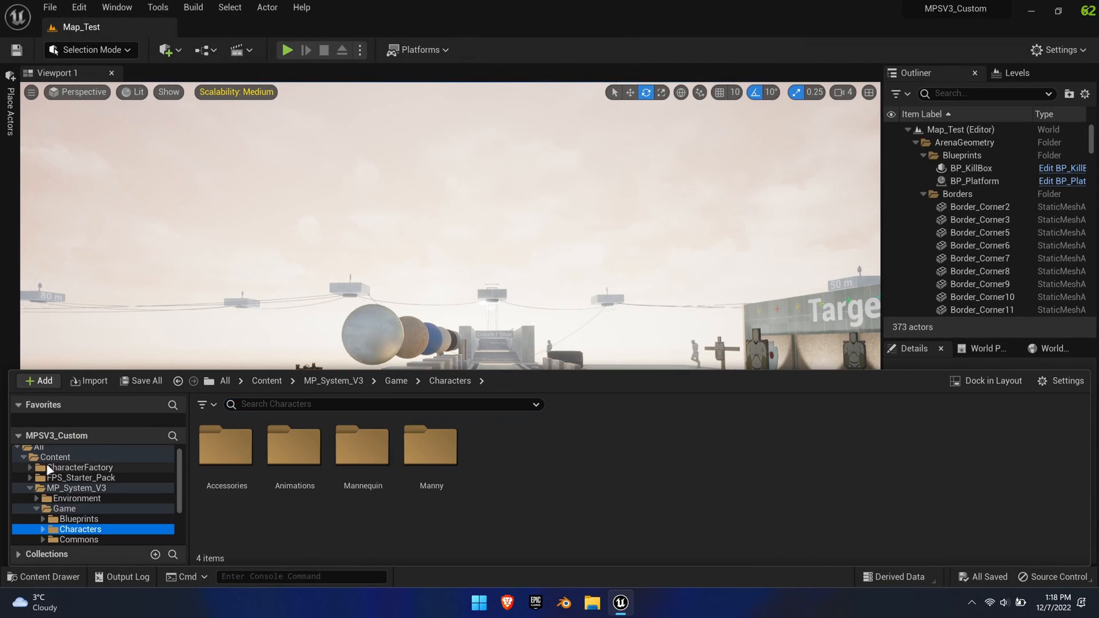
- Browse to Game > Blueprints and set Make ST_PlayerData's Secondary Mesh to SK_RuSpecial
click(63, 509)
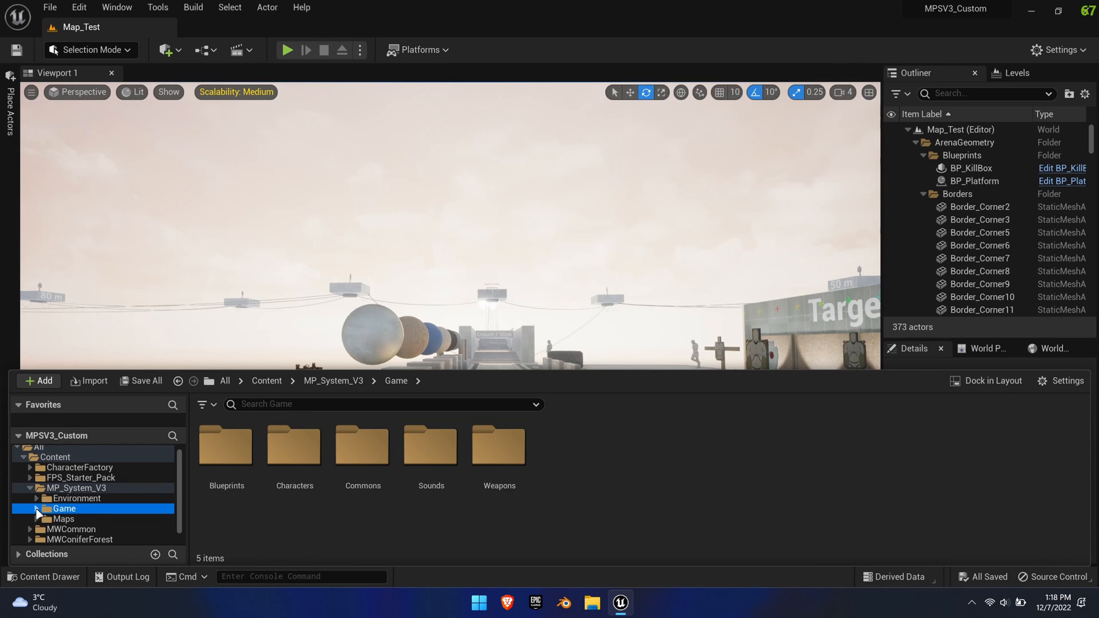
double_click(226, 444)
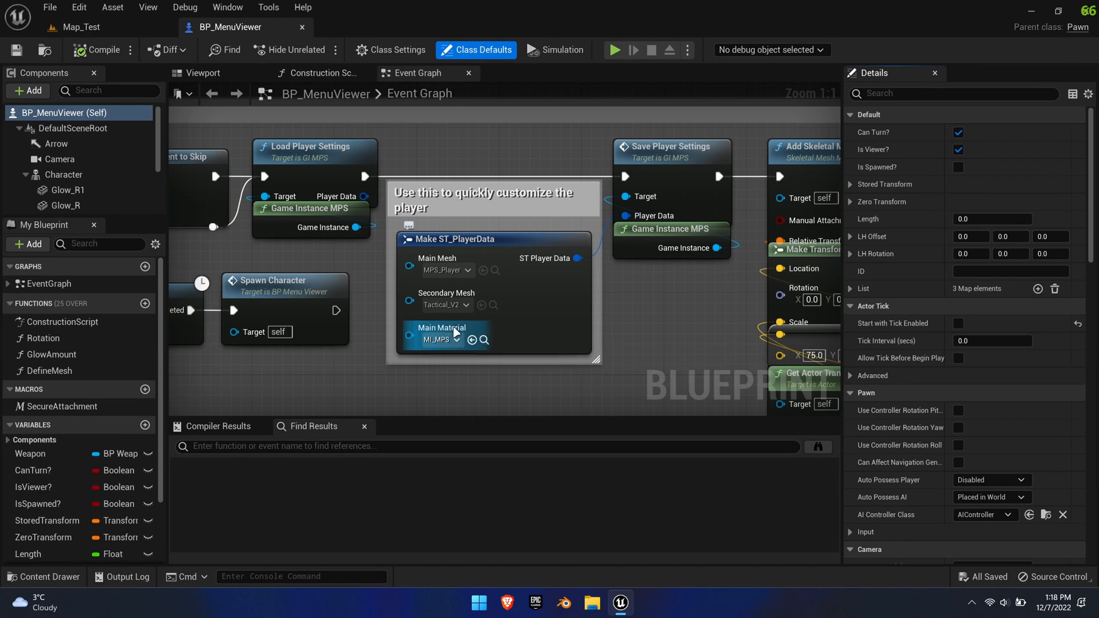
click(445, 304)
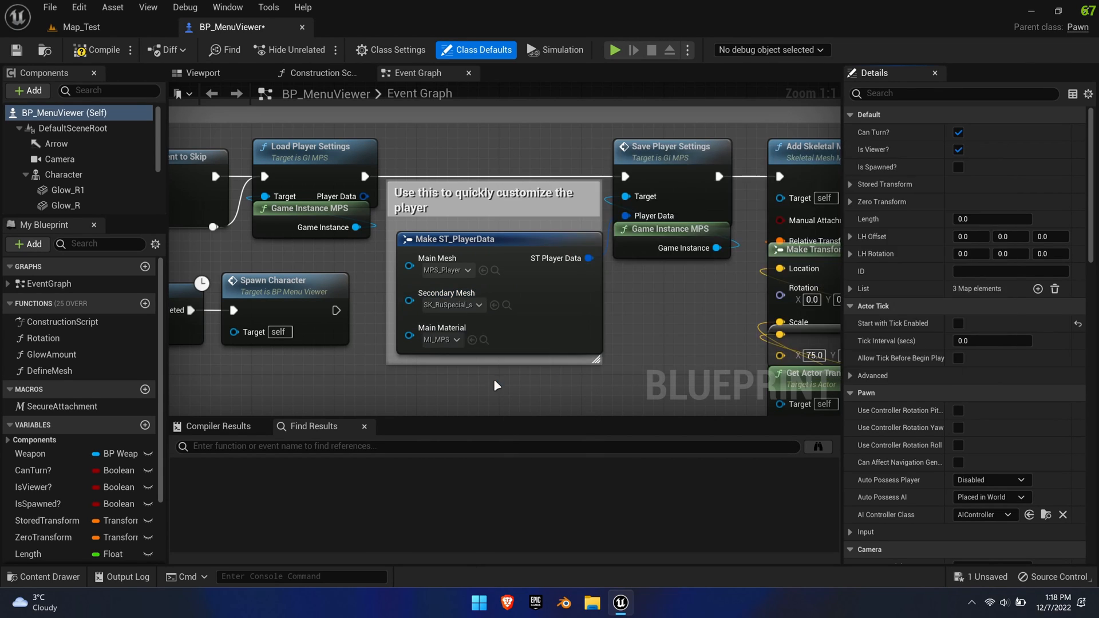
- Search 'nore' and set the Main Material pin to MI_NoRender
click(454, 340)
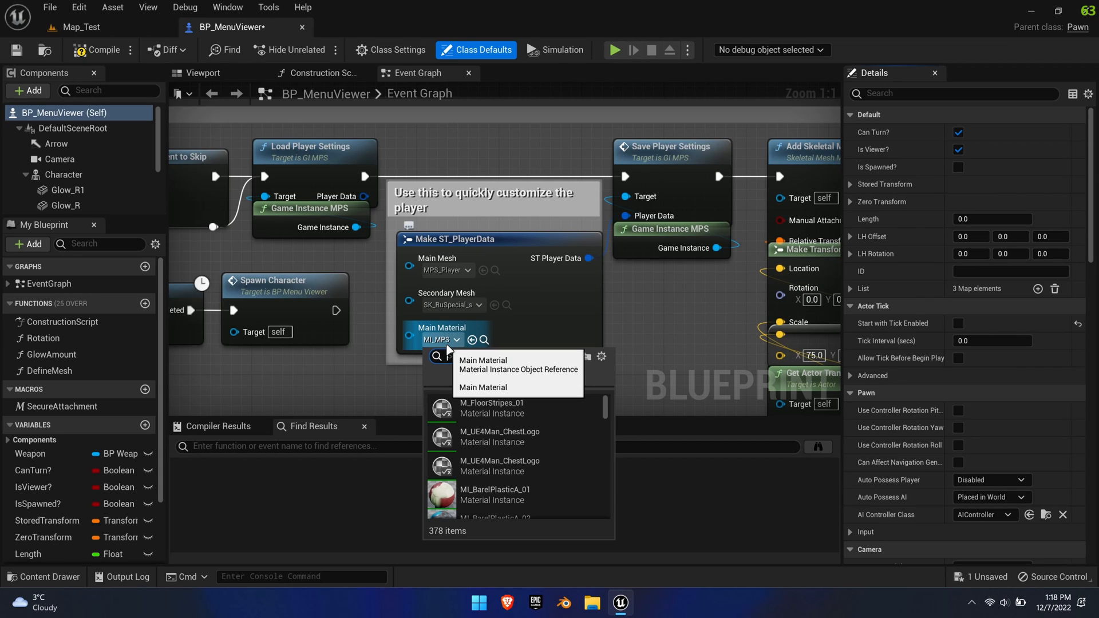
text(nore)
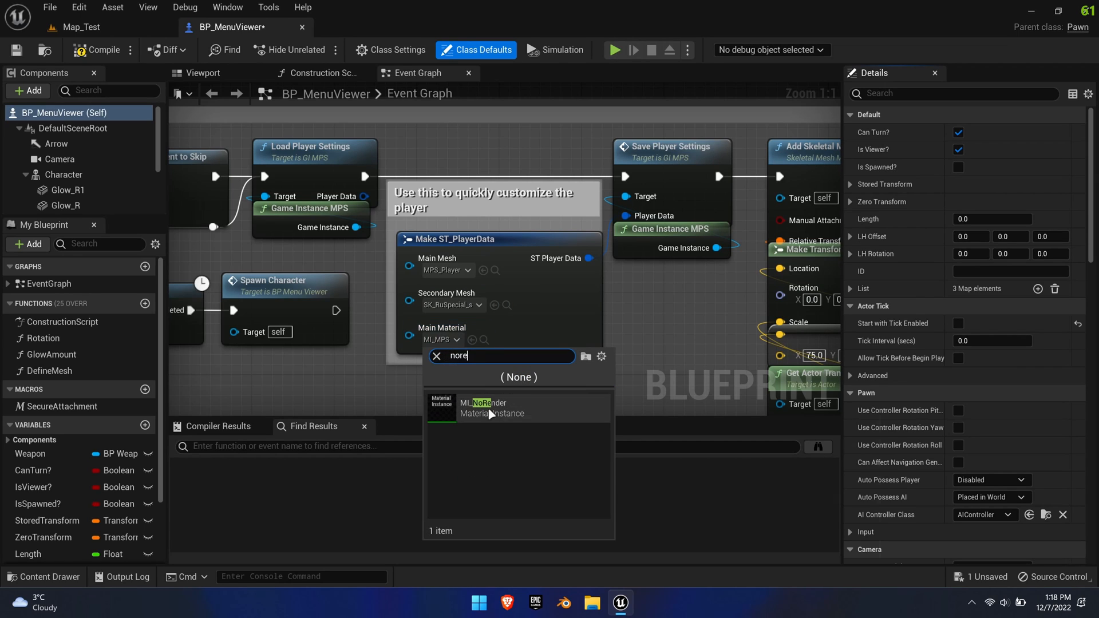
click(490, 408)
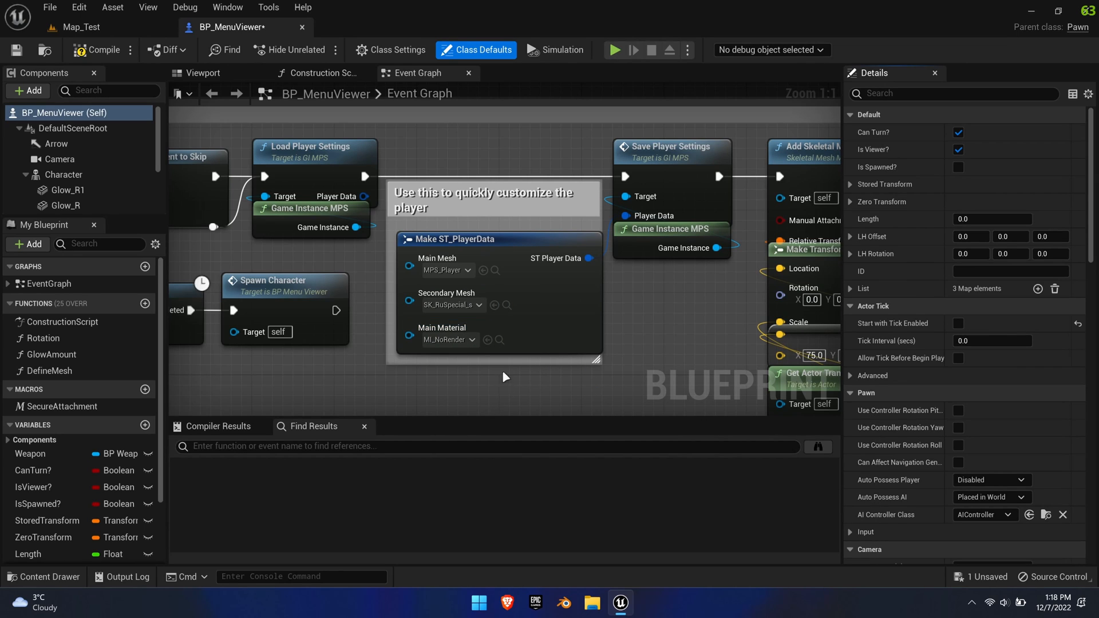
click(44, 576)
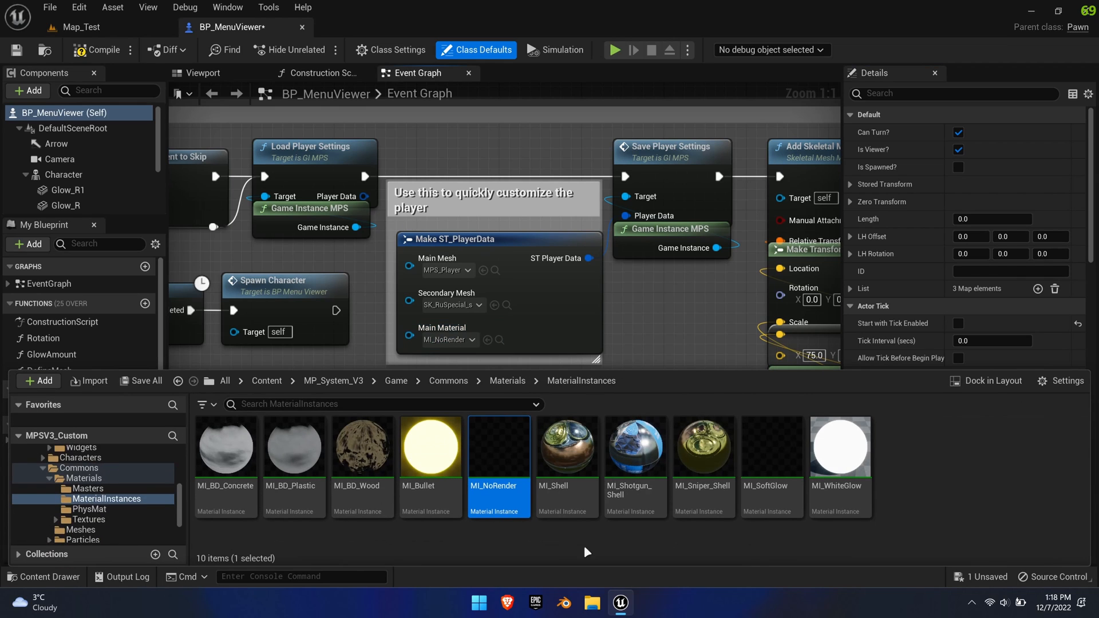
click(506, 381)
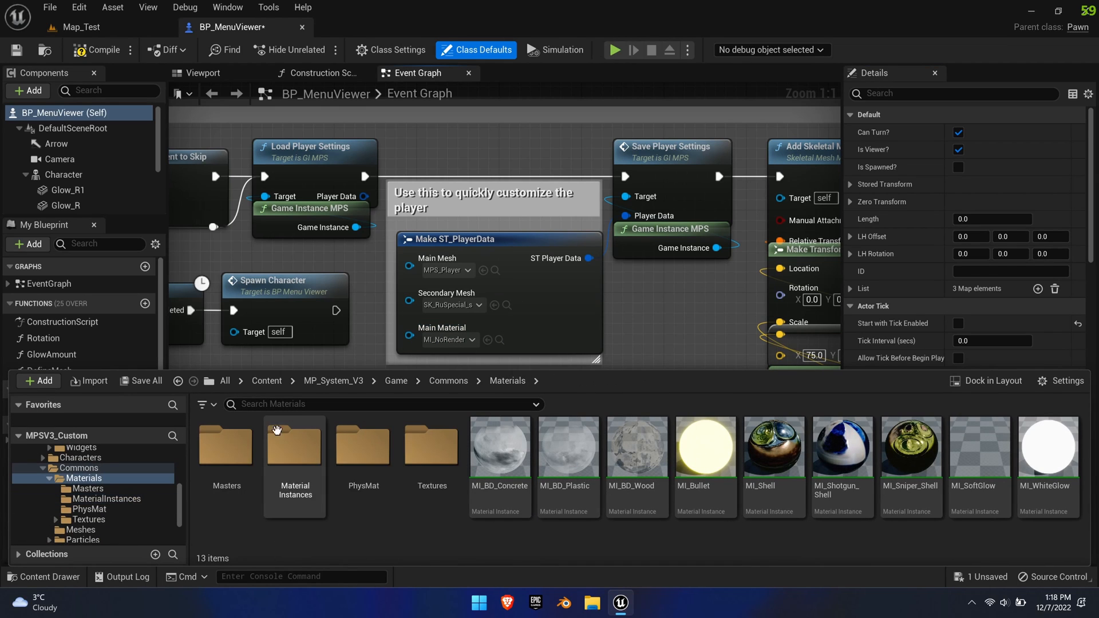
click(87, 488)
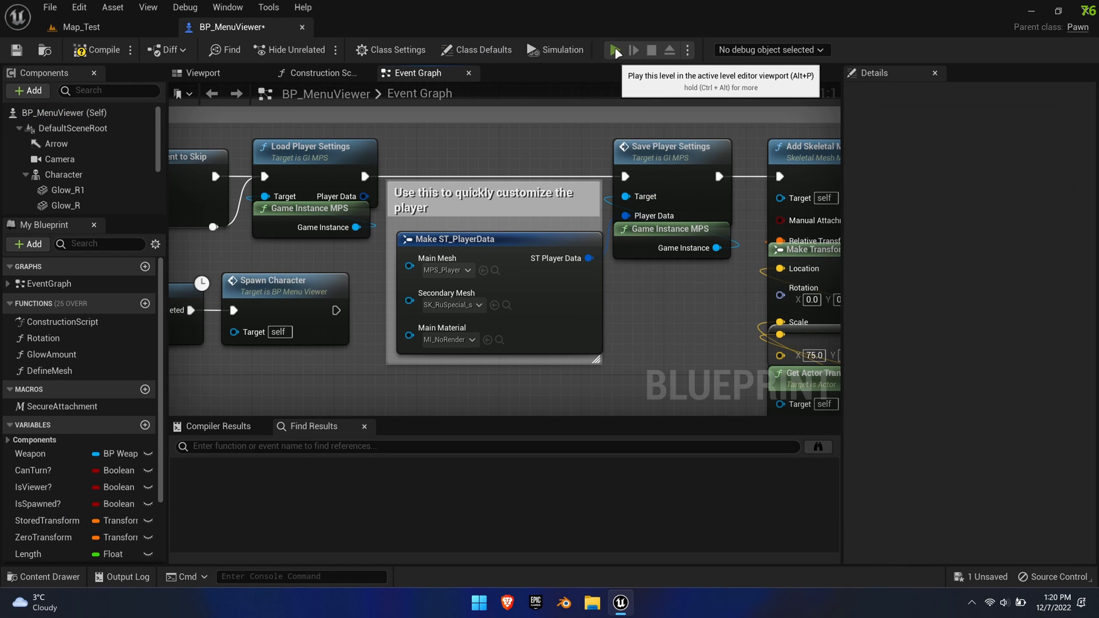
- Play-test the level, leave the game, skip the splash and quit from the main menu
click(614, 50)
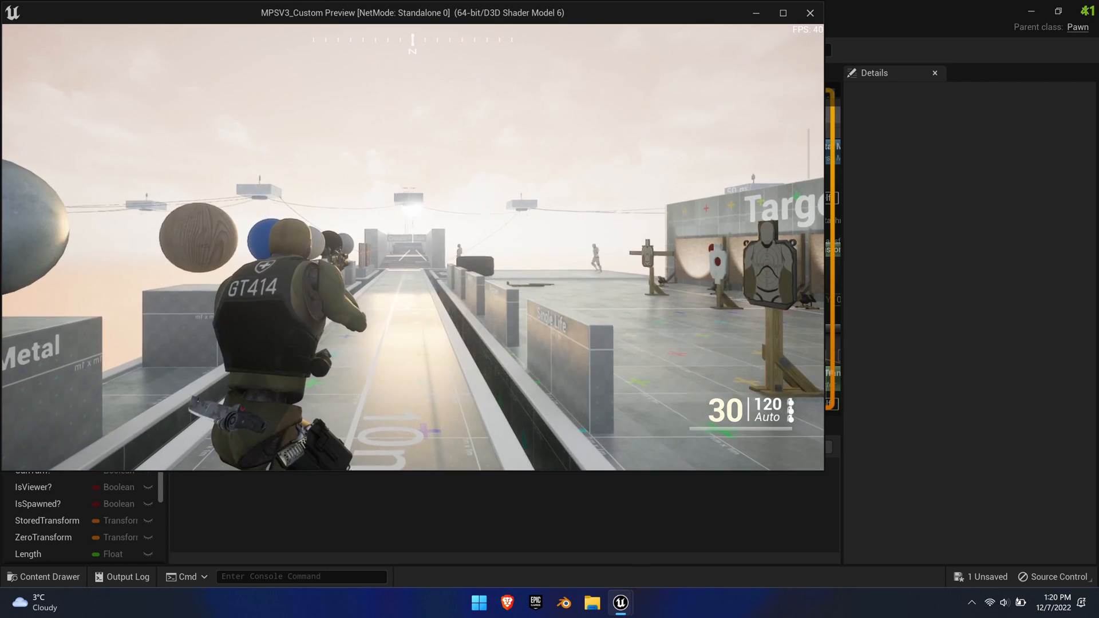
key(Escape)
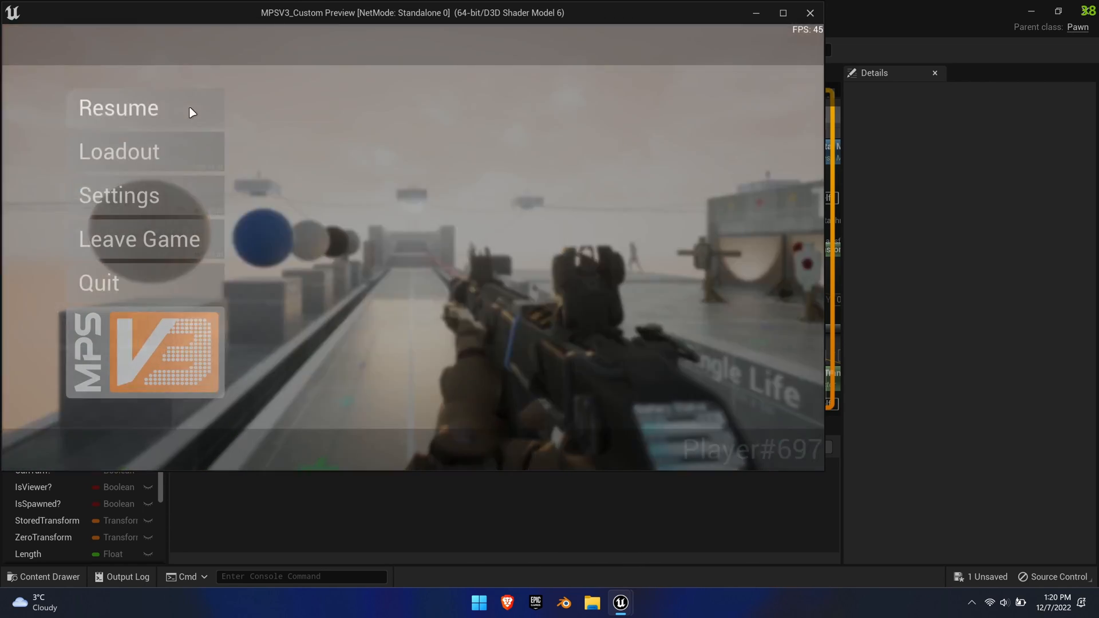
click(117, 107)
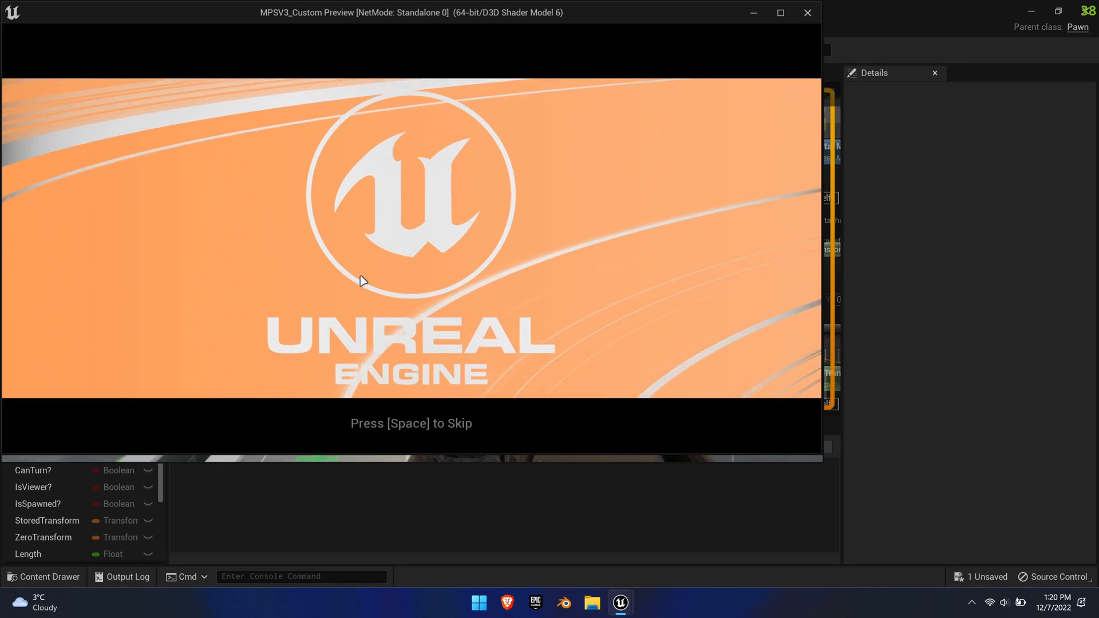
key(space)
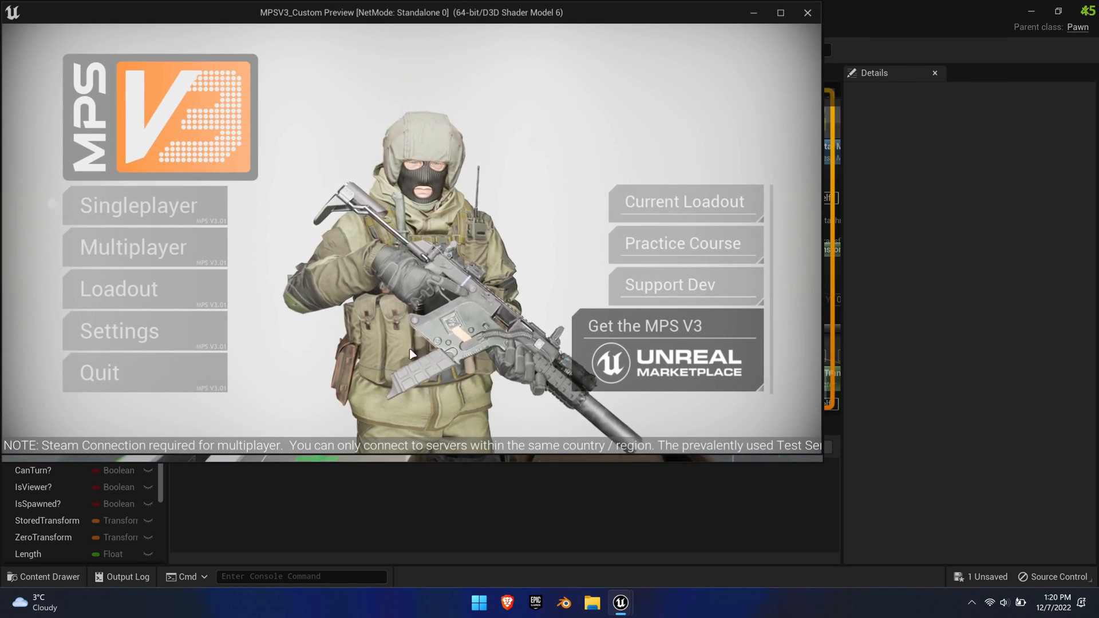
click(137, 205)
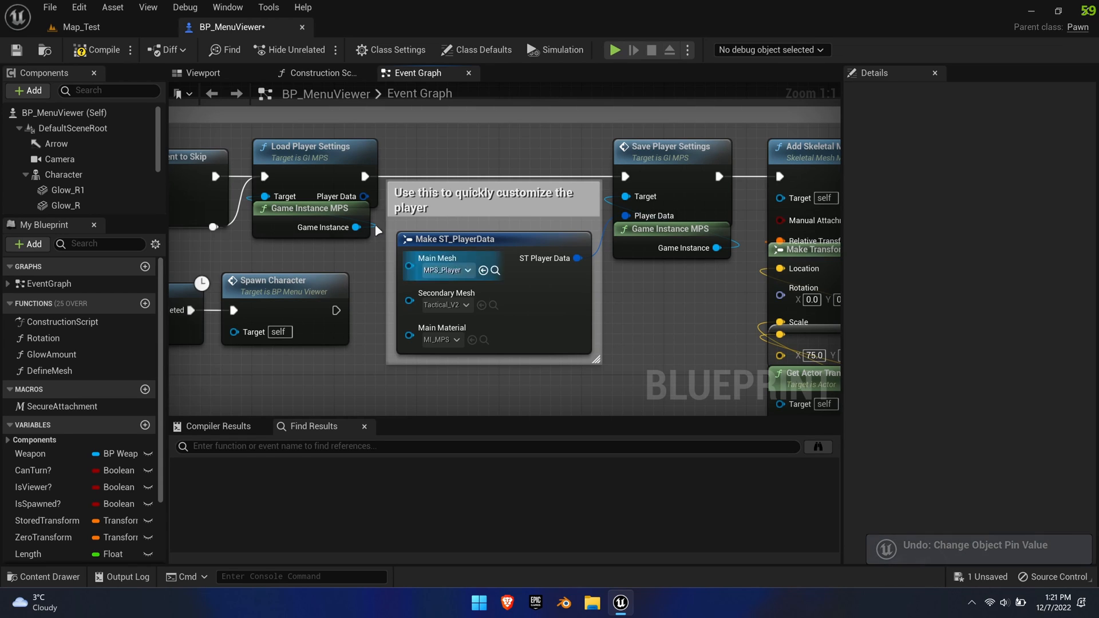
mouse_move(16, 49)
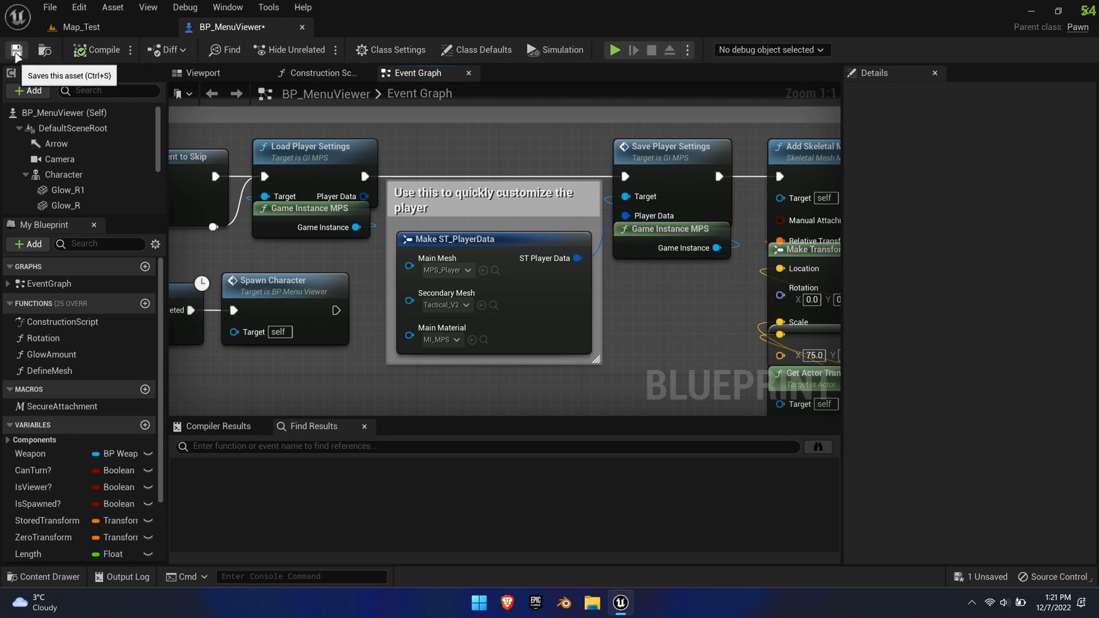
- Save the BP_MenuViewer blueprint, then open CBP_MPS_B from the Content Drawer
click(79, 27)
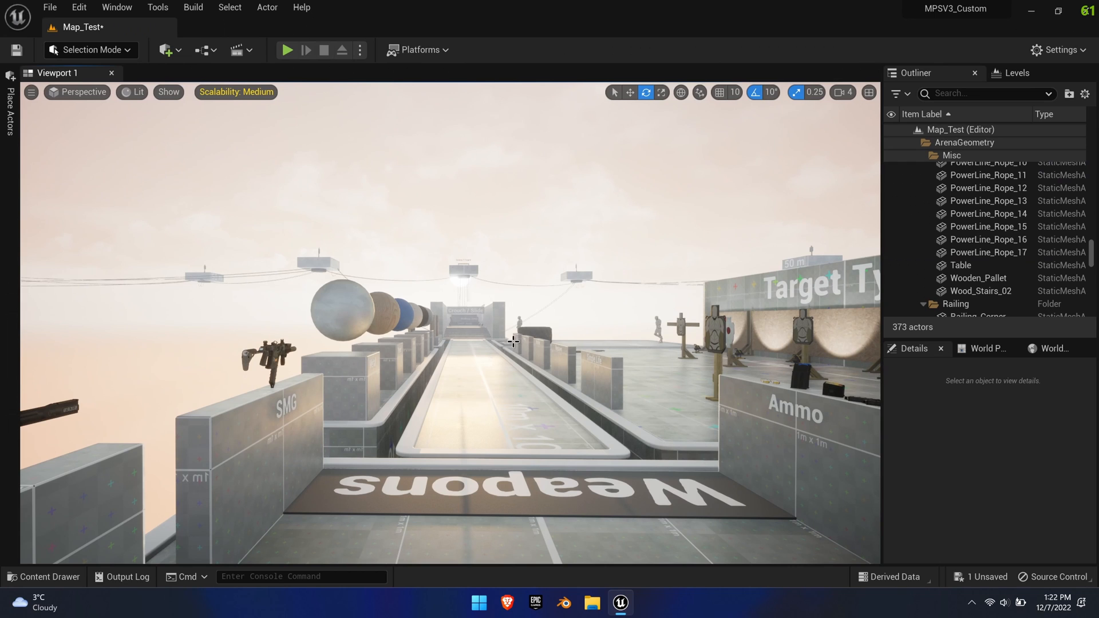
click(43, 576)
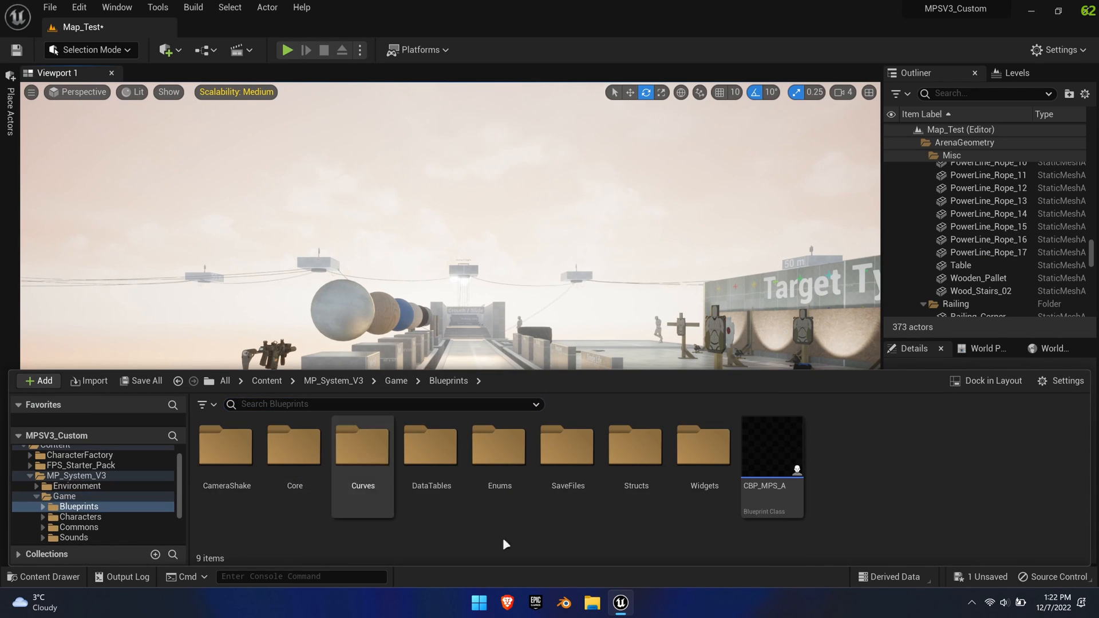
click(771, 466)
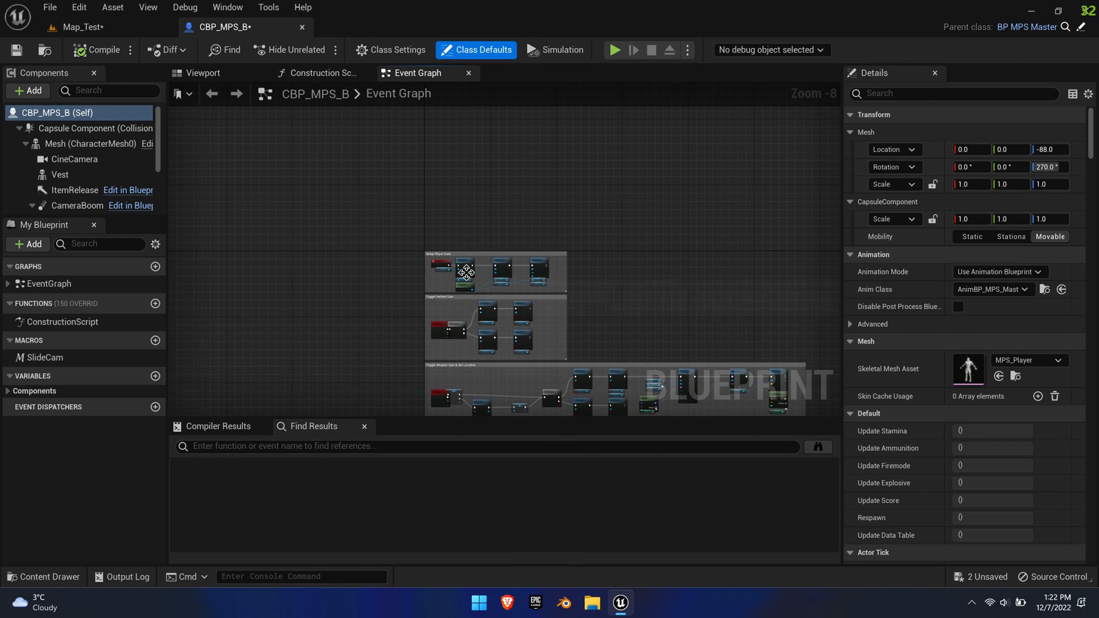
- In CBP_MPS_B's Construction Script, wire Chest, Sleeves, Face, Legs, Equipment and Additional into Set Leader Pose Component
scroll(up, 3)
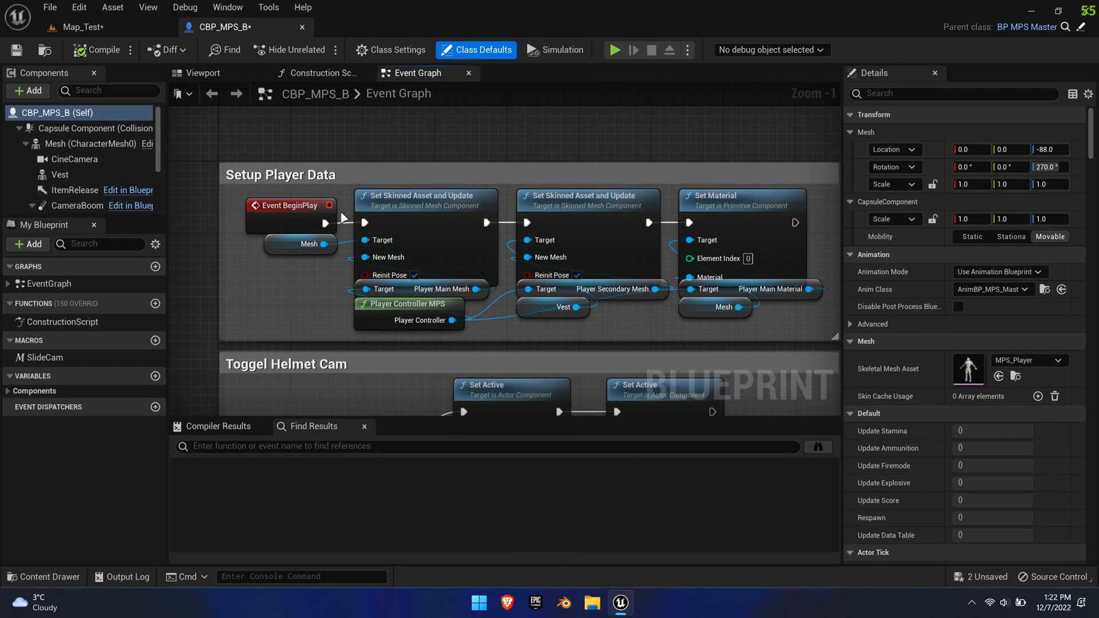
mouse_move(293, 216)
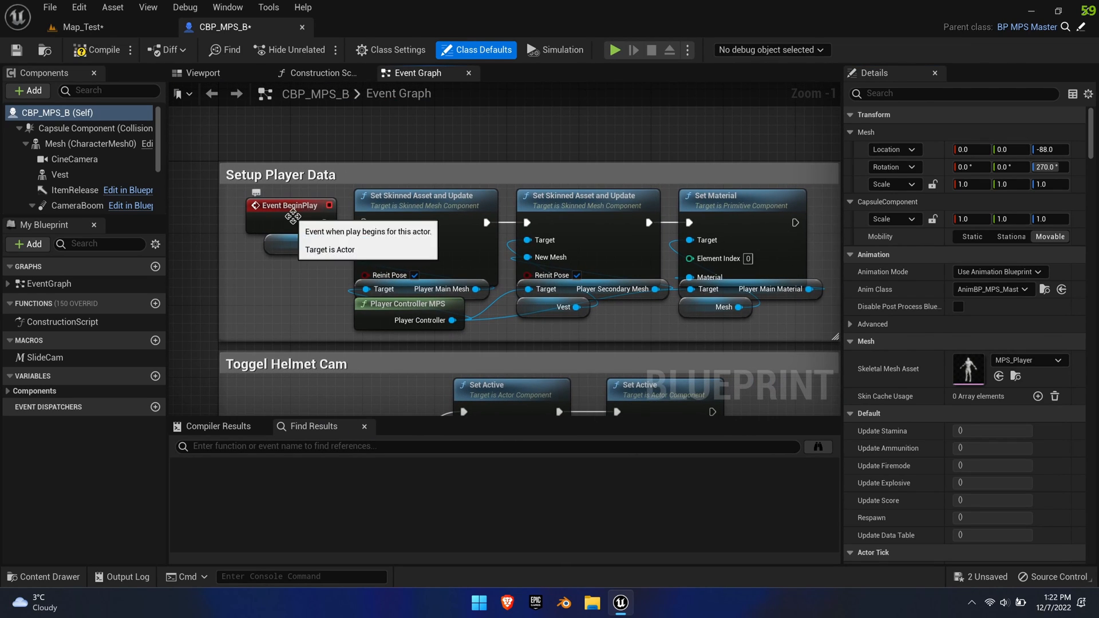
click(321, 72)
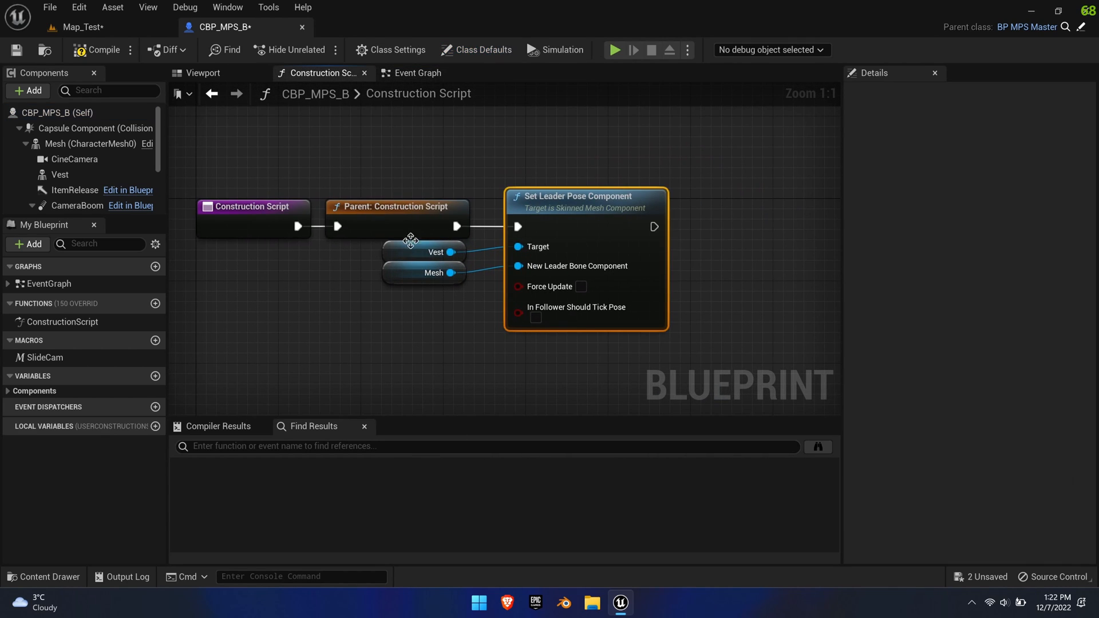
scroll(down, 3)
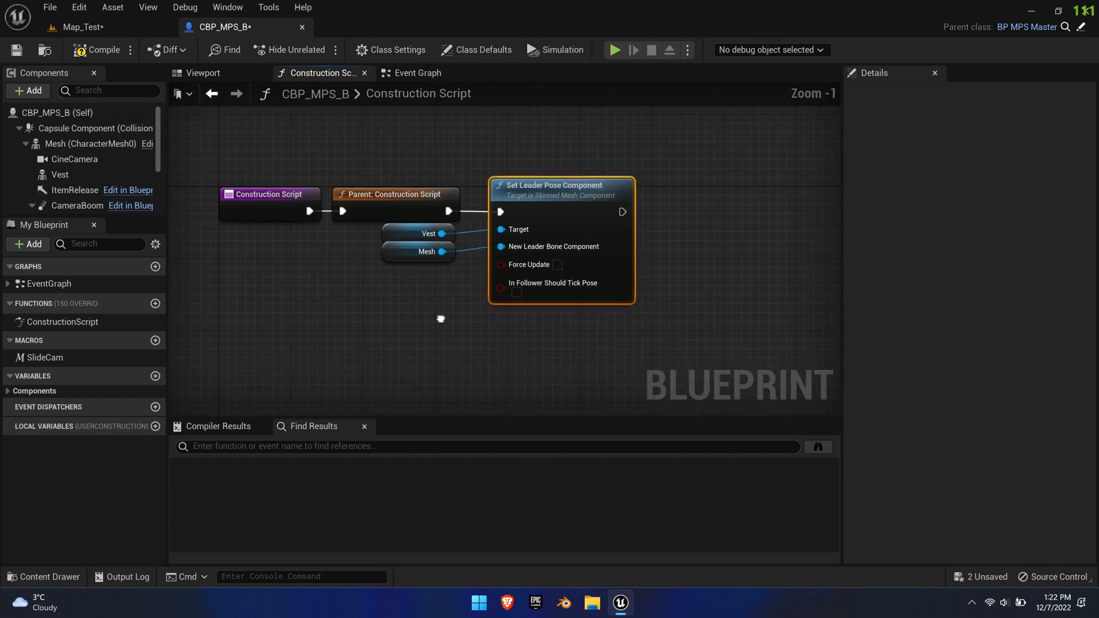
click(60, 174)
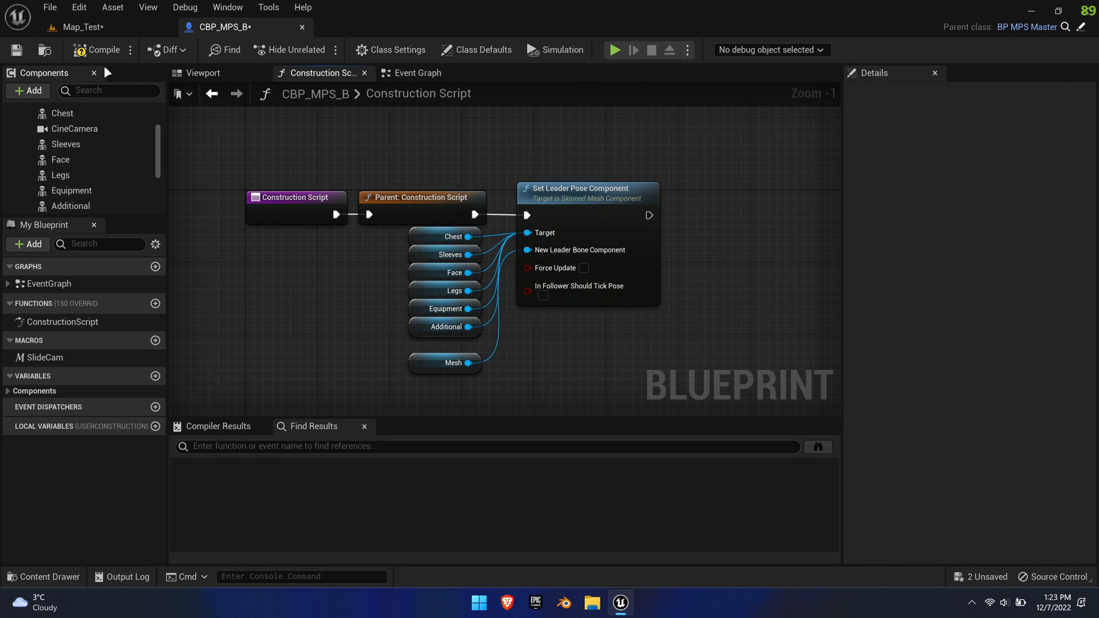
- In CBP_MPS_B's Viewport, give the Mesh component's Element 0 the MI_NoRender material
click(203, 72)
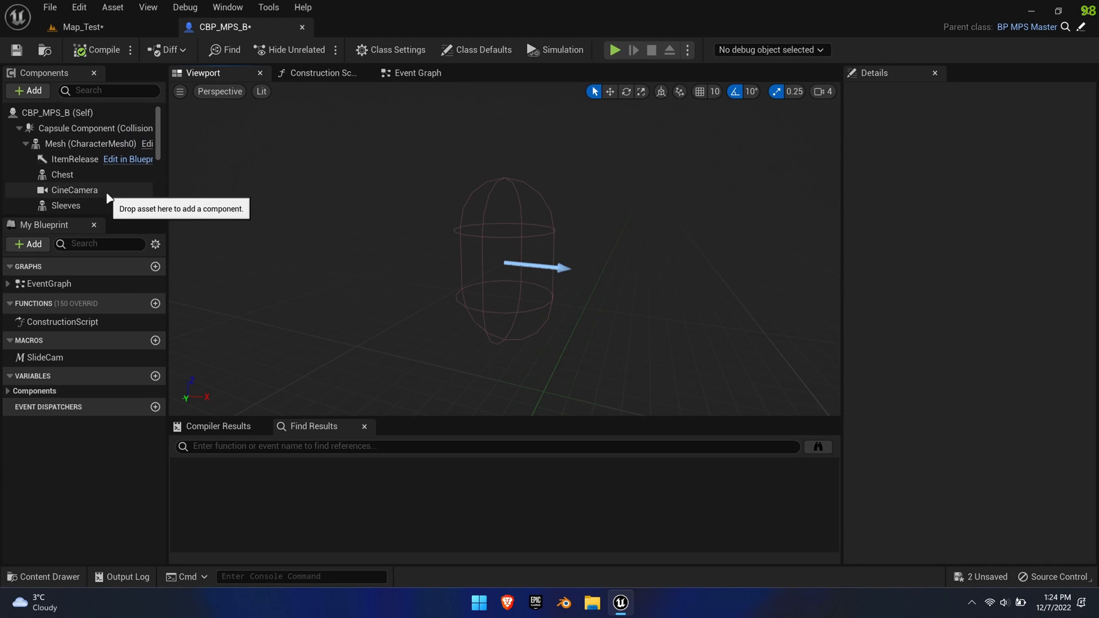
mouse_move(90, 144)
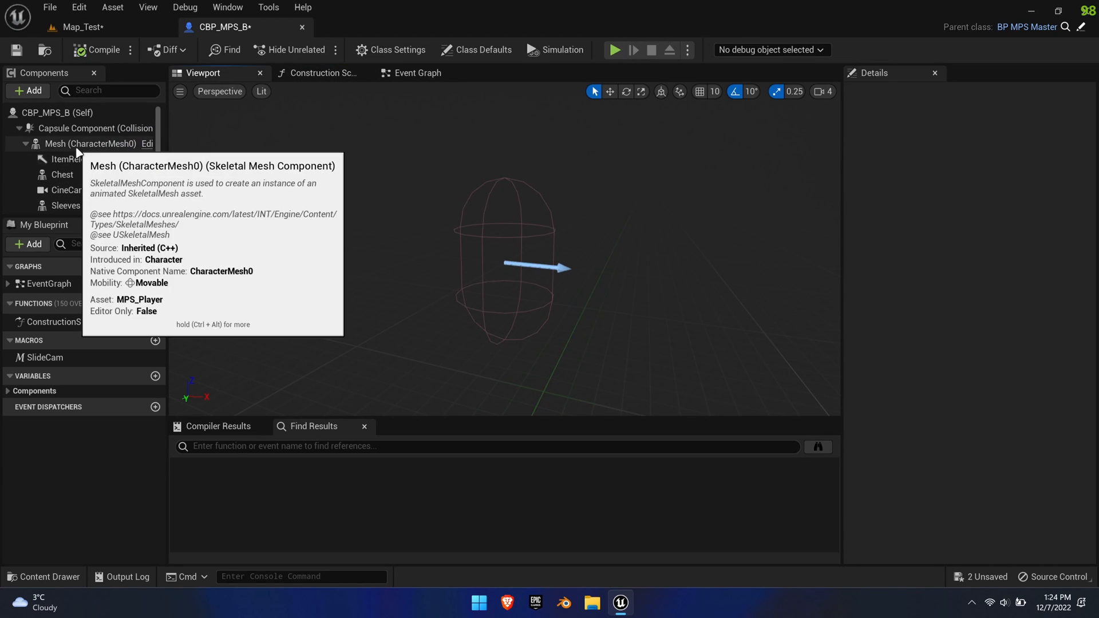
click(90, 143)
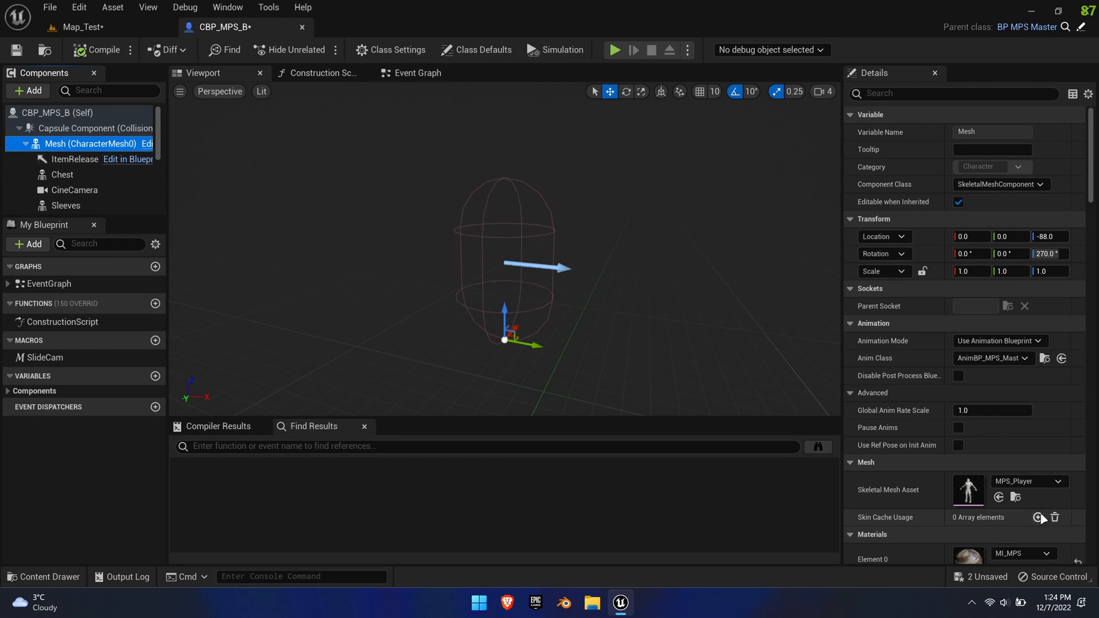
scroll(down, 3)
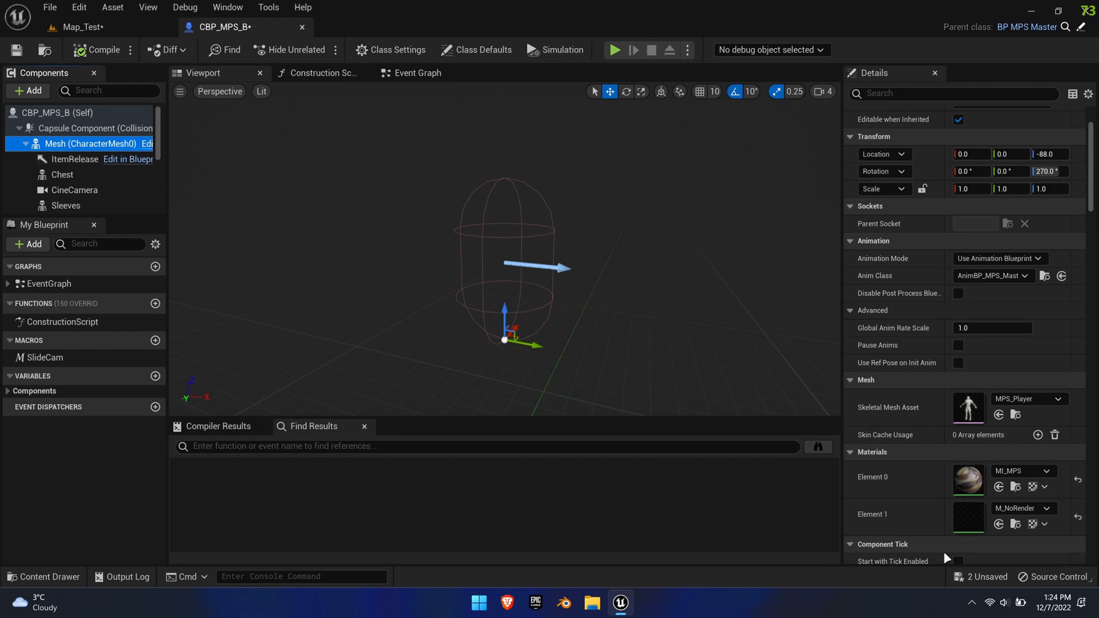
click(1044, 471)
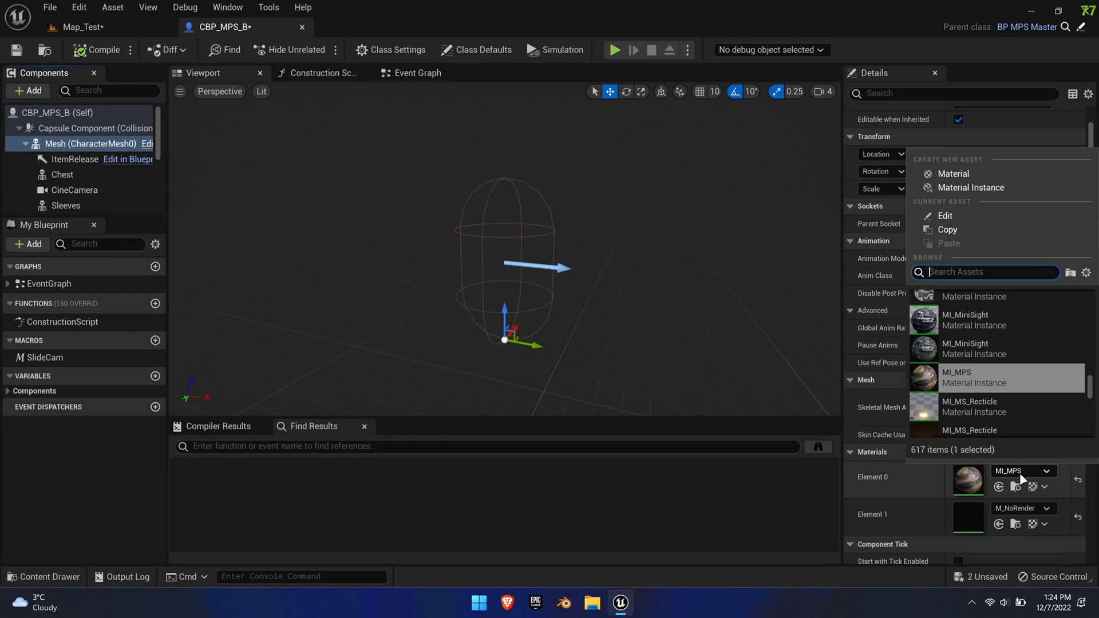
text(noren)
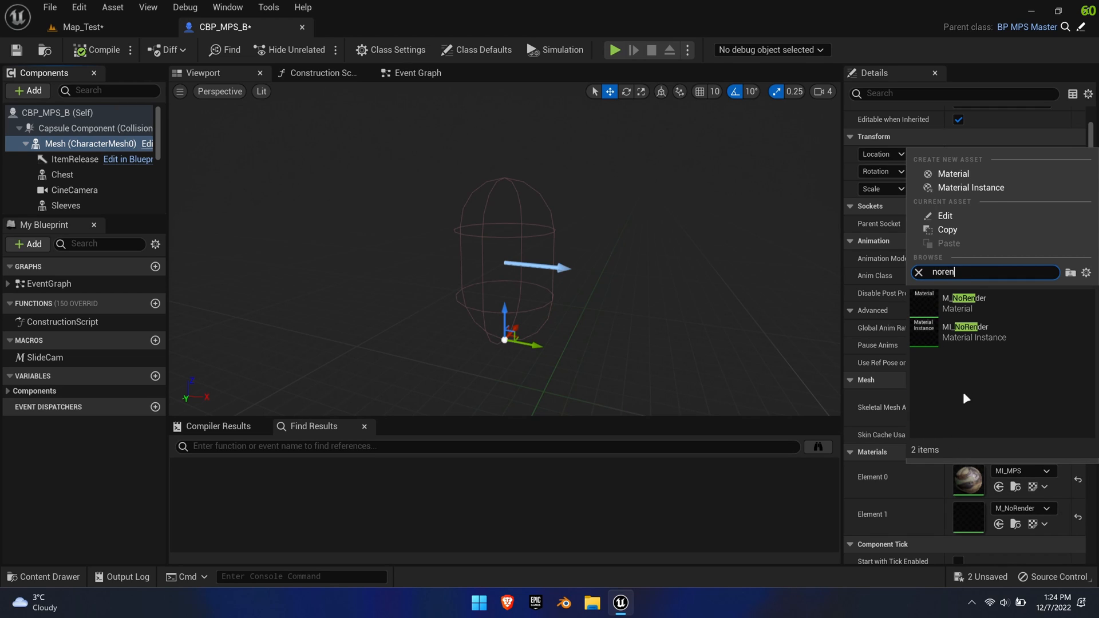
click(918, 273)
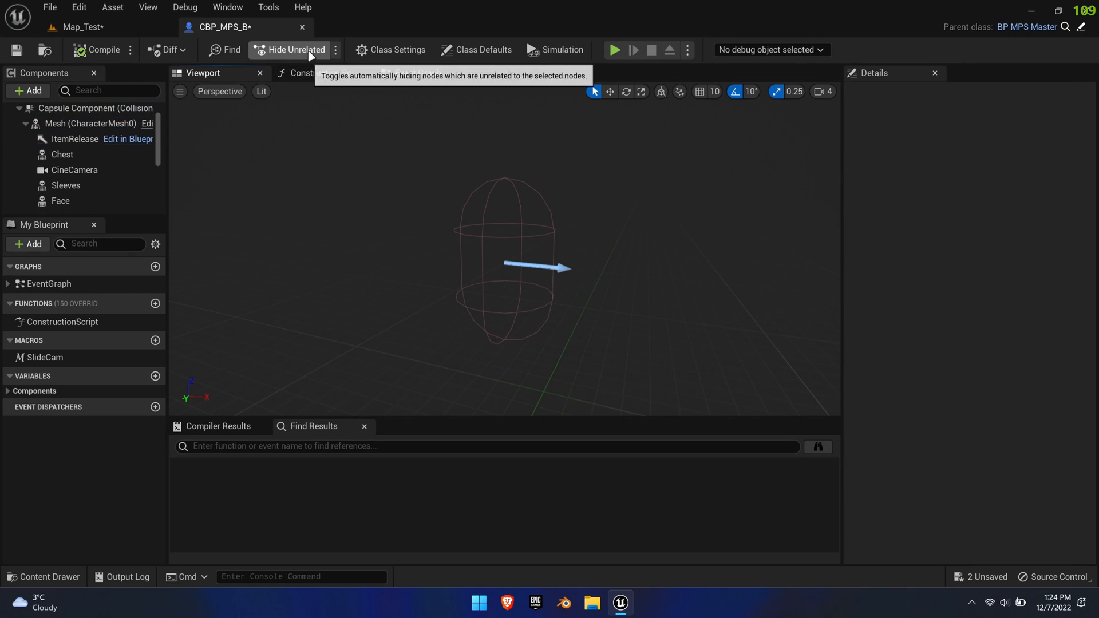
mouse_move(1043, 28)
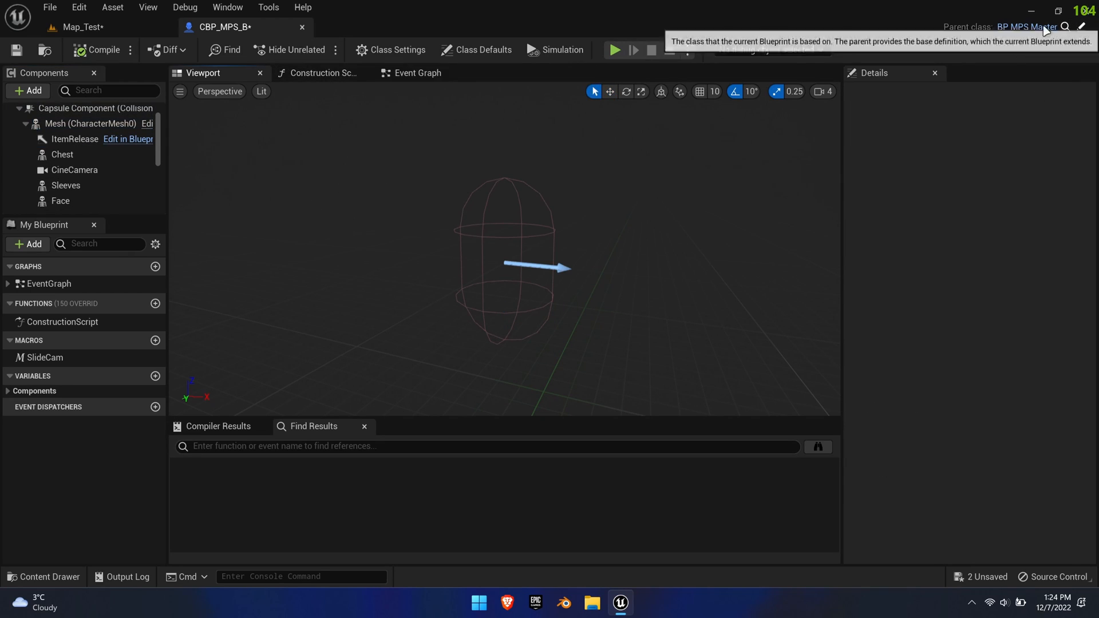
- Open the parent BP_MPS_Master, then return to CBP_MPS_B's Viewport
click(1026, 27)
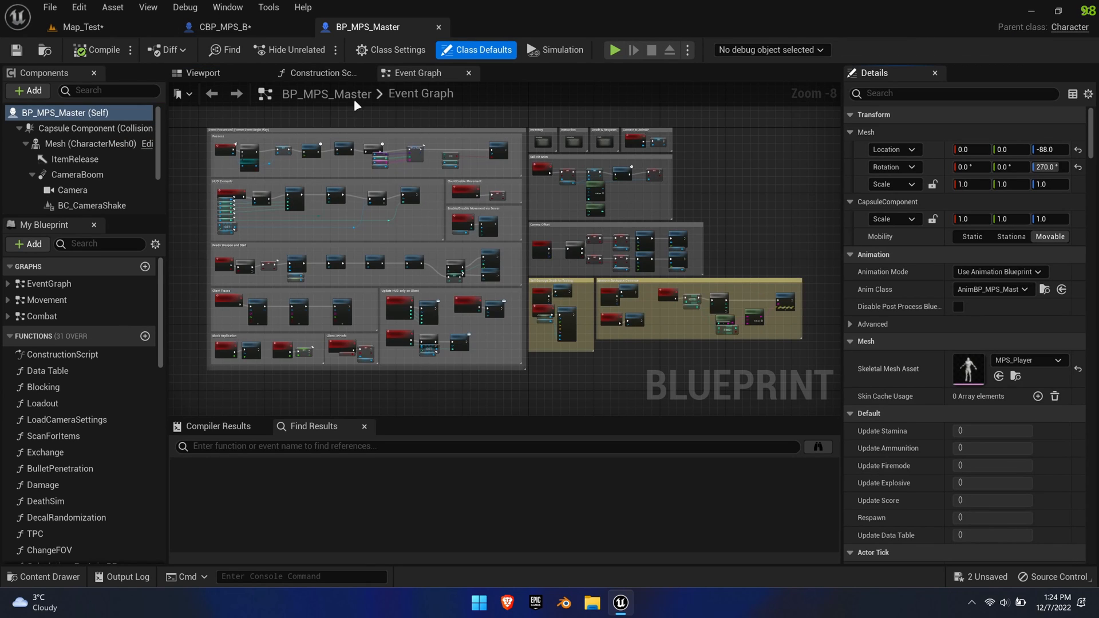
click(319, 72)
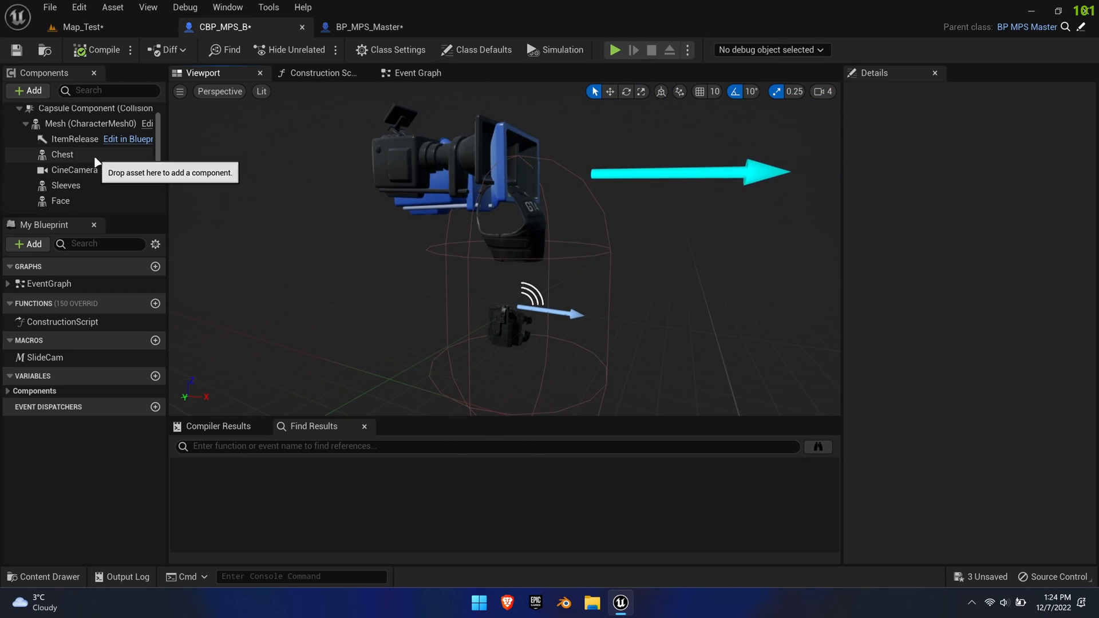
- Assign the RuSpecial HelmetA2 helmet mesh to CBP_MPS_B's Face component
click(61, 154)
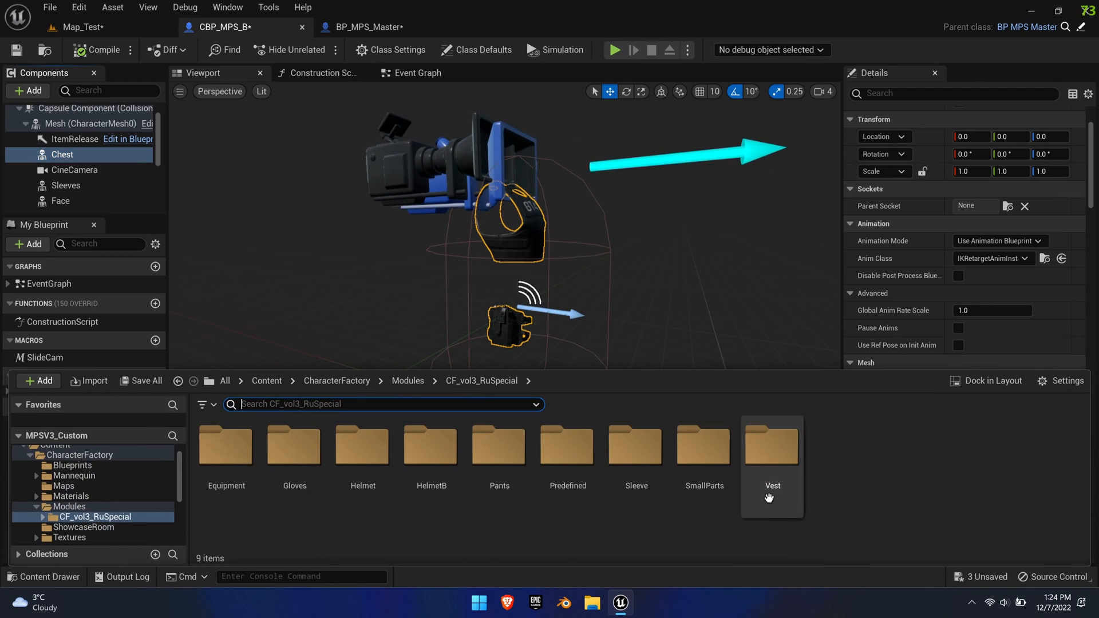
double_click(771, 446)
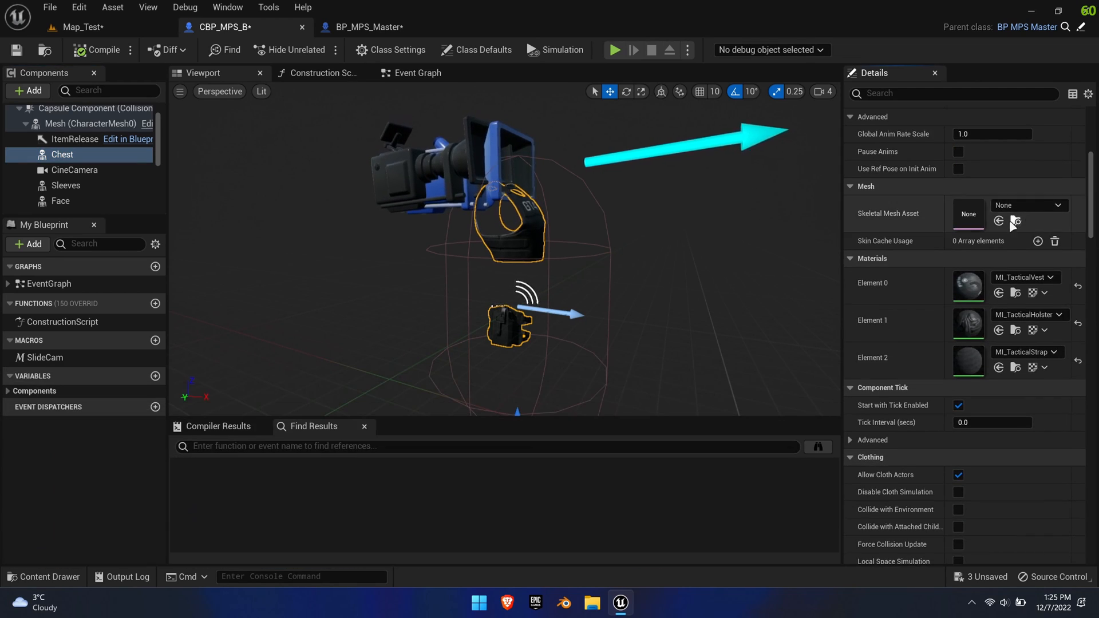
click(65, 185)
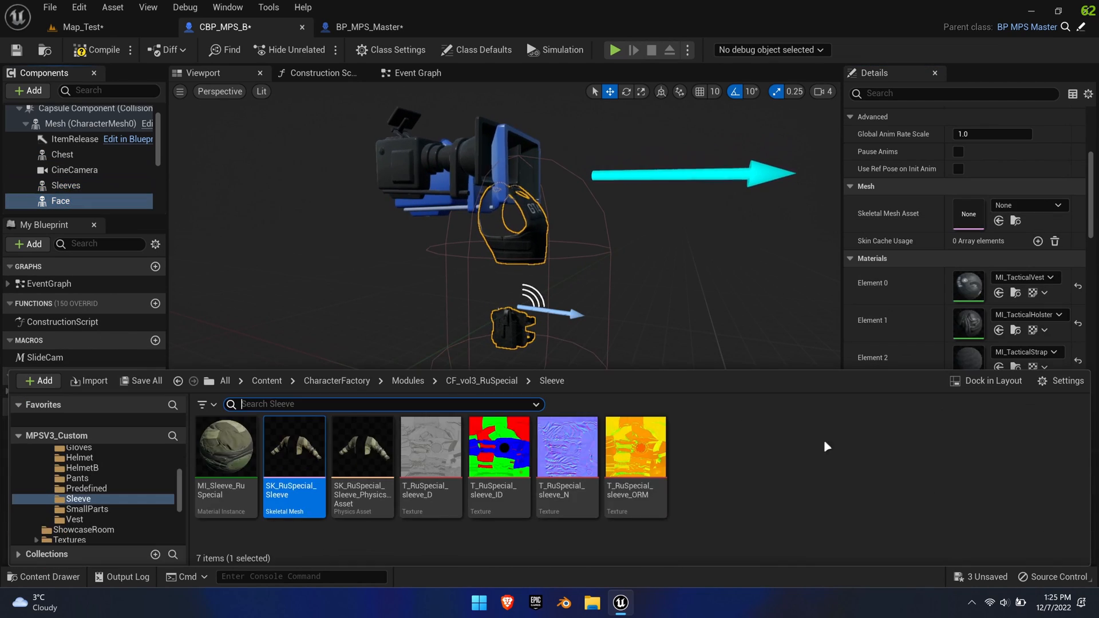
click(79, 528)
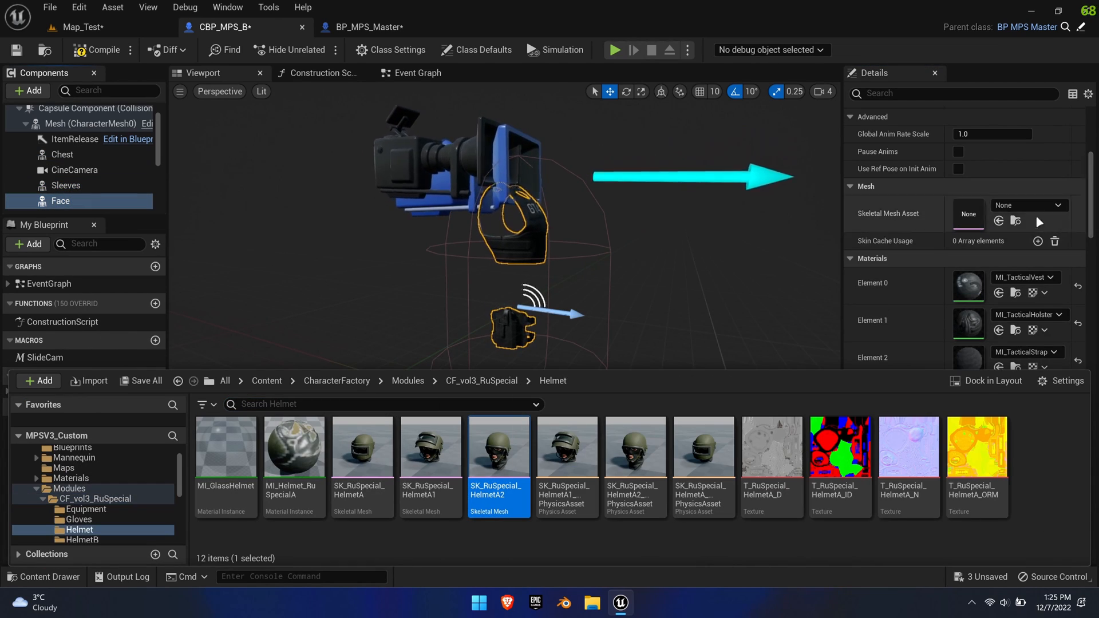
click(481, 381)
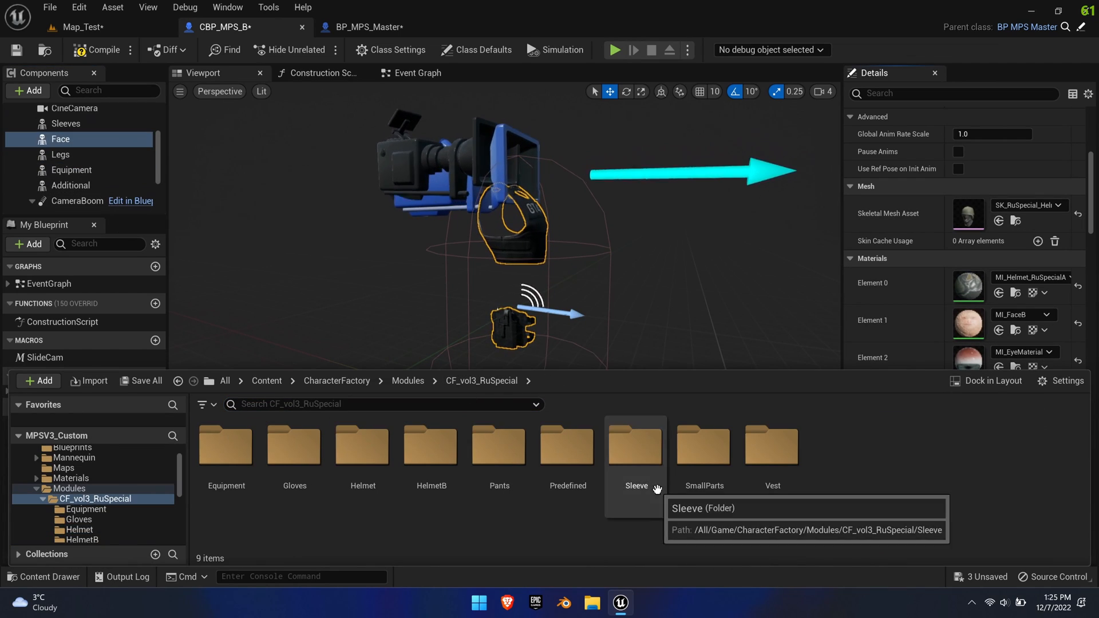
- Give the Legs component the pants mesh and return to the Map_Test level
click(60, 154)
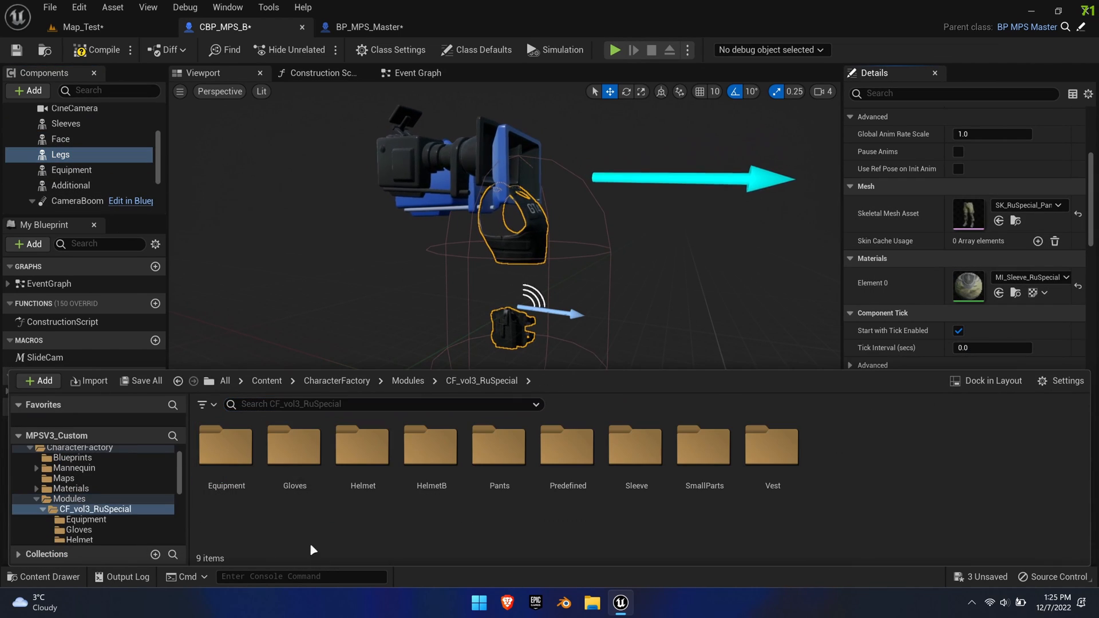
double_click(225, 446)
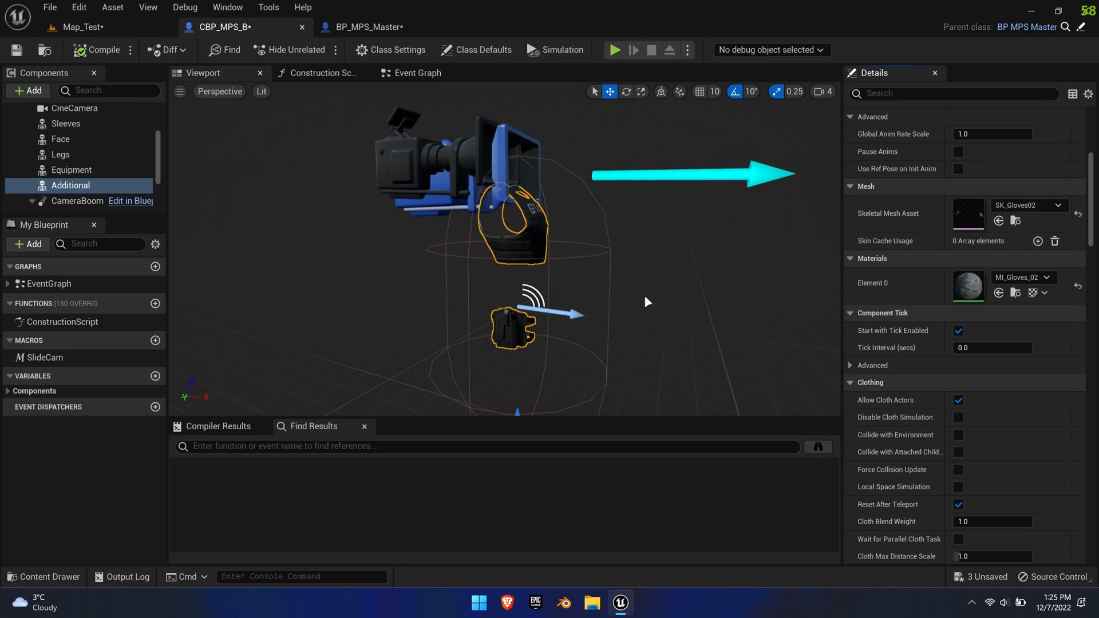
click(81, 27)
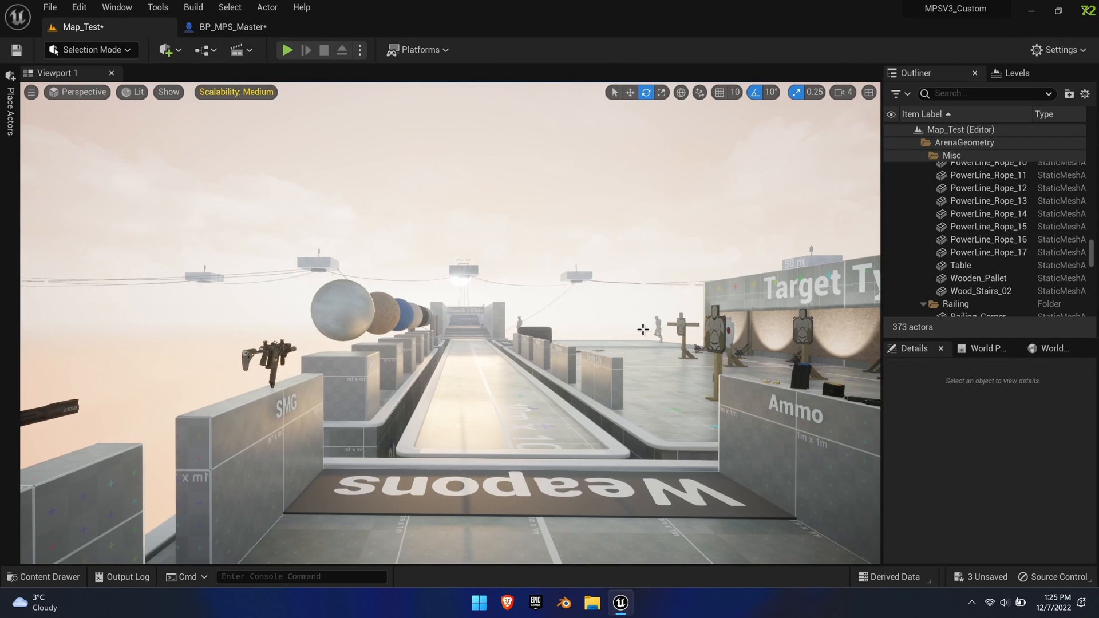
- Open CBP_MPS_B from MP_System_V3/Game/Blueprints, then browse to GM_MPS in Core
click(43, 576)
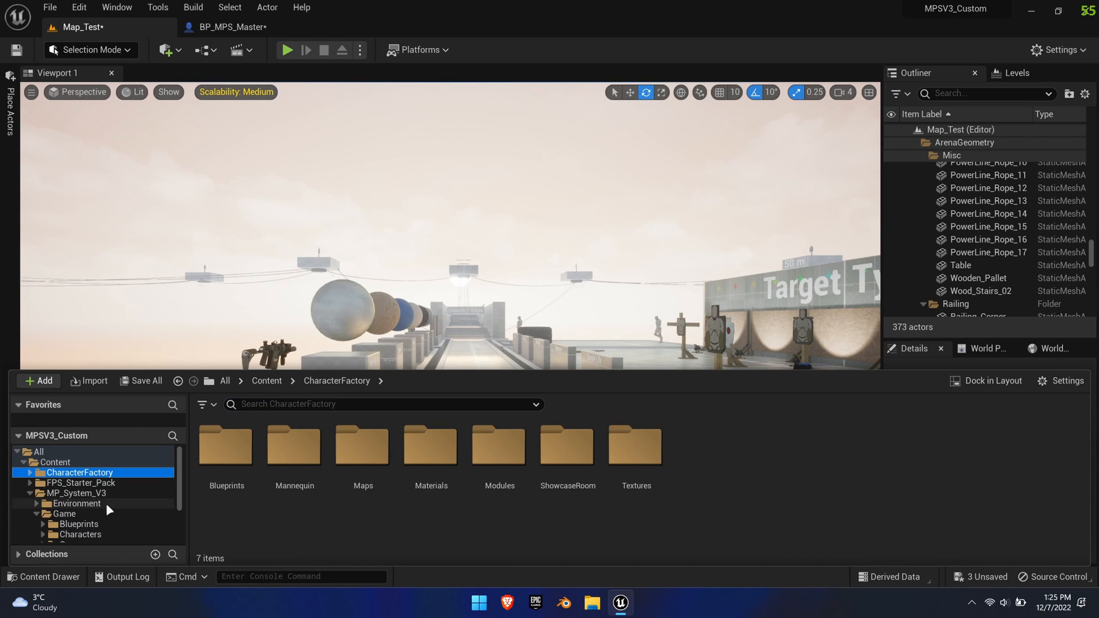
click(78, 523)
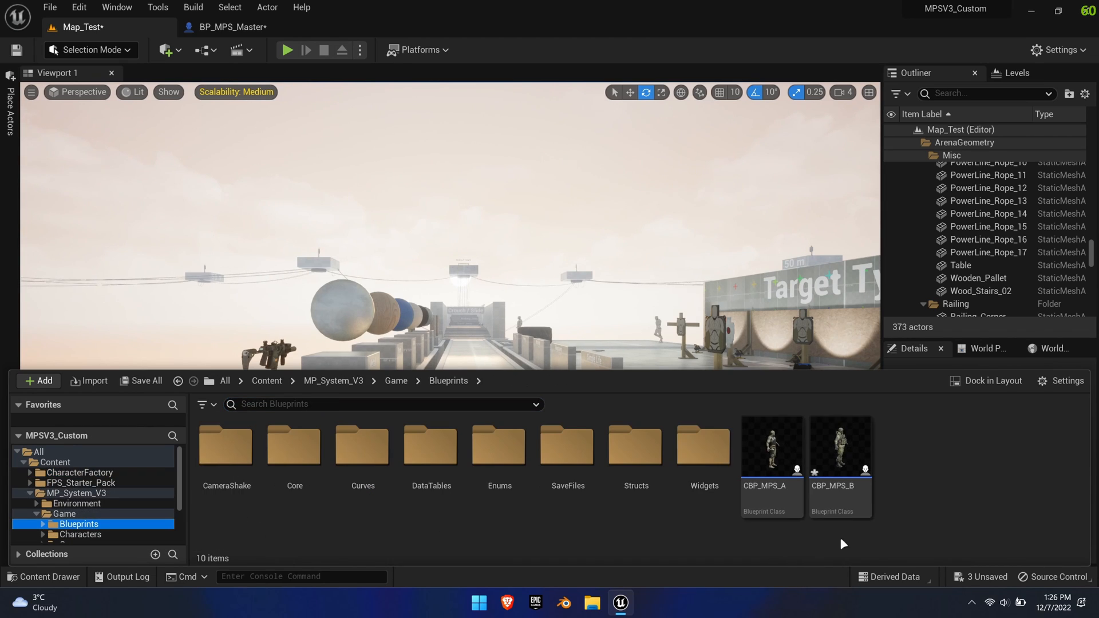
click(839, 449)
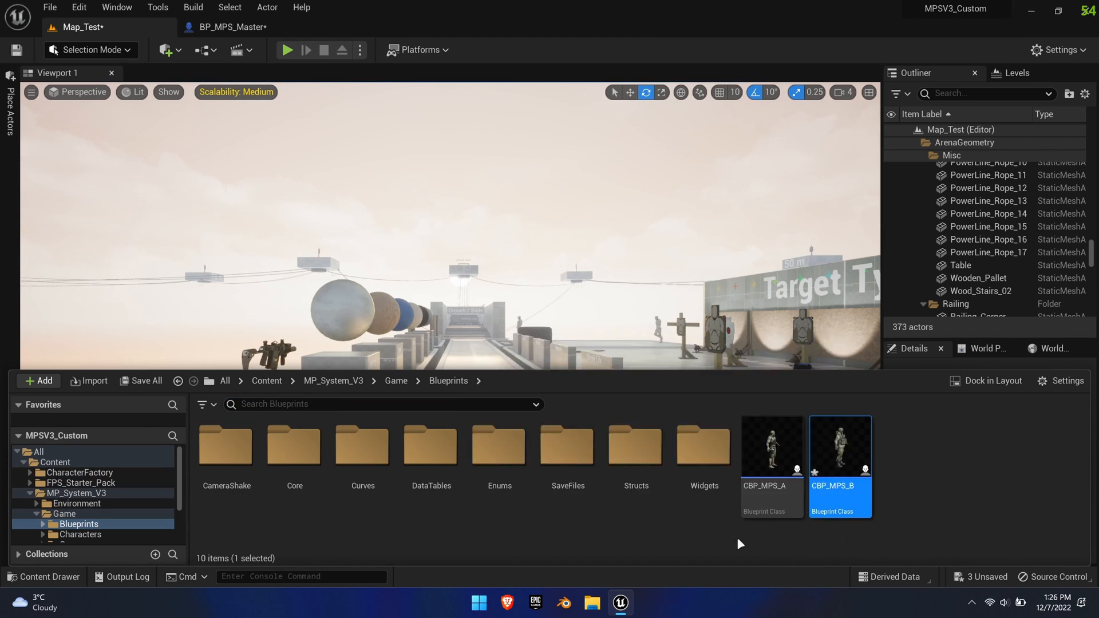
double_click(839, 466)
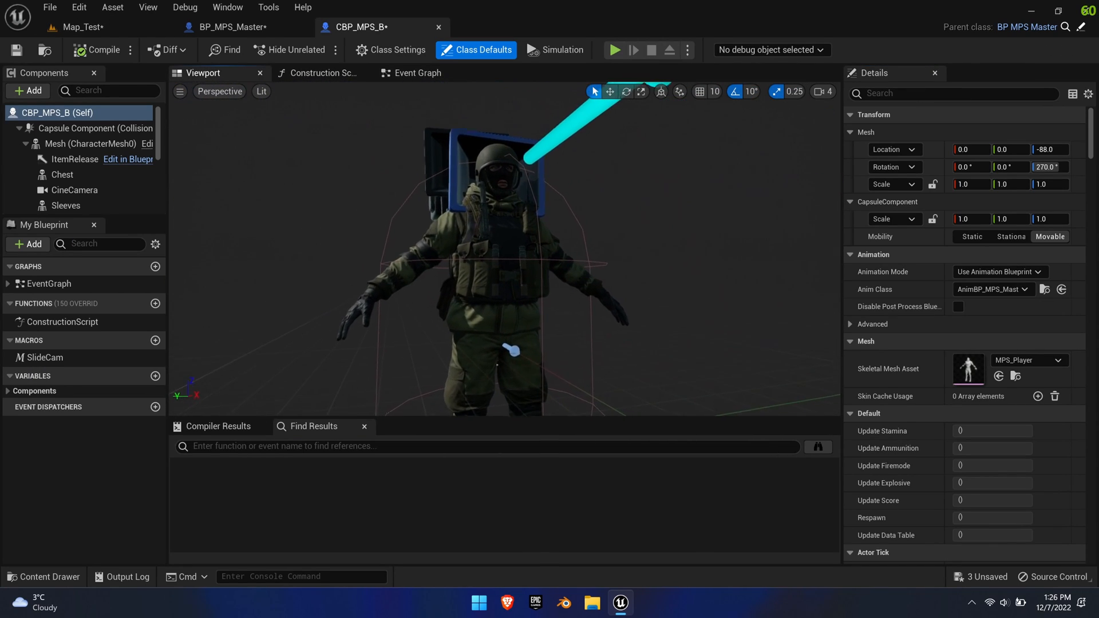
click(41, 577)
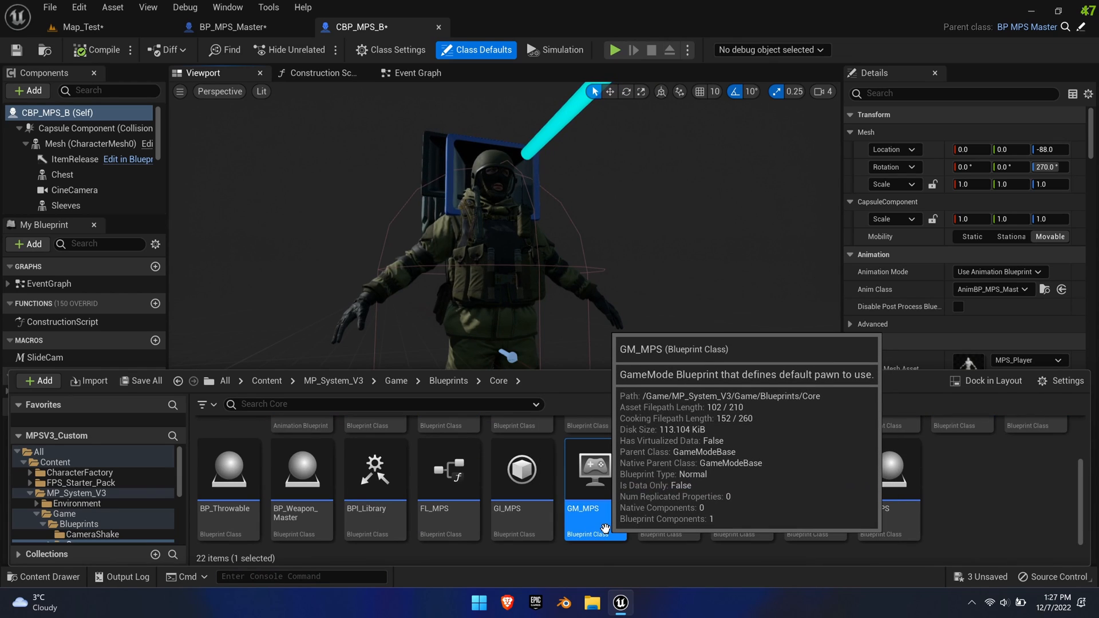
- Make GM_MPS's Spawn Players node spawn CBP_MPS_B and inspect the RespawnPlayer graph
double_click(593, 469)
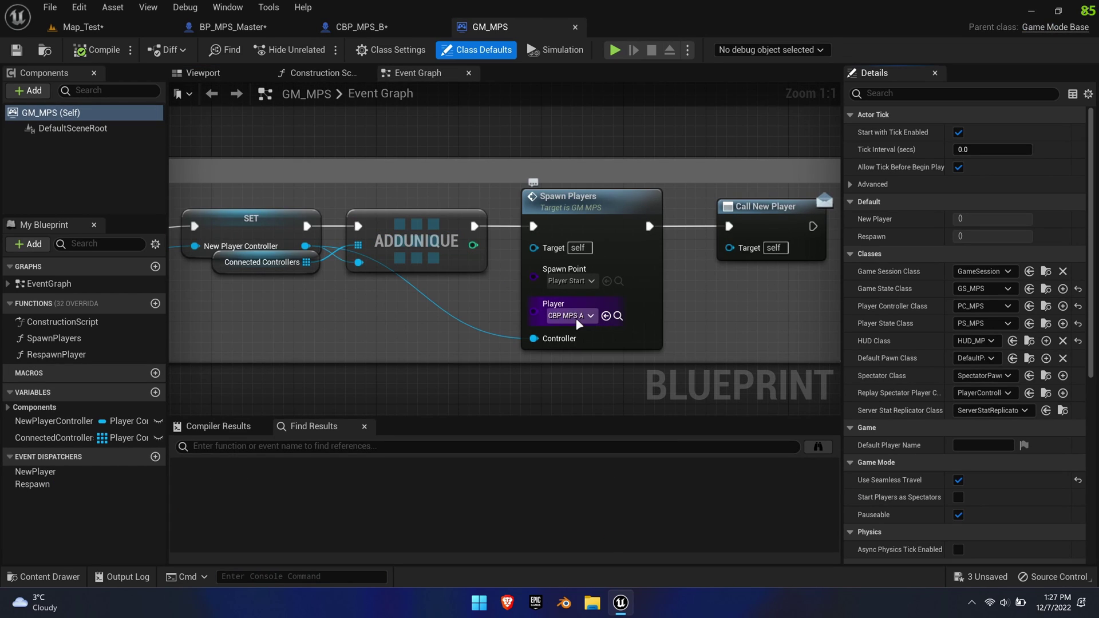
click(568, 315)
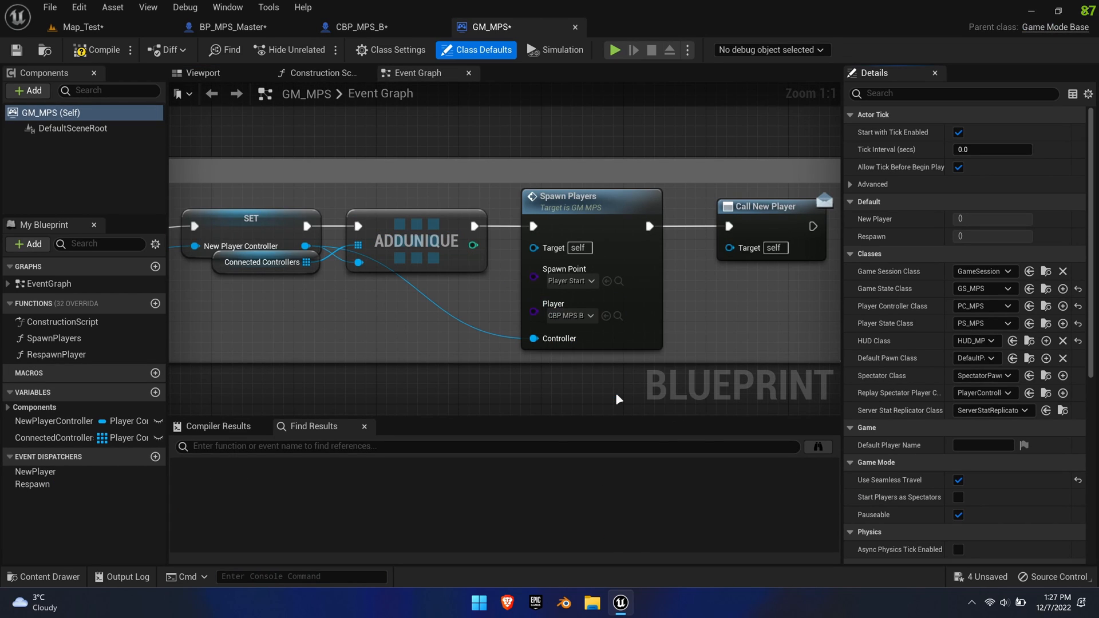
double_click(57, 354)
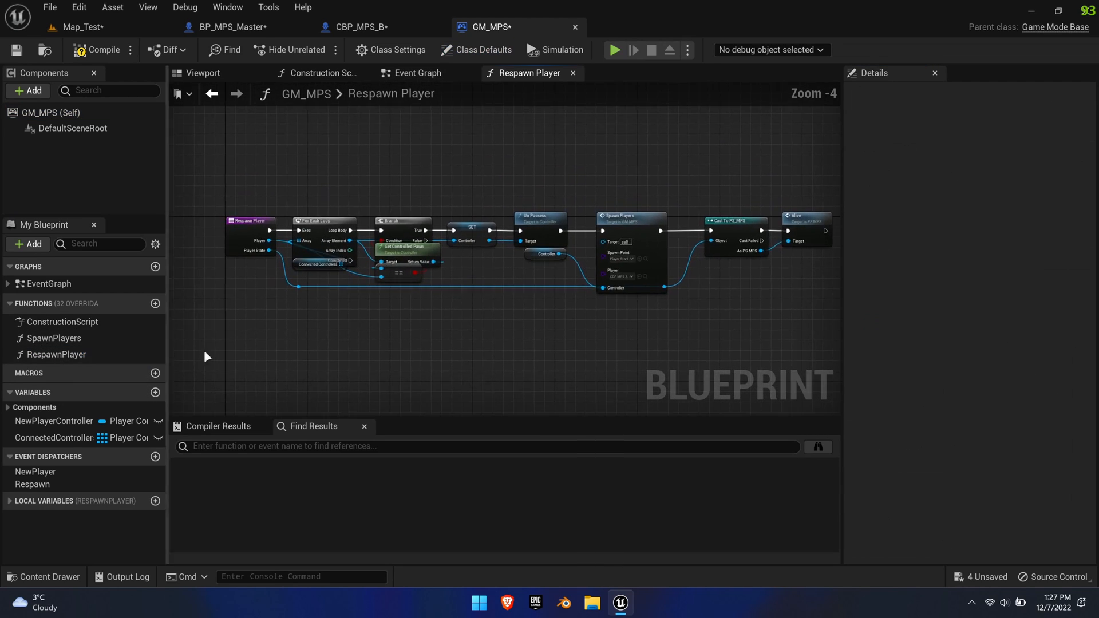
scroll(up, 3)
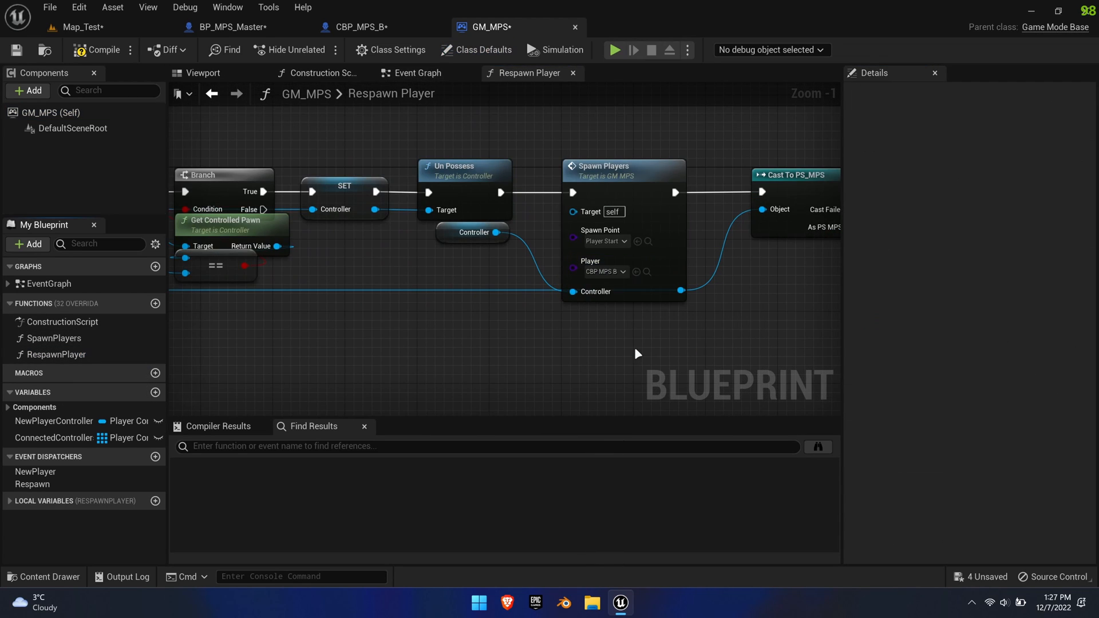
mouse_move(443, 339)
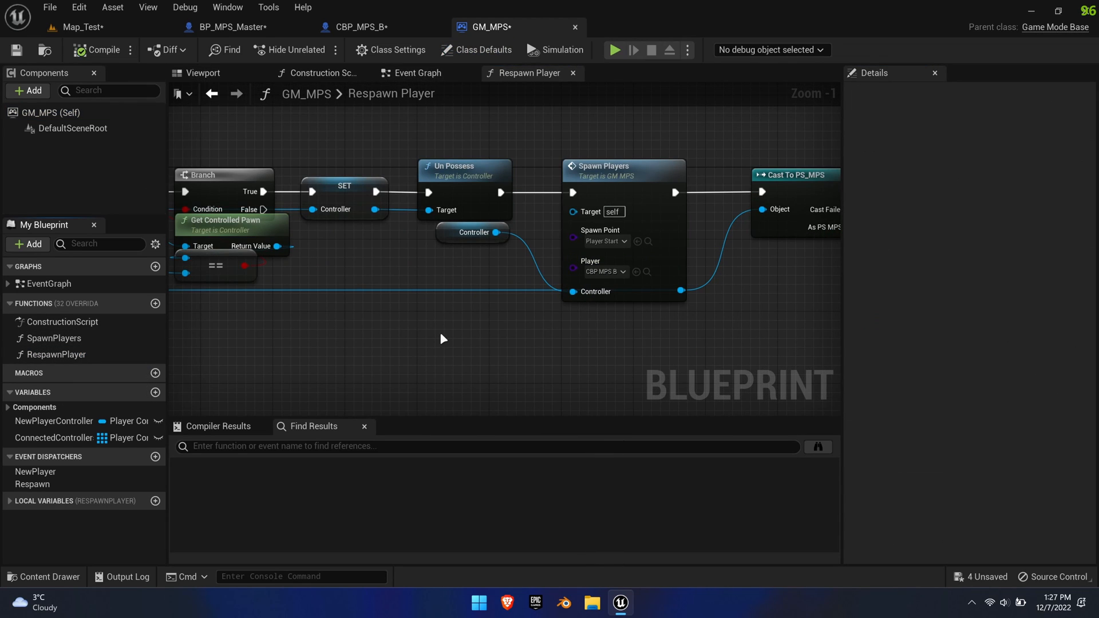
click(615, 50)
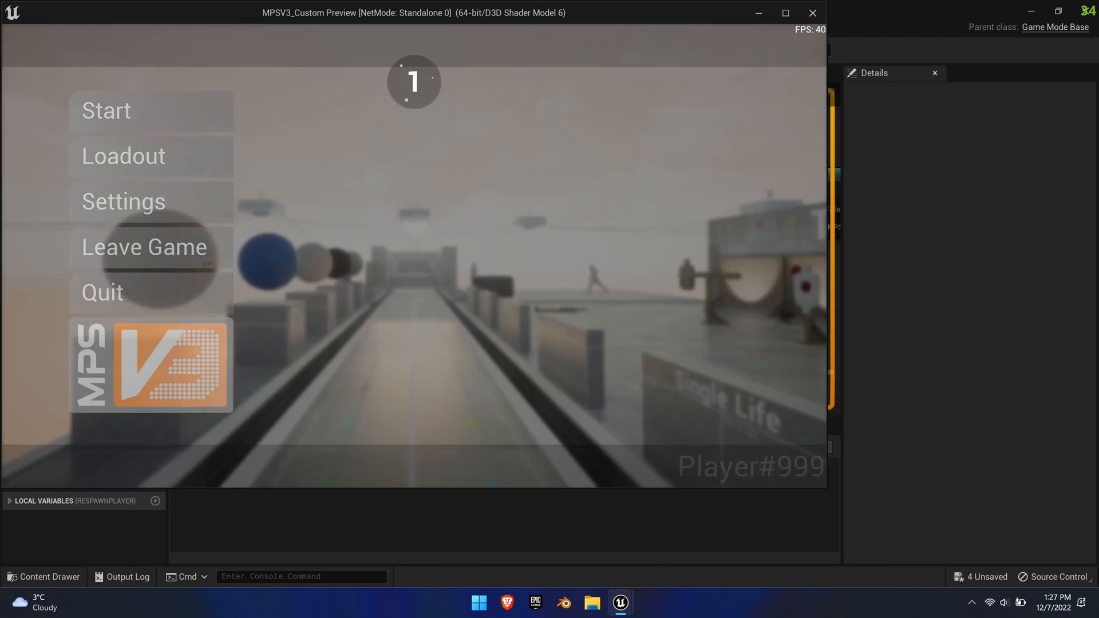
- Start the match from the standalone play test's main menu
click(106, 110)
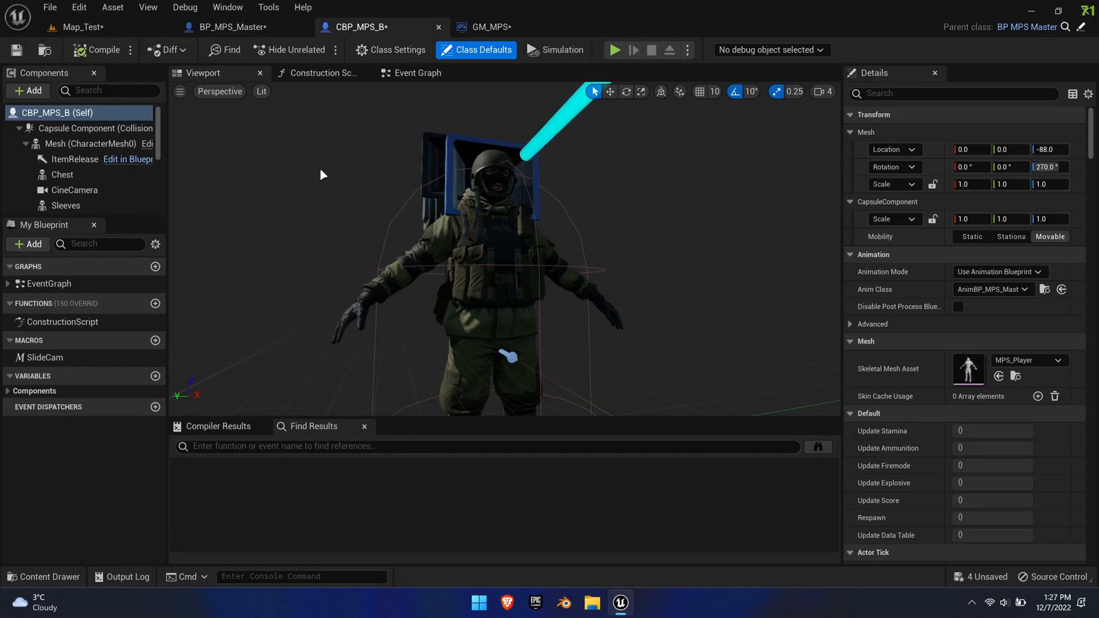
mouse_move(105, 206)
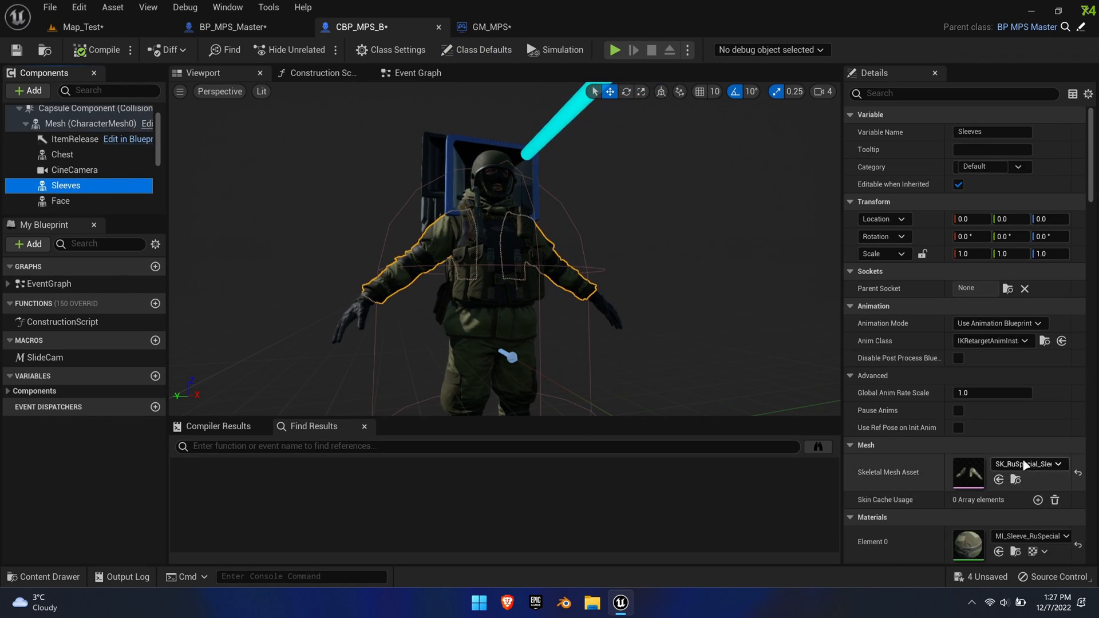
- Set Sleeves' mesh to SK_Hands_02 and select the Additional component to clear its mesh
click(1059, 464)
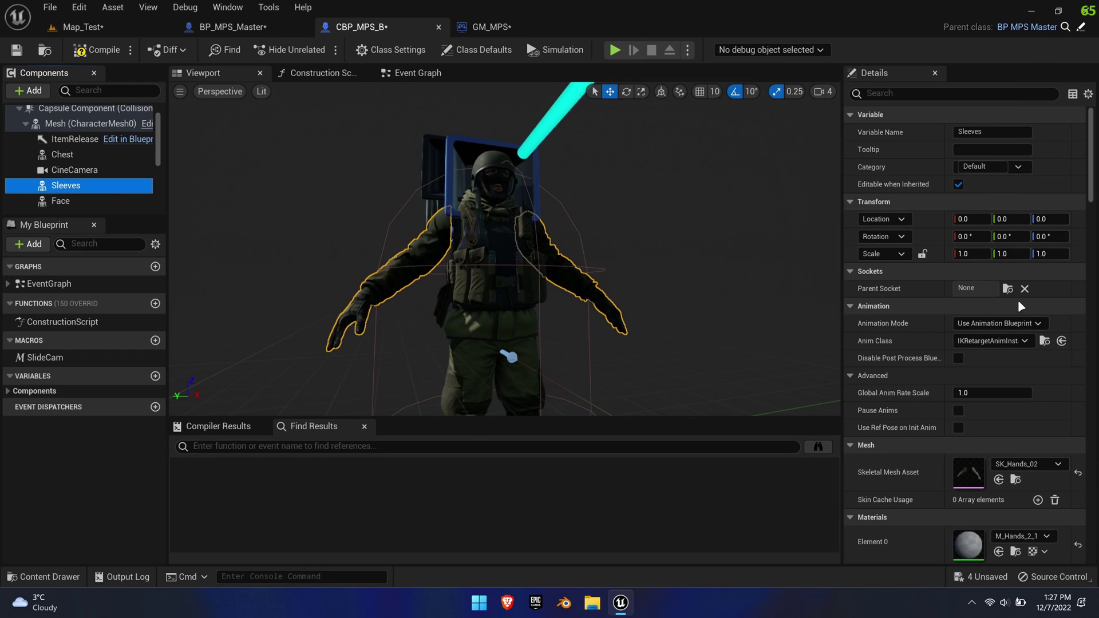
scroll(down, 3)
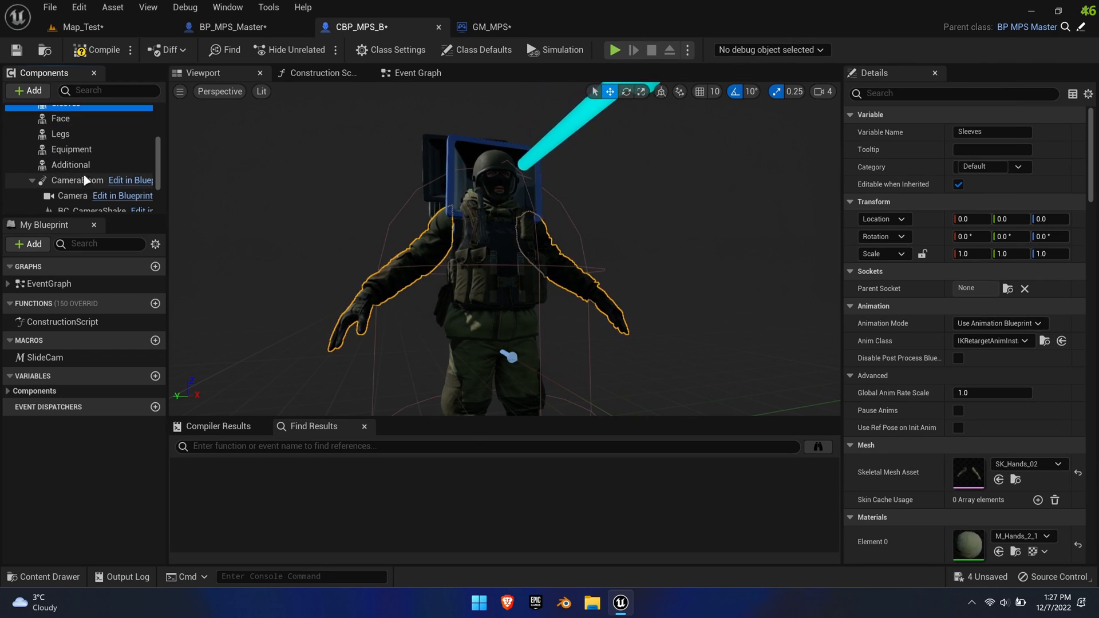
click(70, 165)
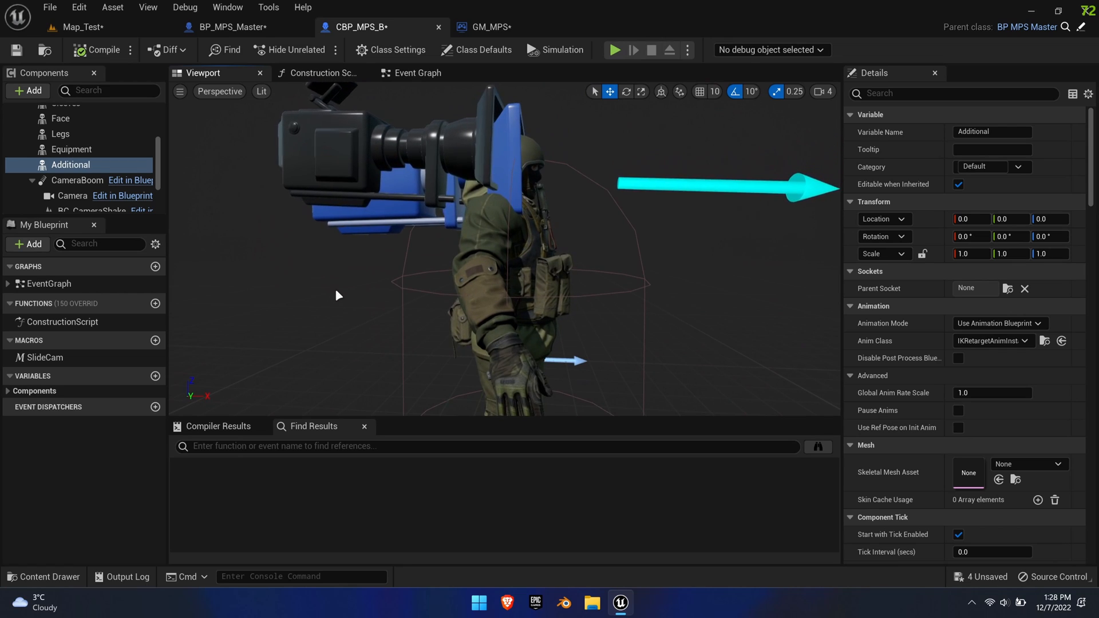
click(614, 50)
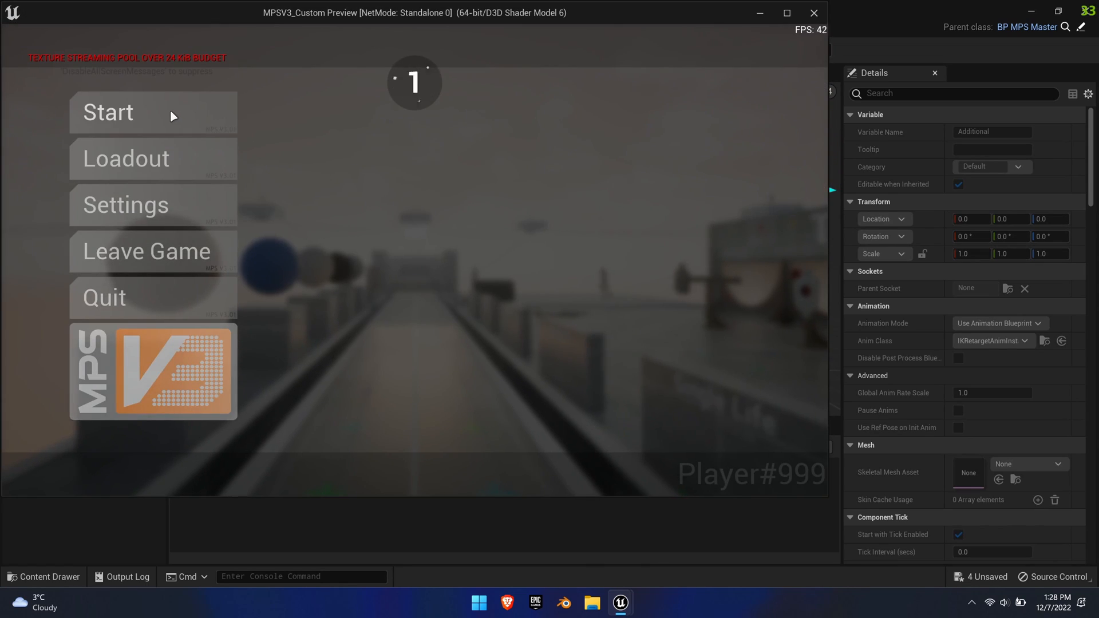
click(107, 112)
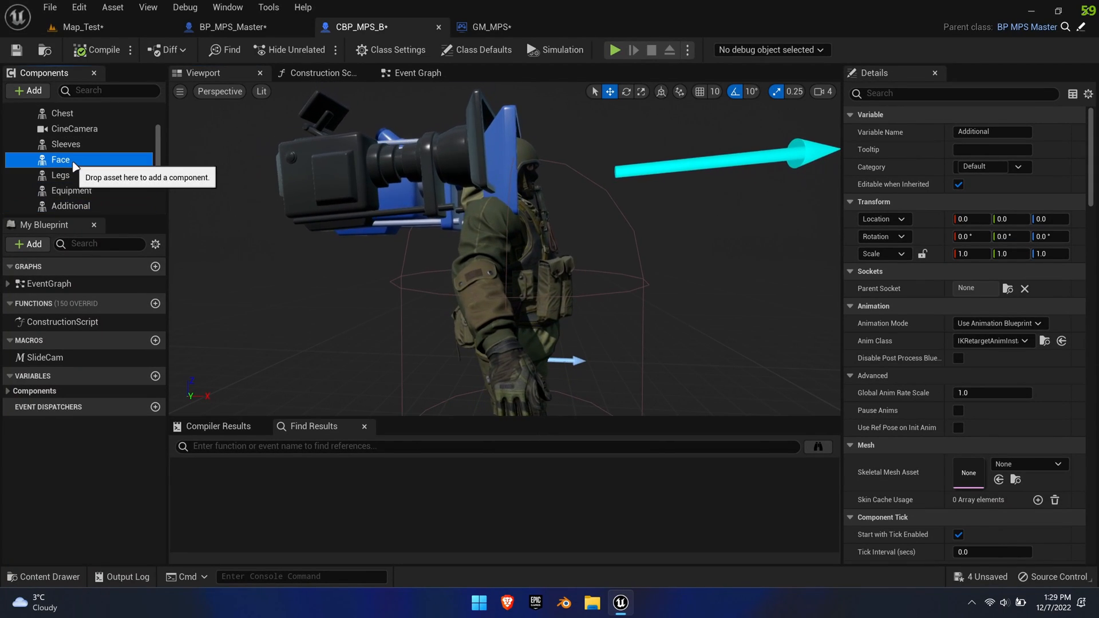
- Select the Face component, then run a standalone play test and start from the menu
click(1059, 464)
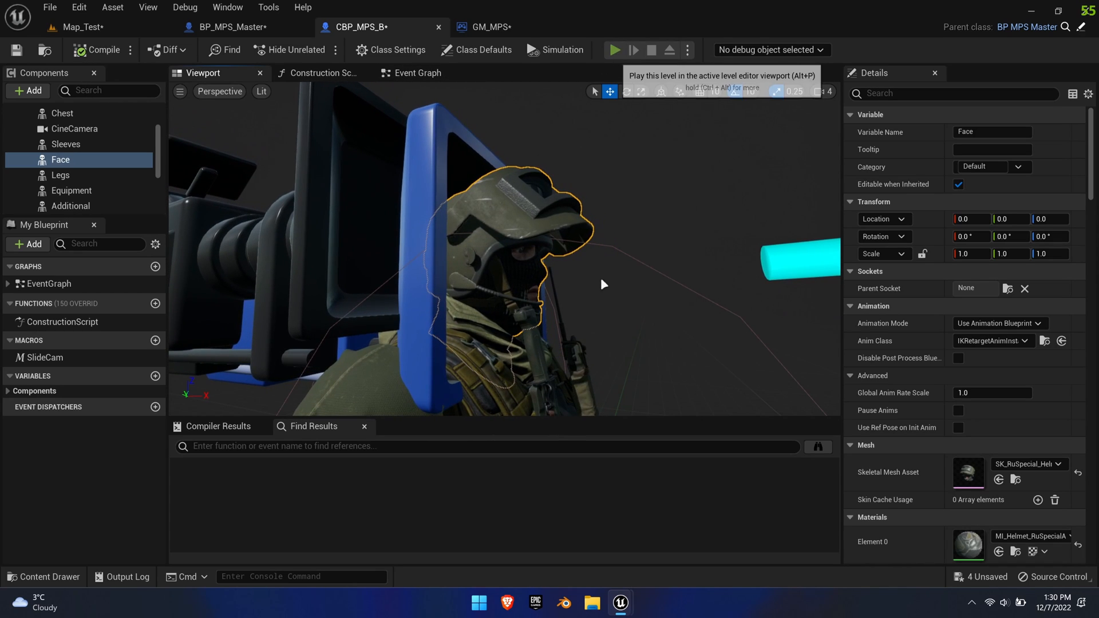
click(615, 50)
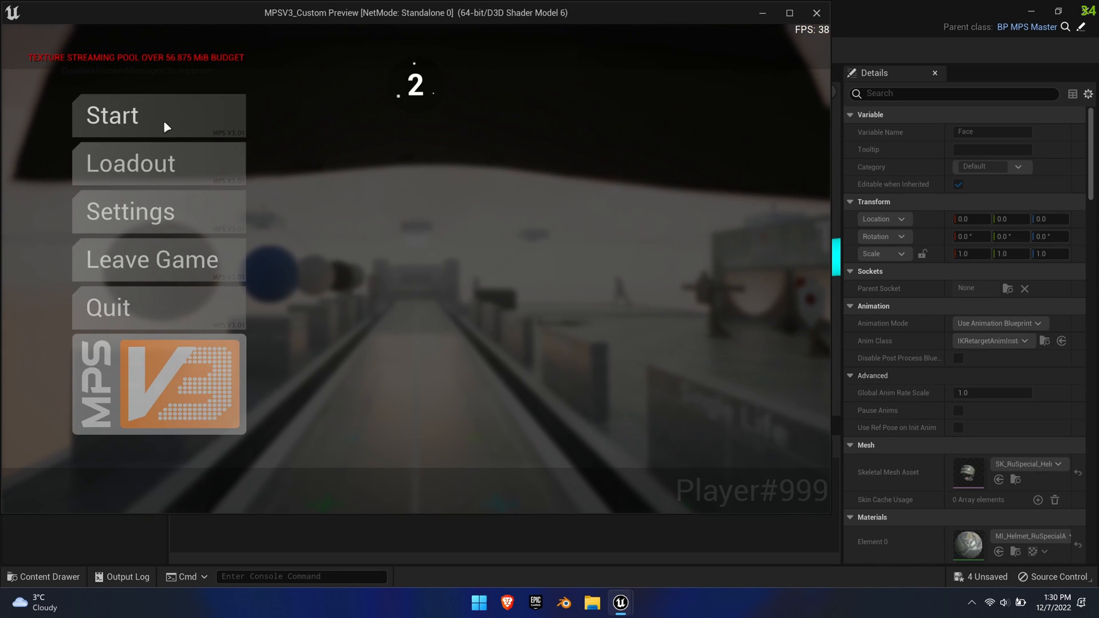
click(159, 115)
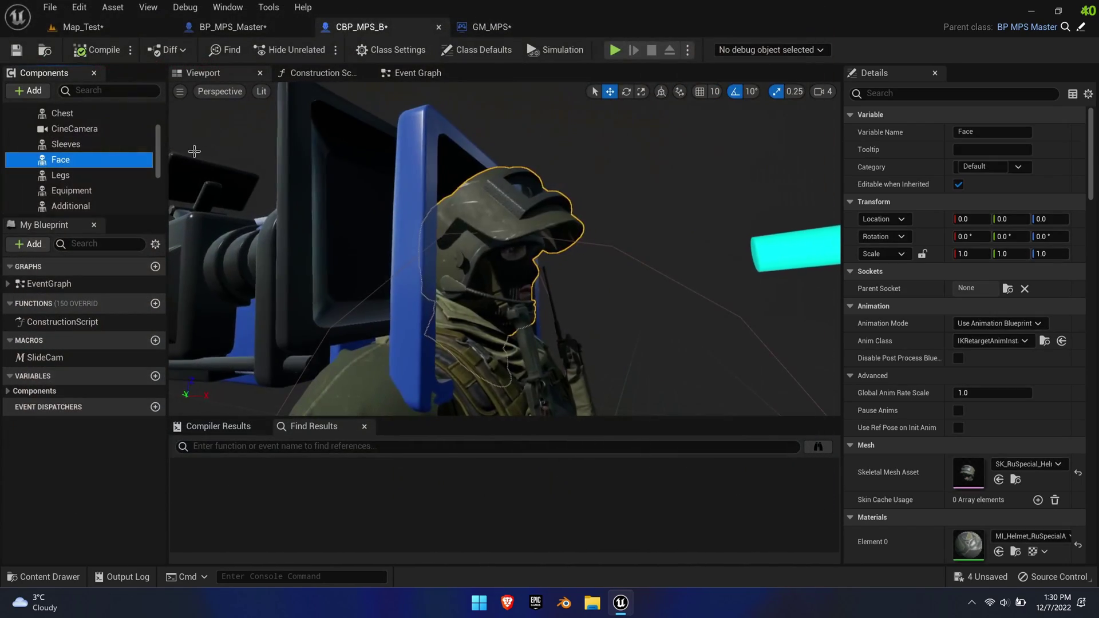
- Search Project Settings for Near Clip Plane and confirm it reads 10.0
click(82, 27)
text(near cl)
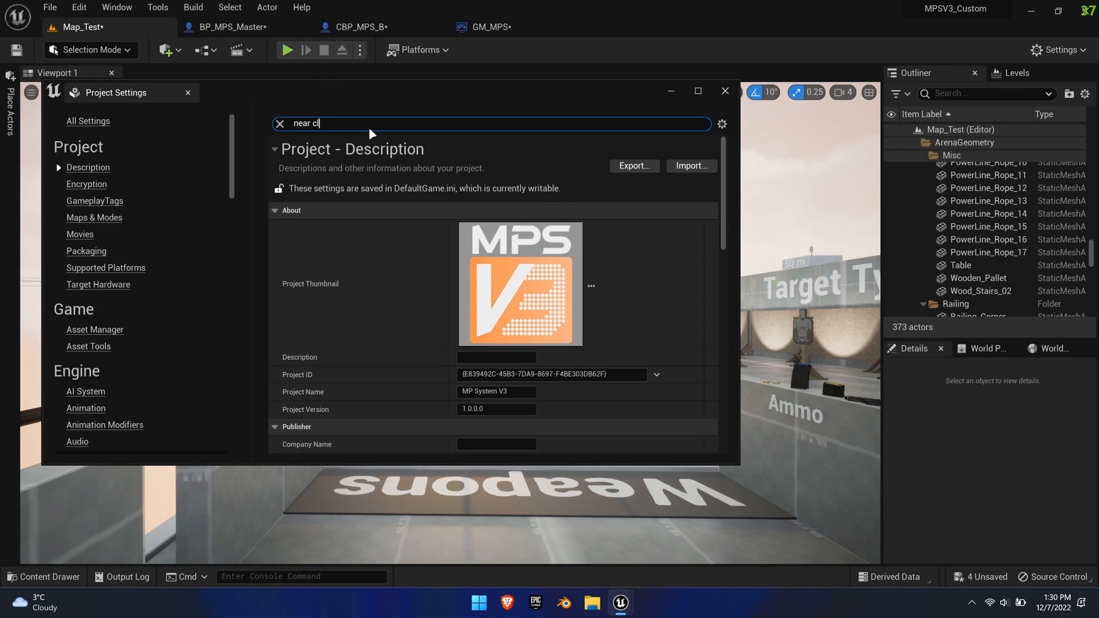
text(ip)
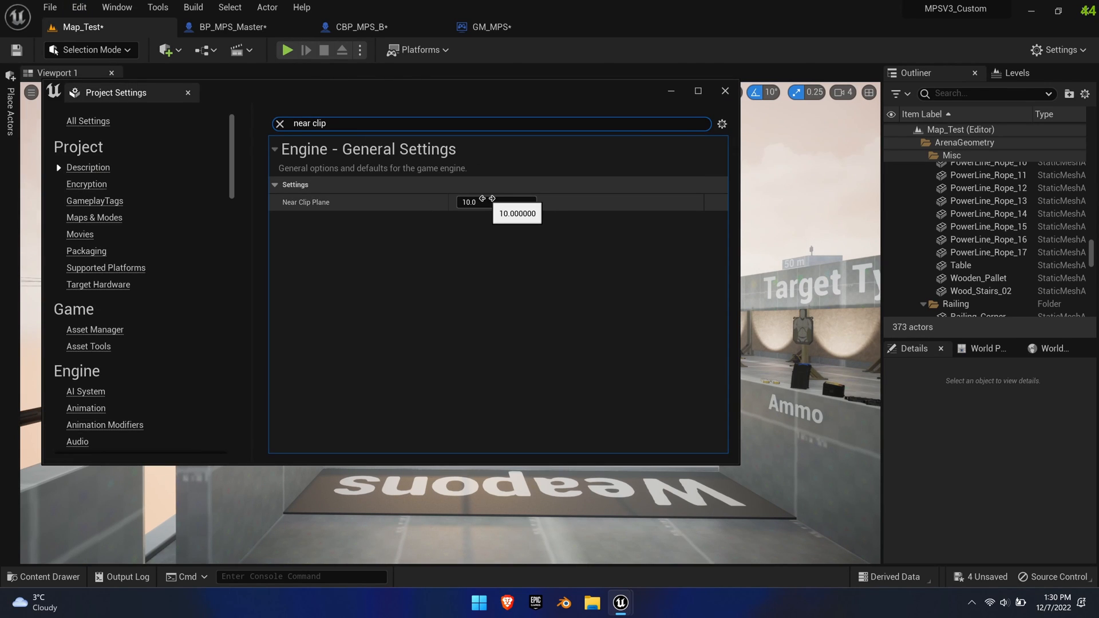
click(724, 91)
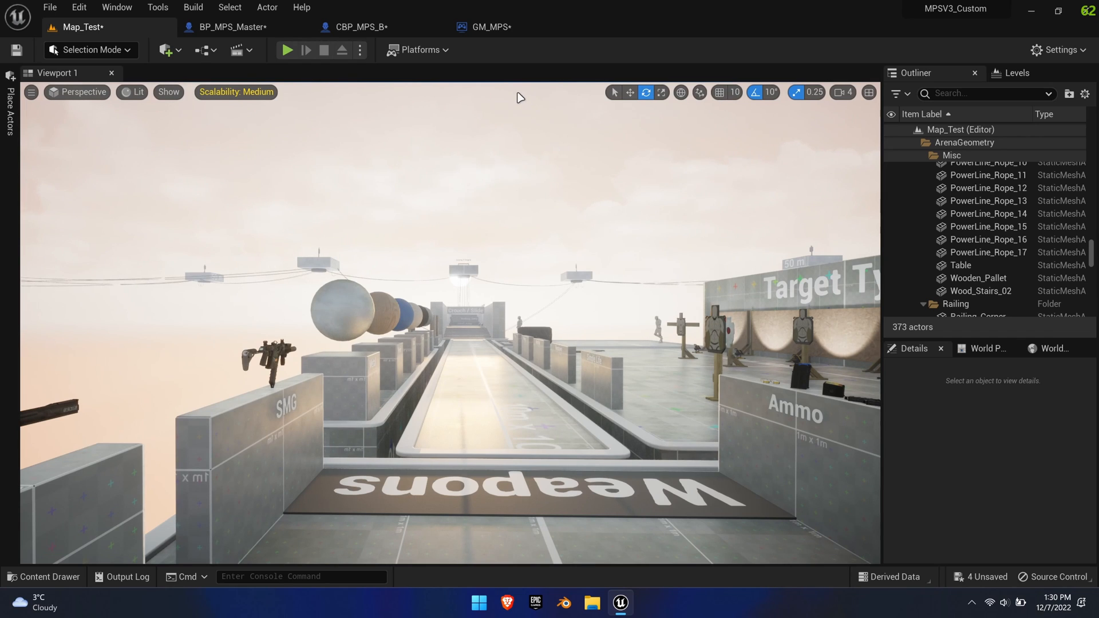
- In BP_MPS_Master, disconnect the SwitchCamera input from the Flip Flop
click(359, 27)
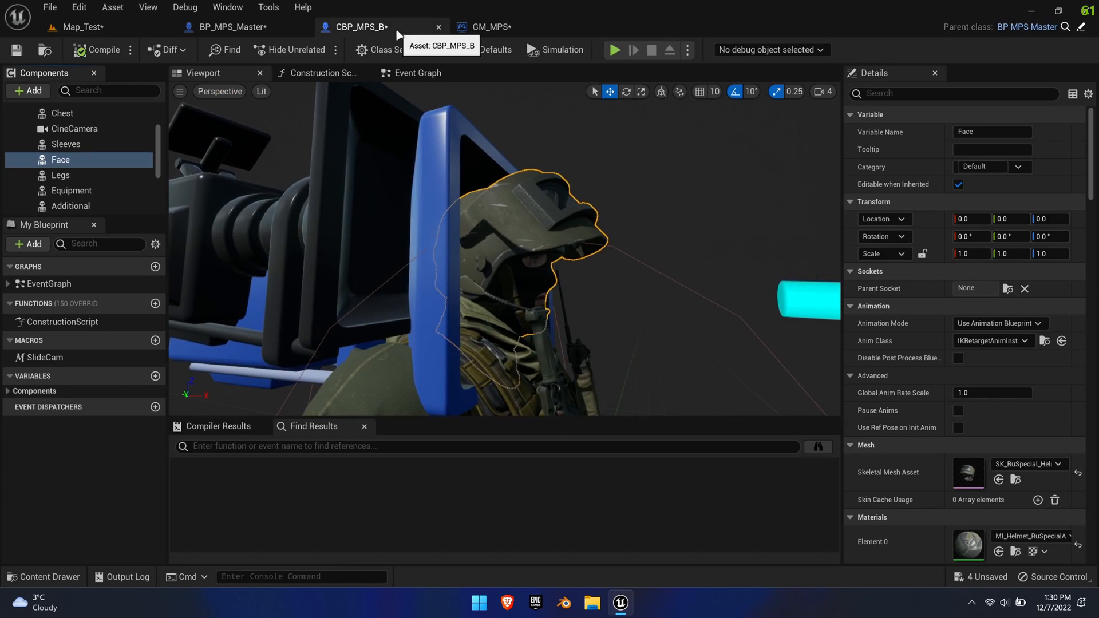
click(231, 27)
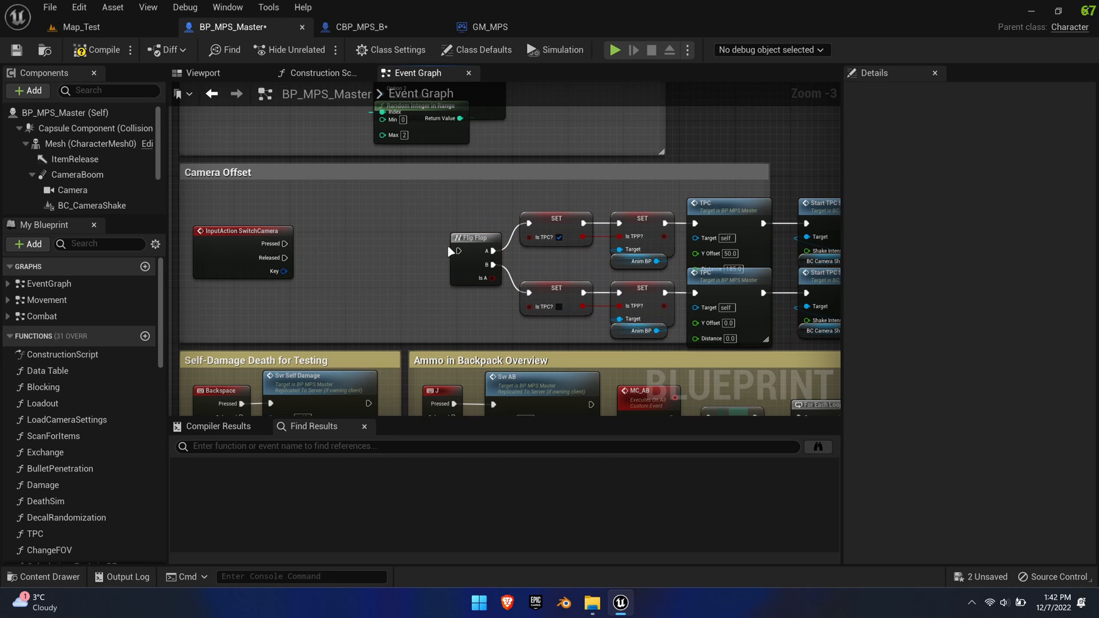
right_click(372, 242)
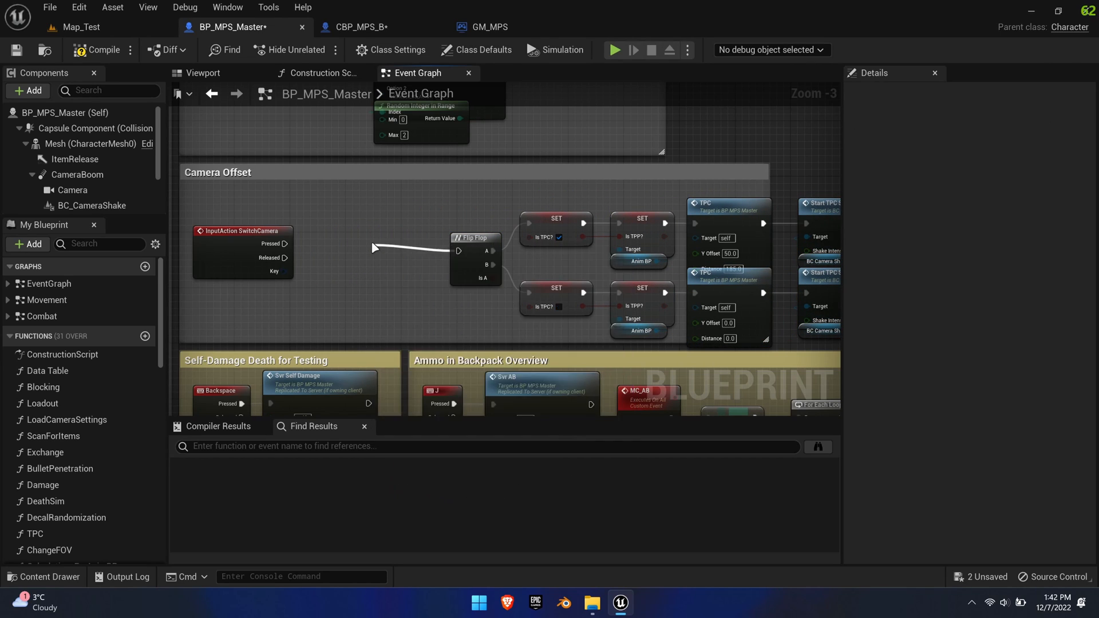
- Add a ToggleTP custom event feeding the Flip Flop and call Toggle TP on Pressed
click(402, 256)
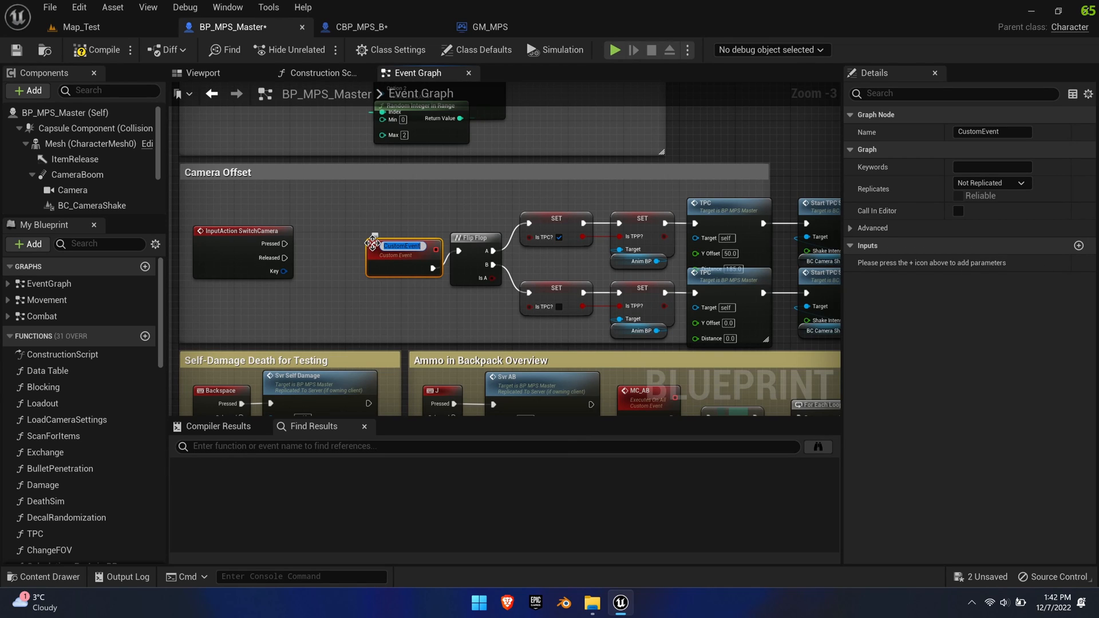
text(To)
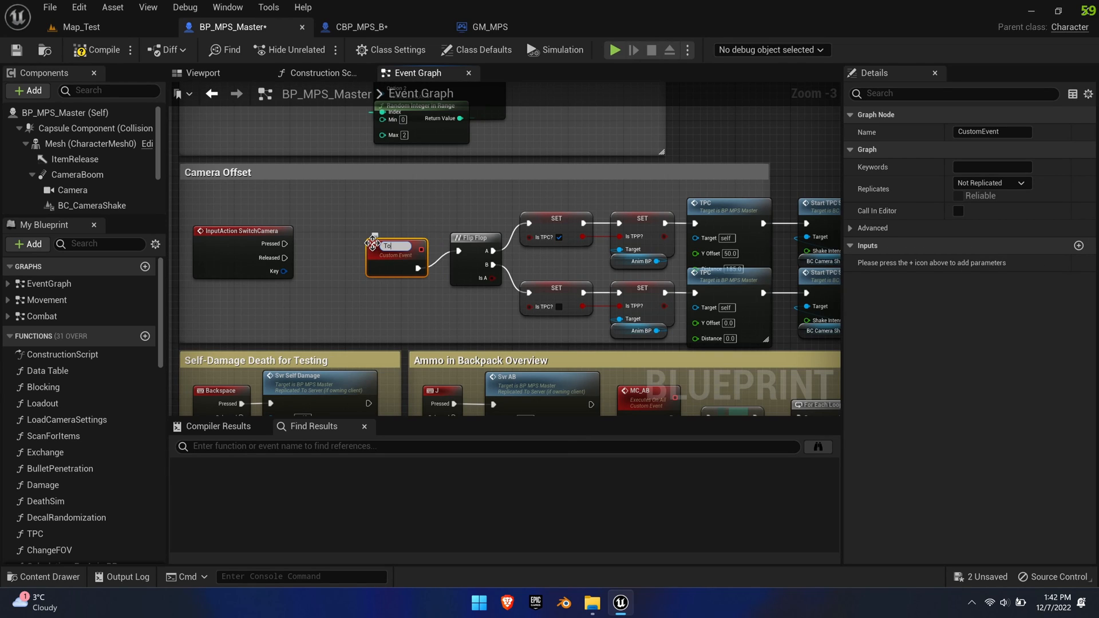
text(ToggleTP)
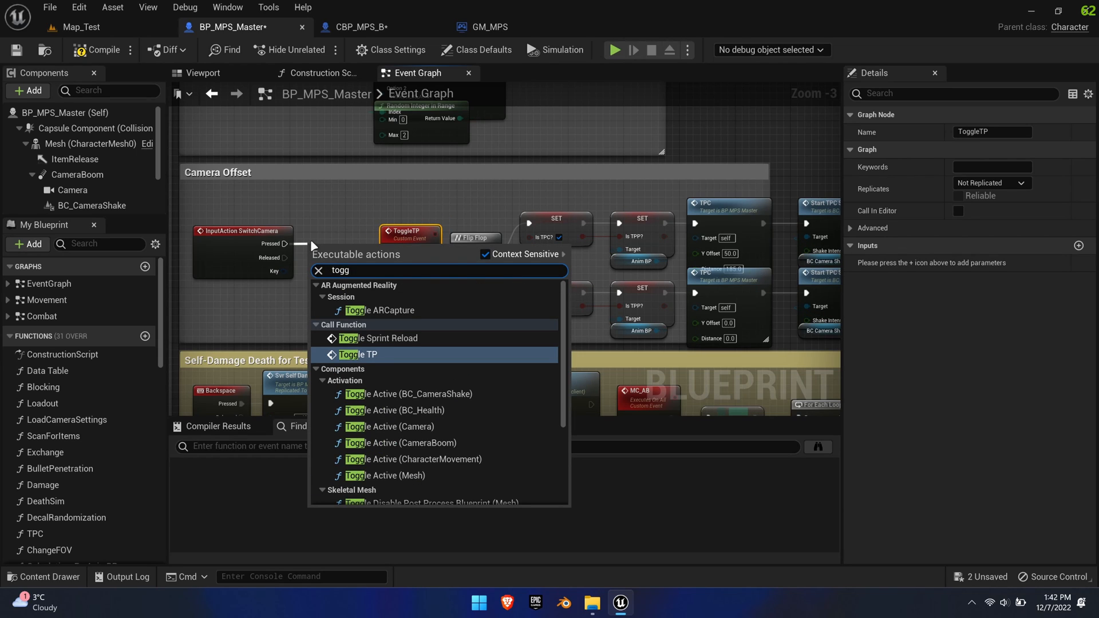
click(357, 354)
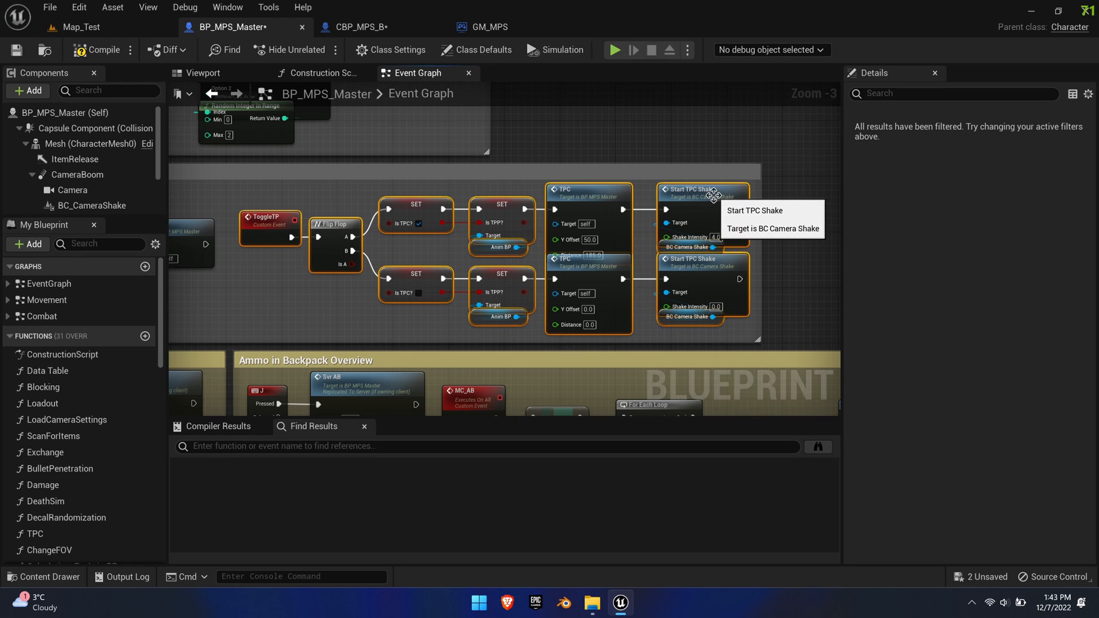
mouse_move(103, 50)
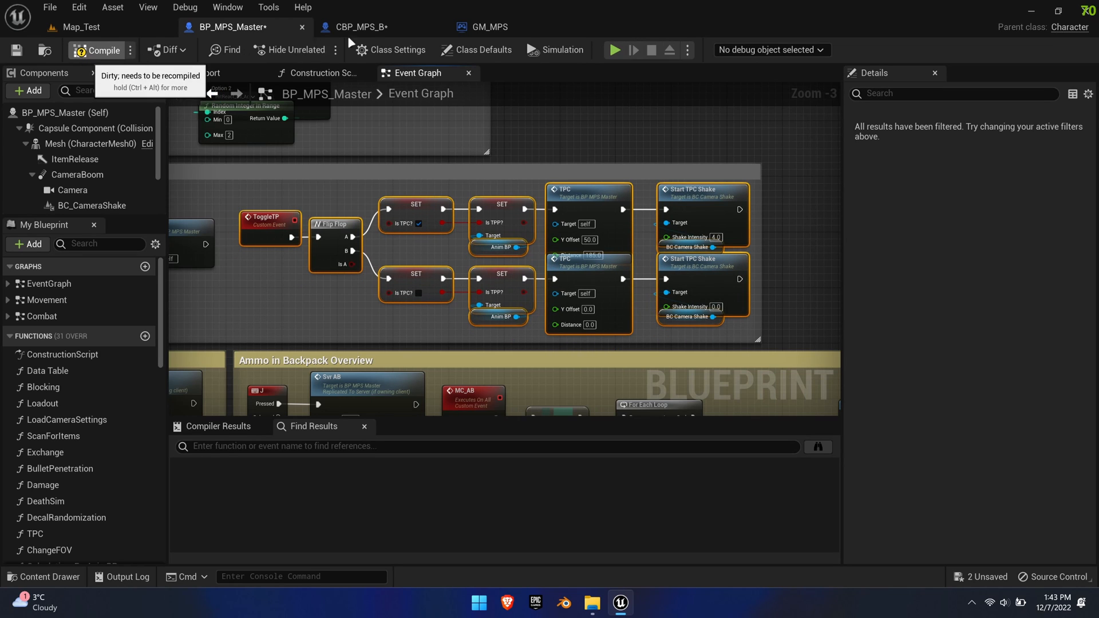
- In CBP_MPS_B, add two Set Hidden in Game nodes targeting Head after the Is TPC? branch
click(359, 26)
text(hidden)
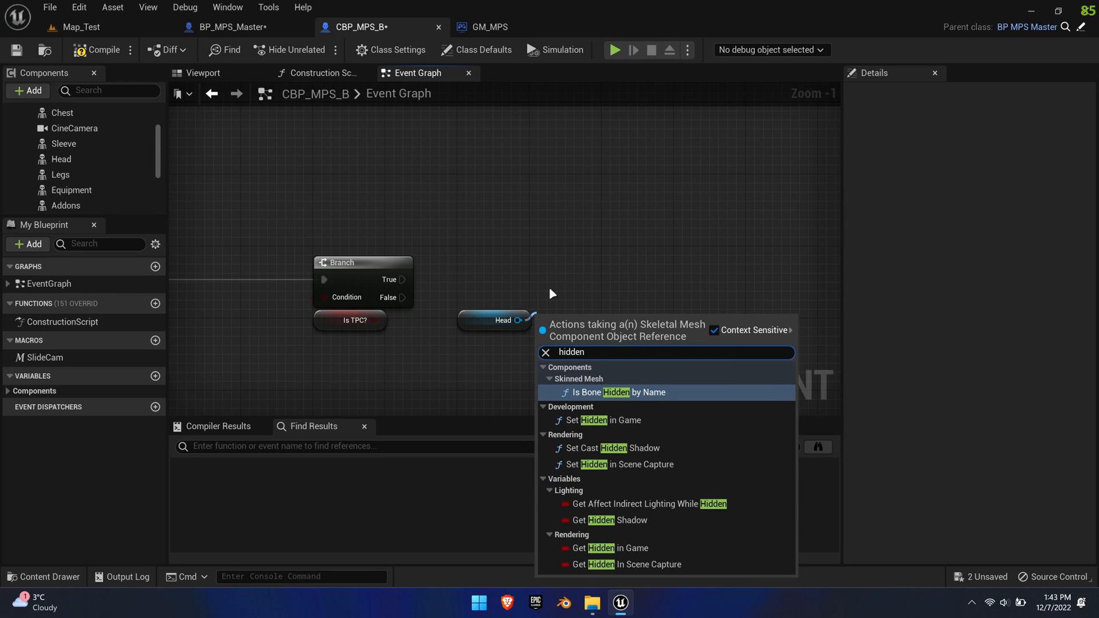
click(605, 419)
text(hidd)
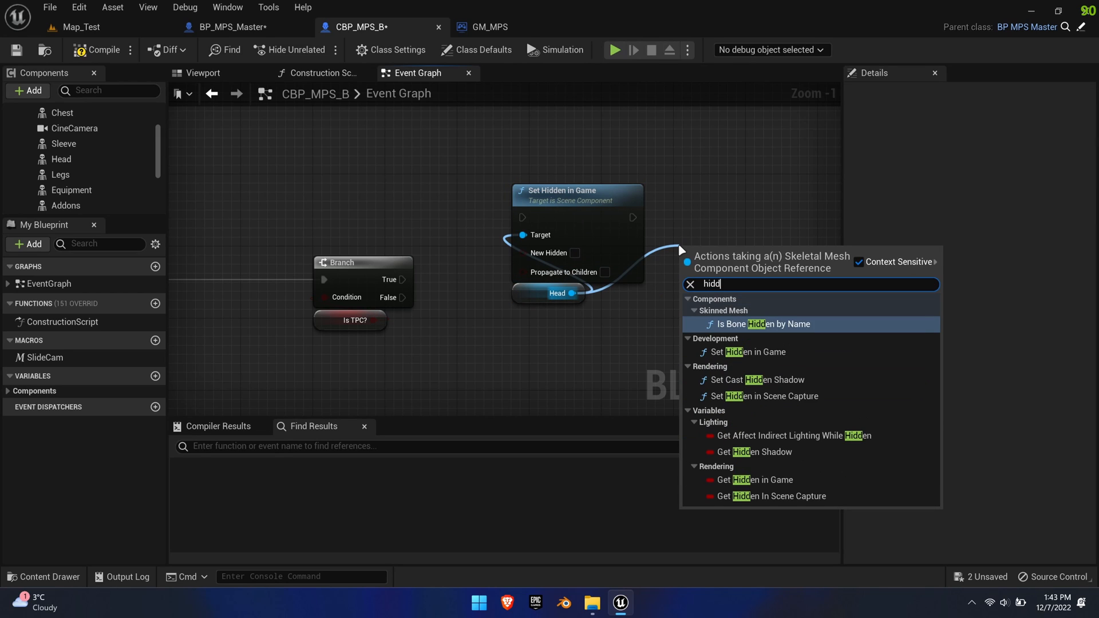
click(759, 379)
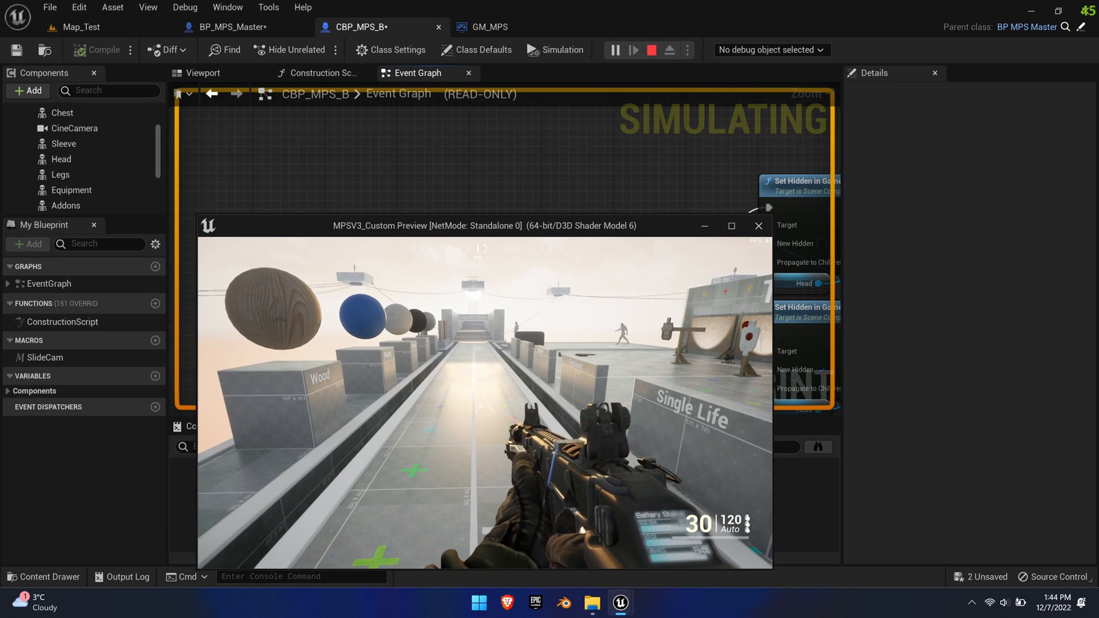
- Stop play and group the helmet nodes under a coloured 'Helmet Toggle' comment
click(649, 50)
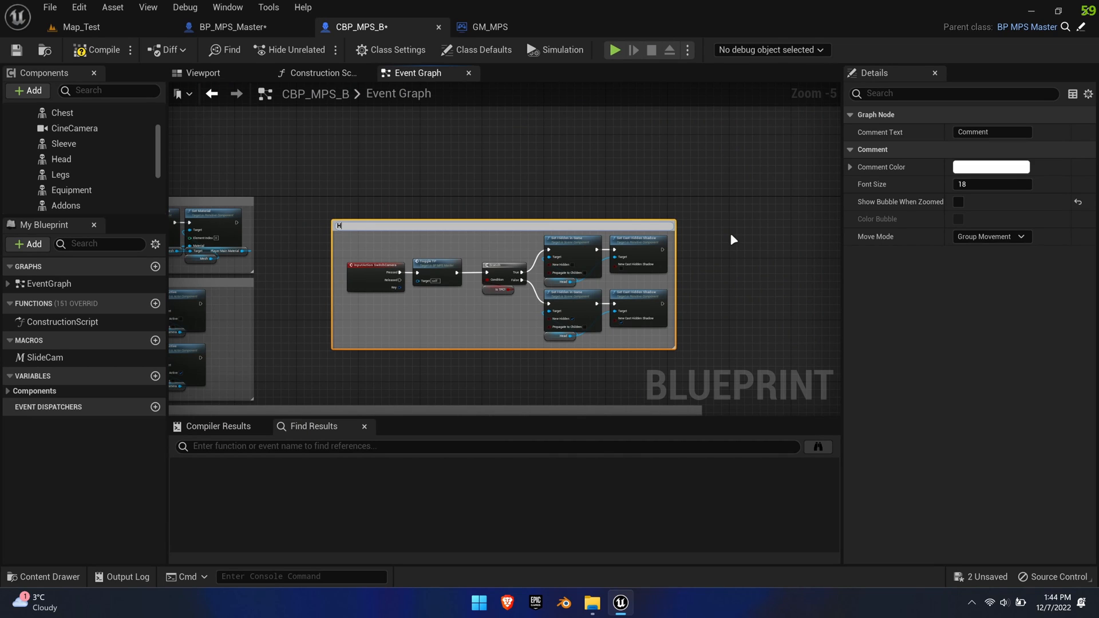
text(Helmet Toggle)
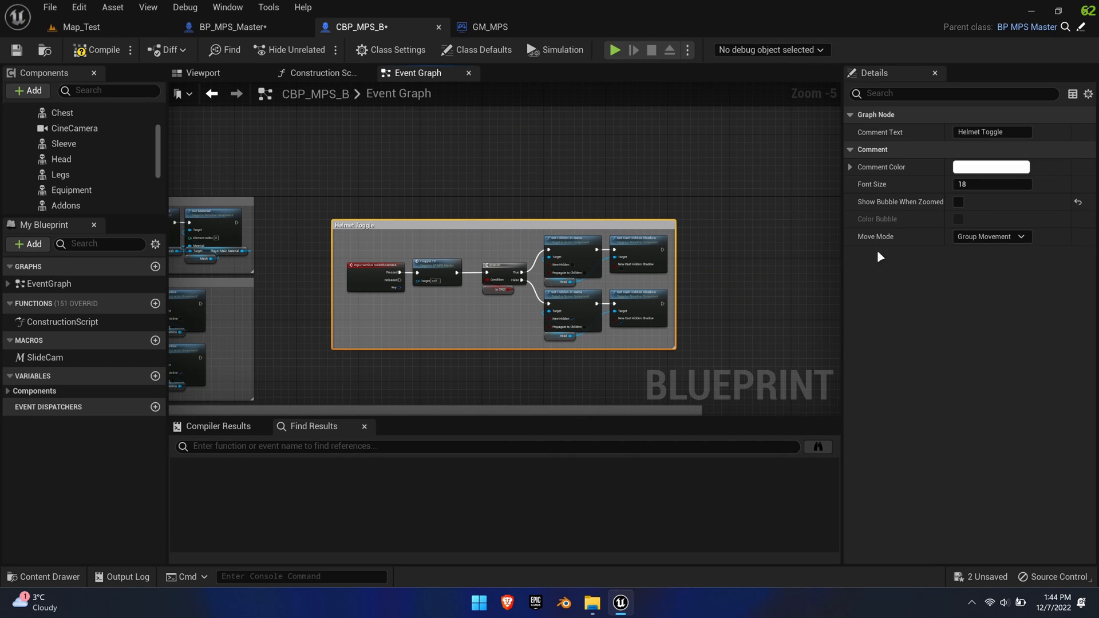
click(989, 167)
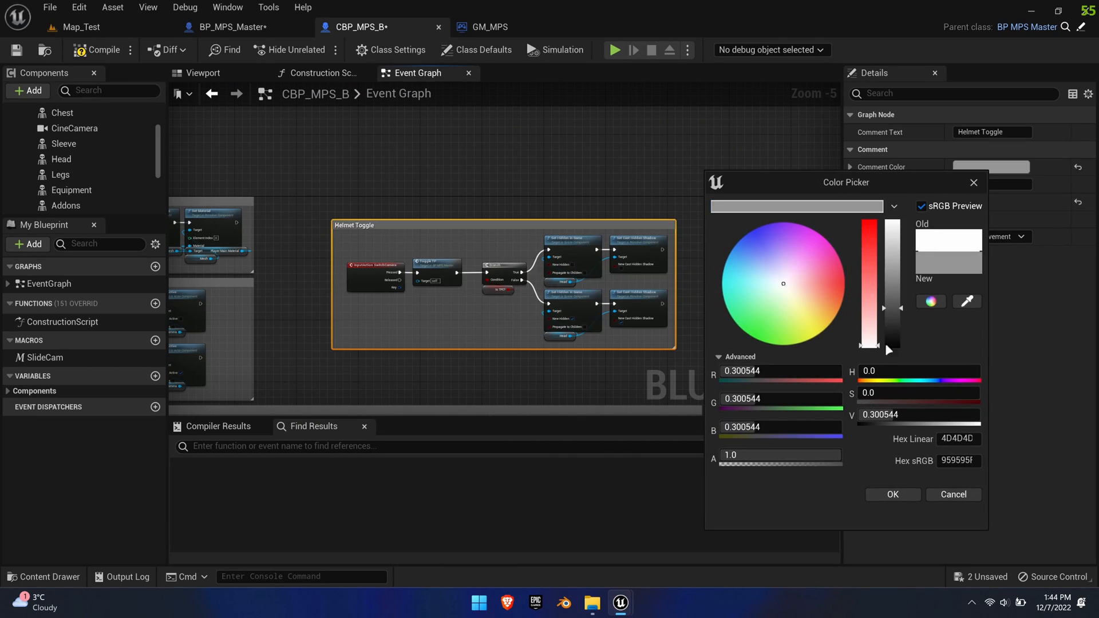
click(891, 494)
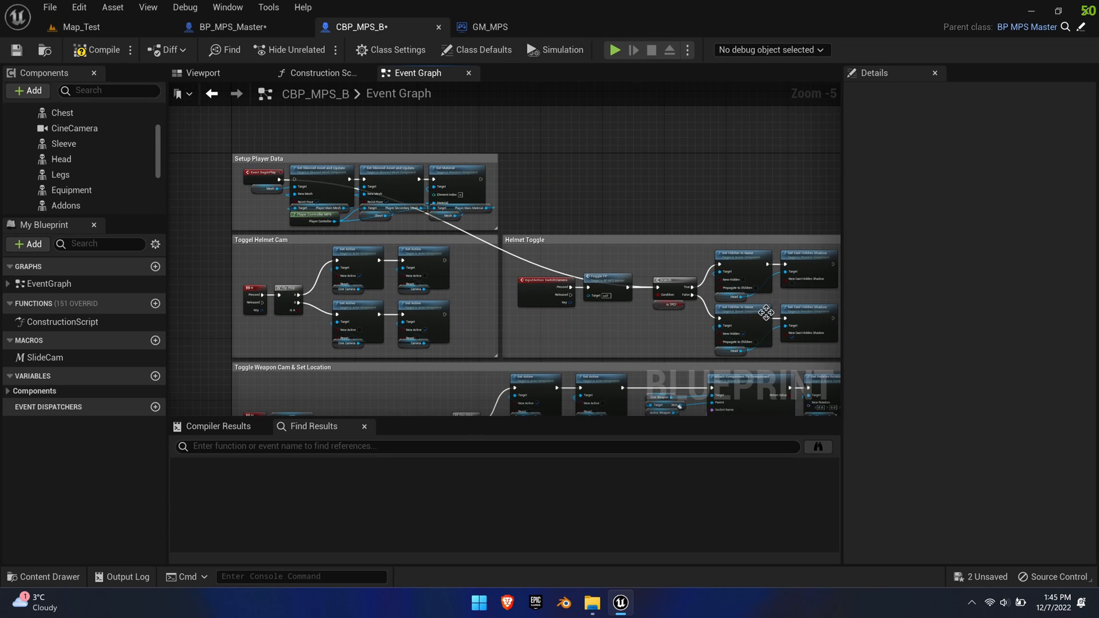
click(80, 27)
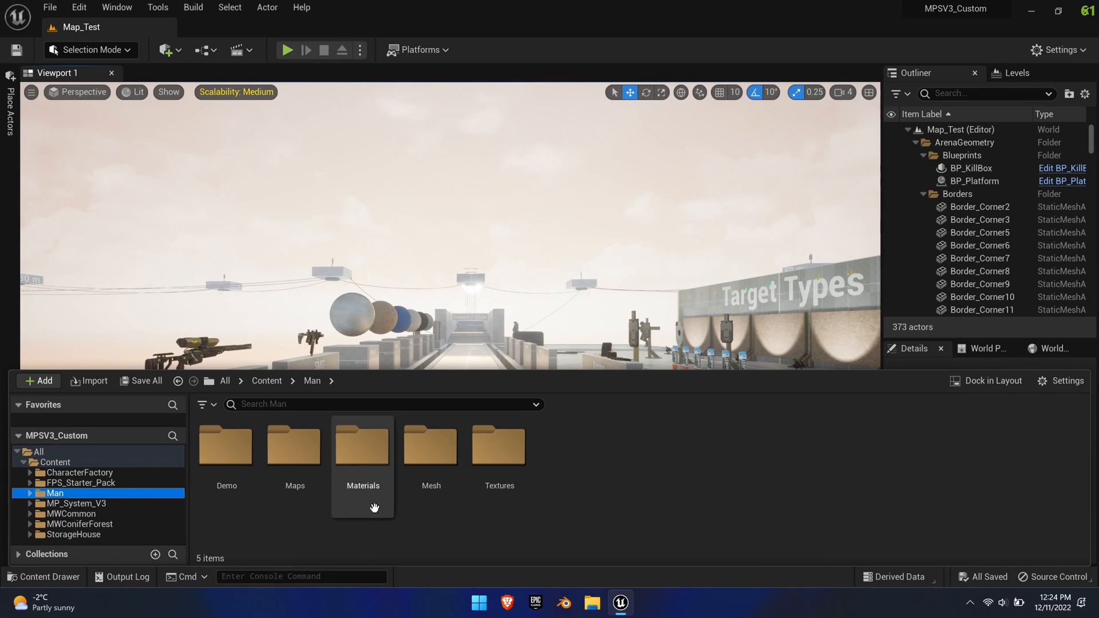
- Export SK_Man_Full_04 from Man/Mesh/Full as an FBX file to the Desktop
double_click(430, 445)
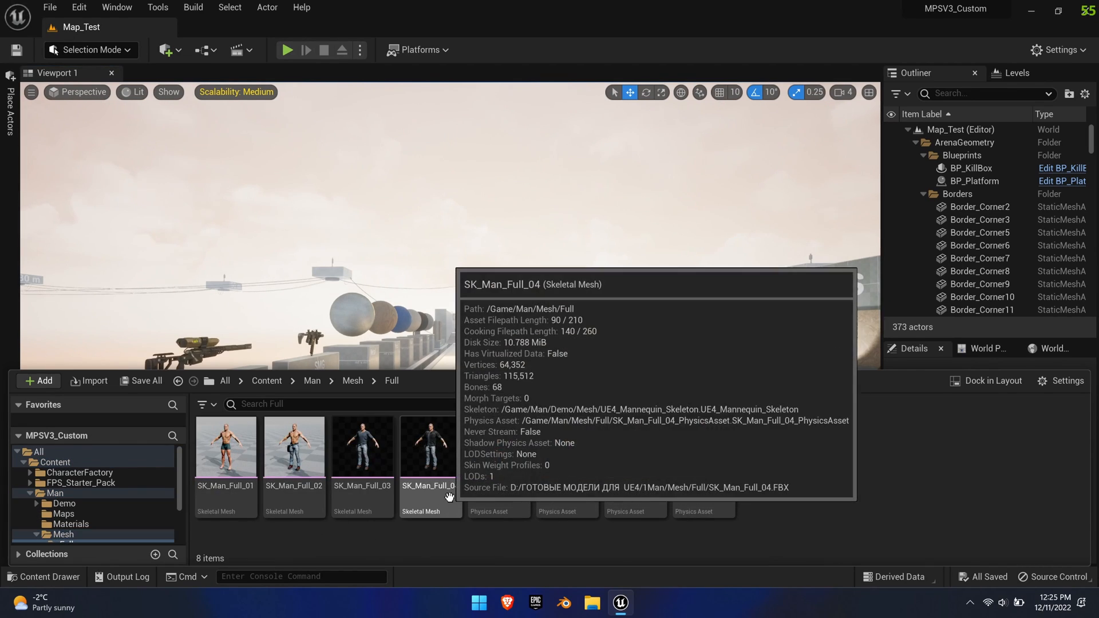
right_click(427, 446)
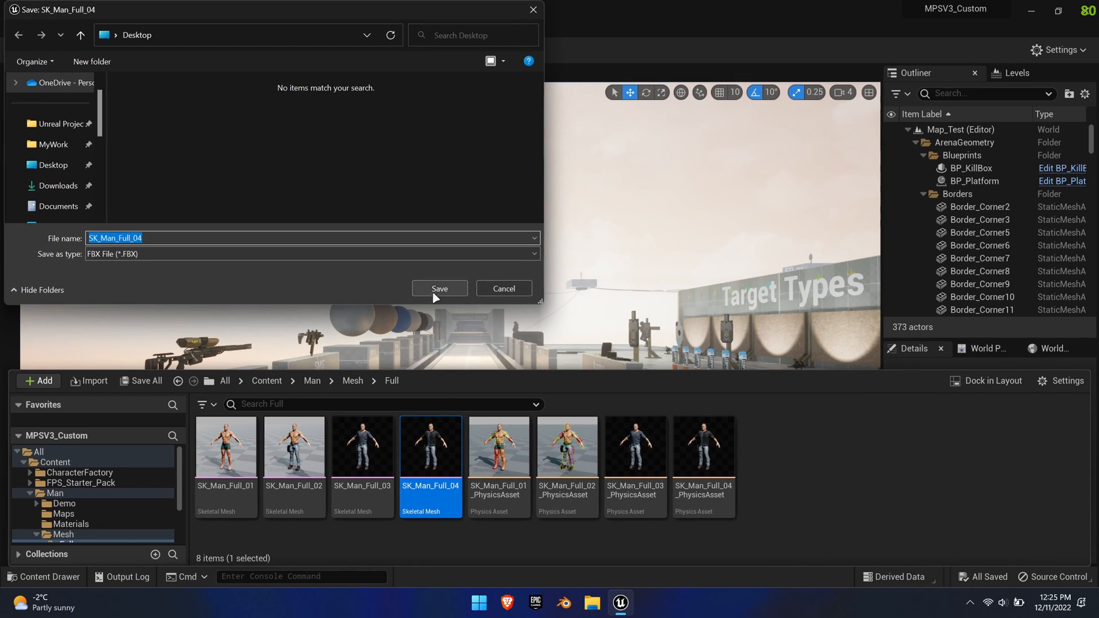
click(438, 288)
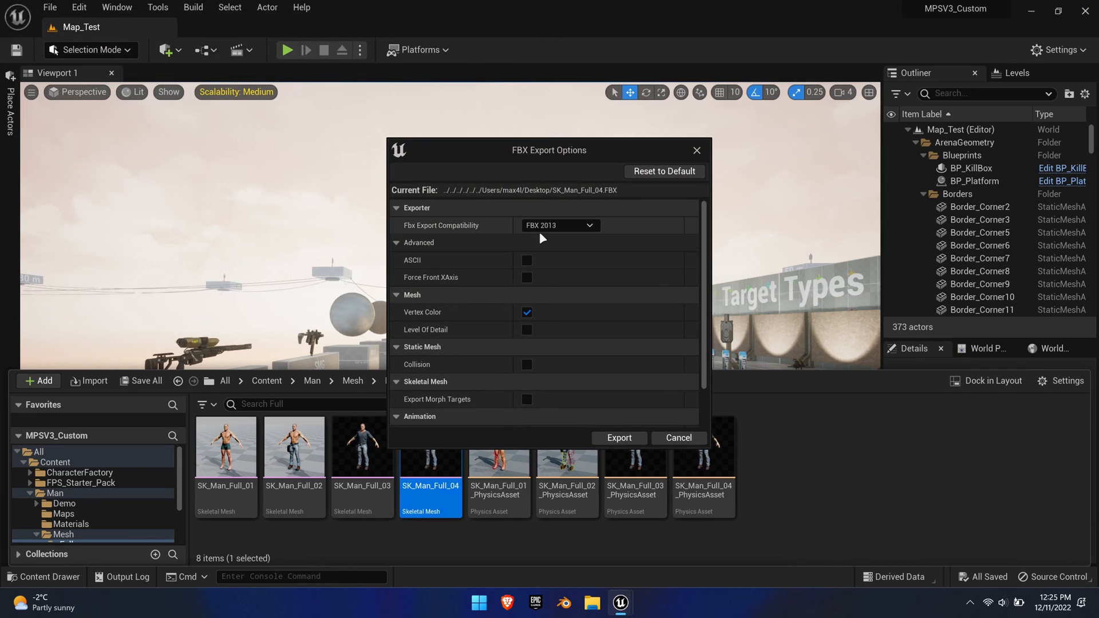
scroll(down, 3)
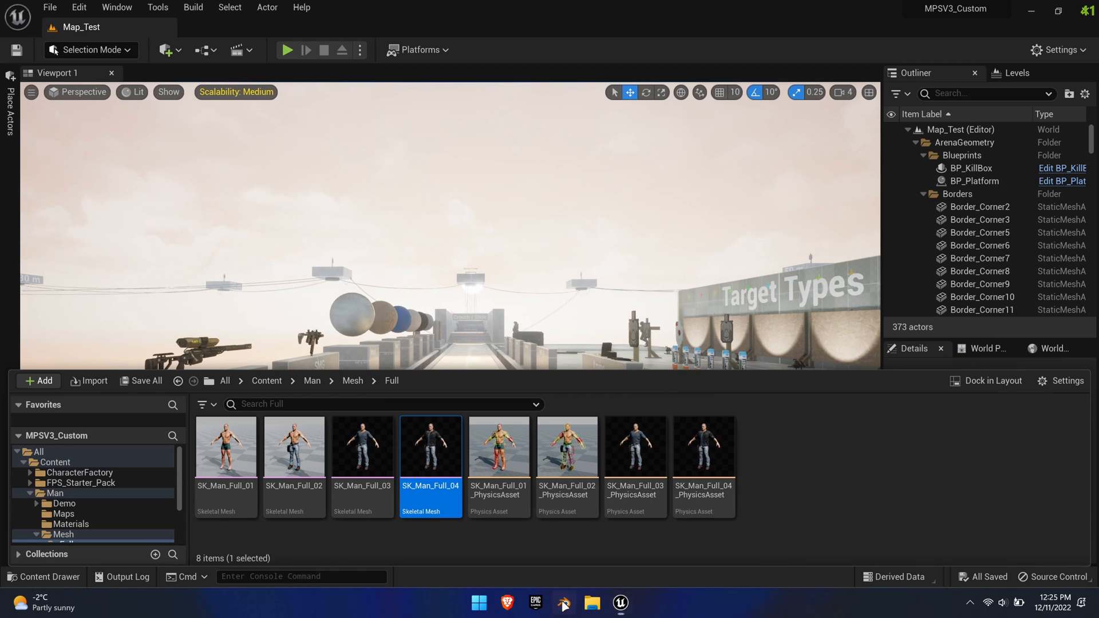
- In Blender, check the 0.01 unit scale and import SK_Man_Full_04.FBX from the Desktop
click(563, 602)
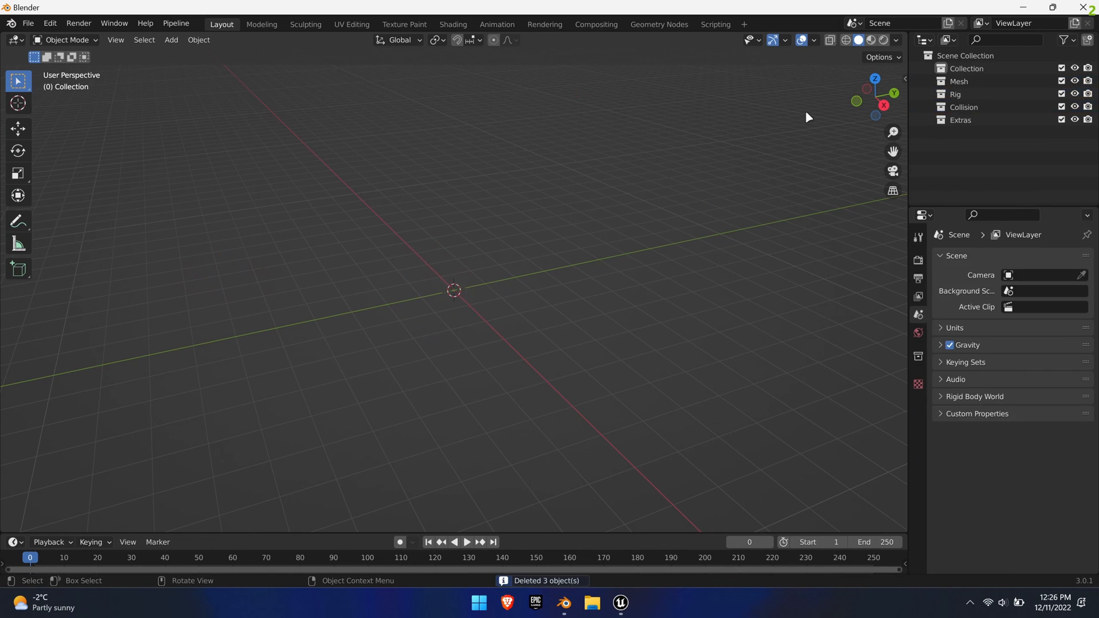
click(954, 328)
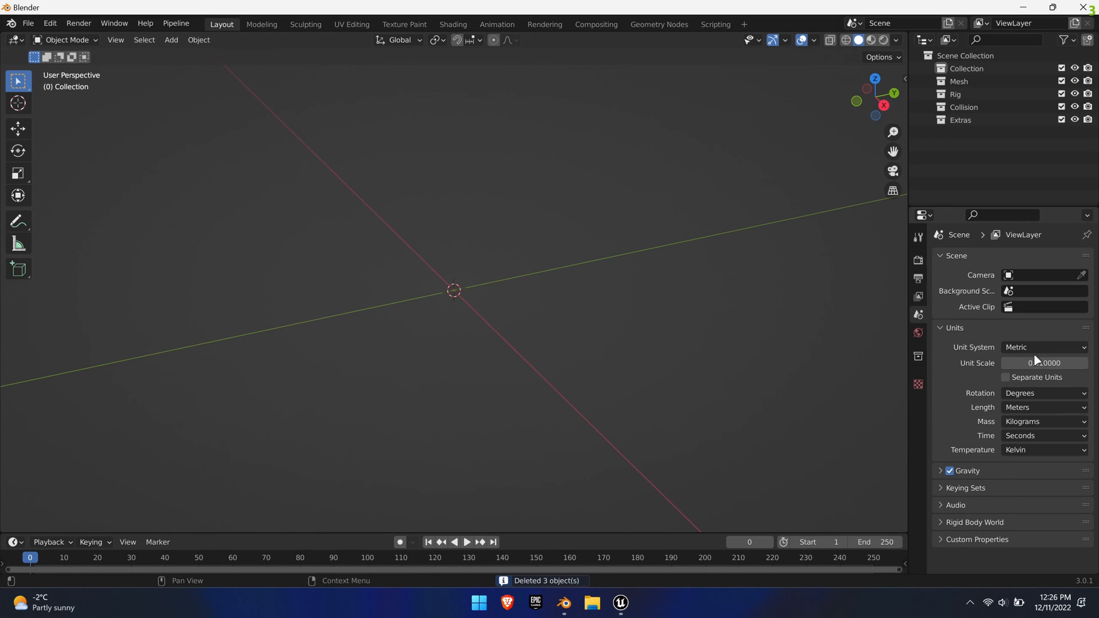
click(28, 23)
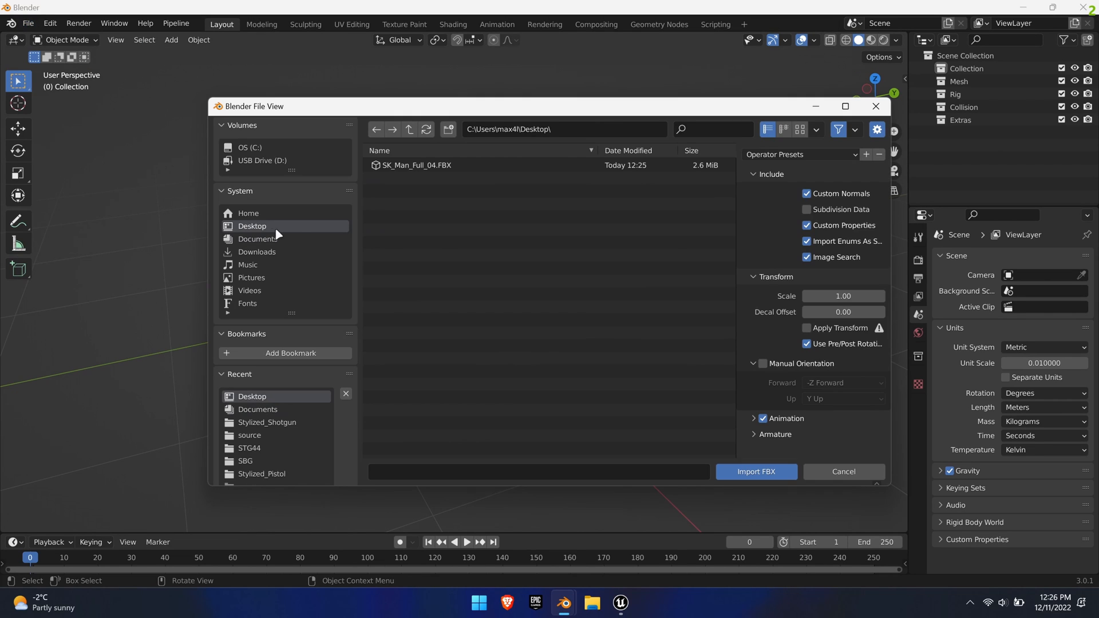
click(756, 471)
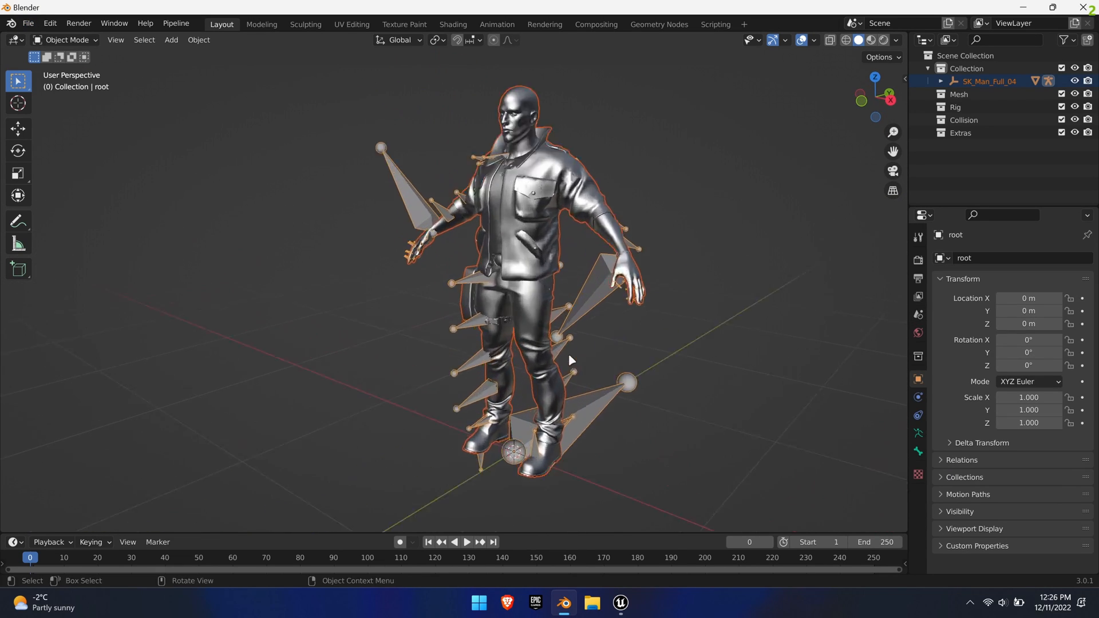
- Expand the imported hierarchy and delete the parent empty wrapping the root armature
click(952, 81)
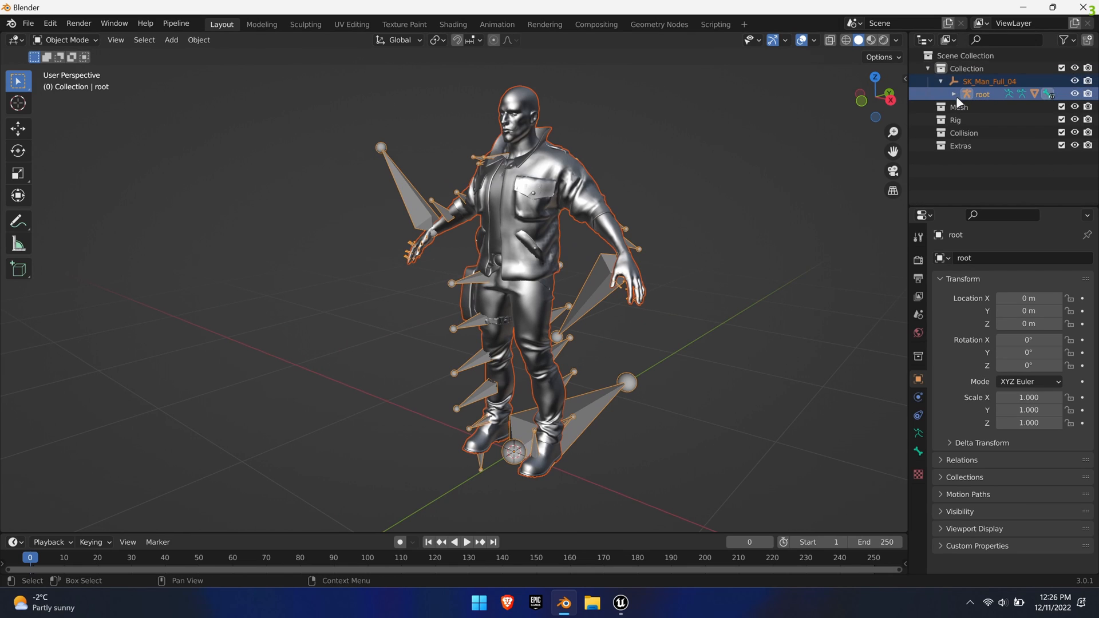
click(953, 93)
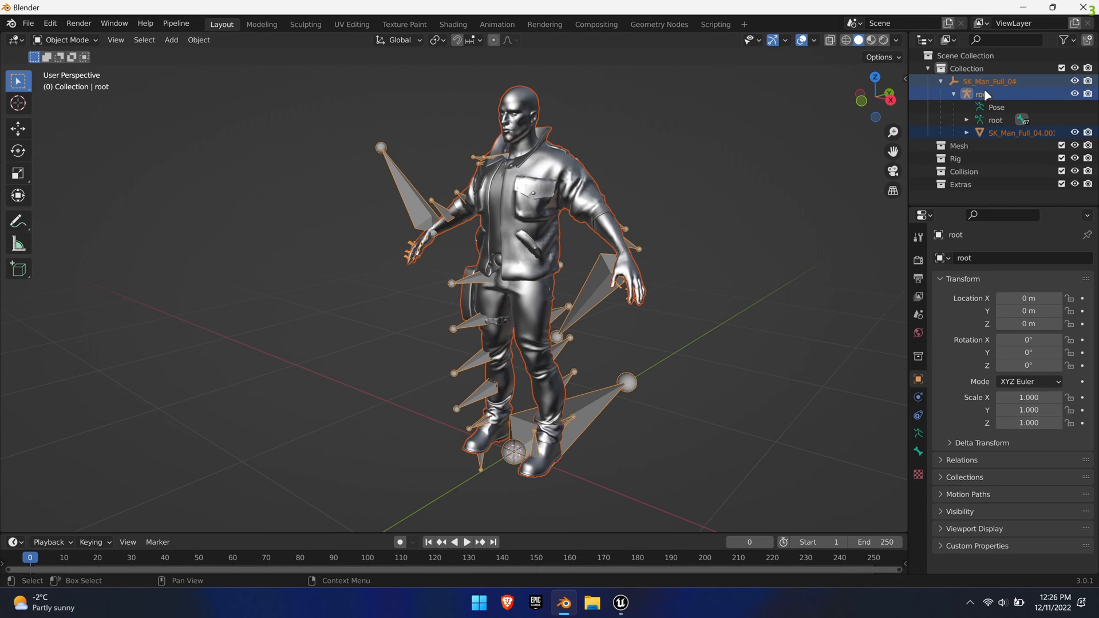
click(988, 81)
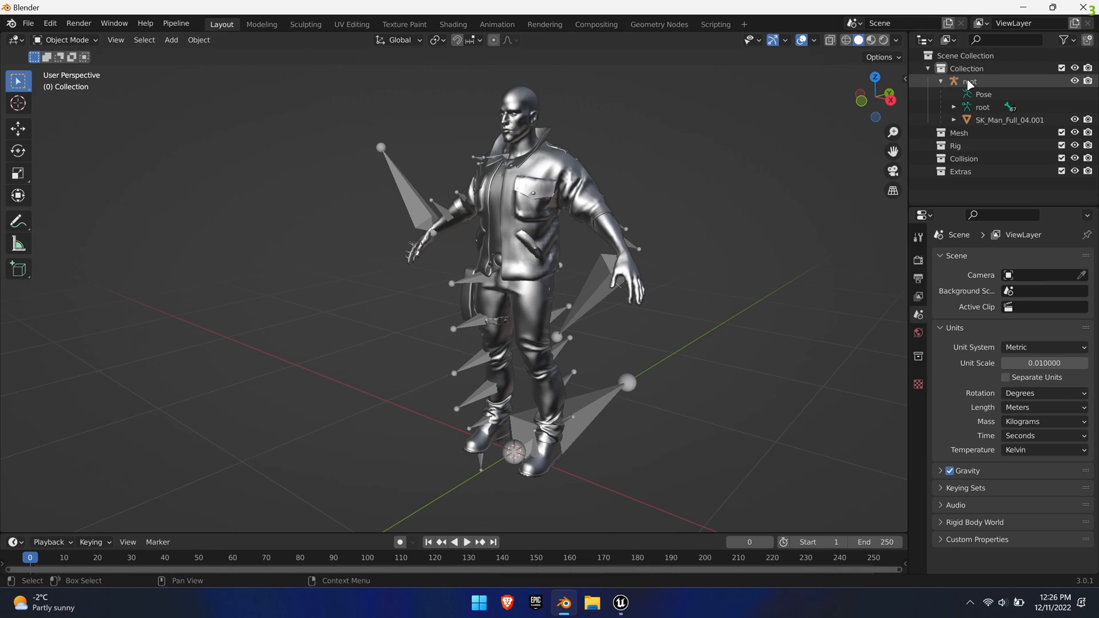
- Hide the body mesh and place a Camera_FP bone copy at head Y -0.01507 m, Z 1.694 m
click(1009, 119)
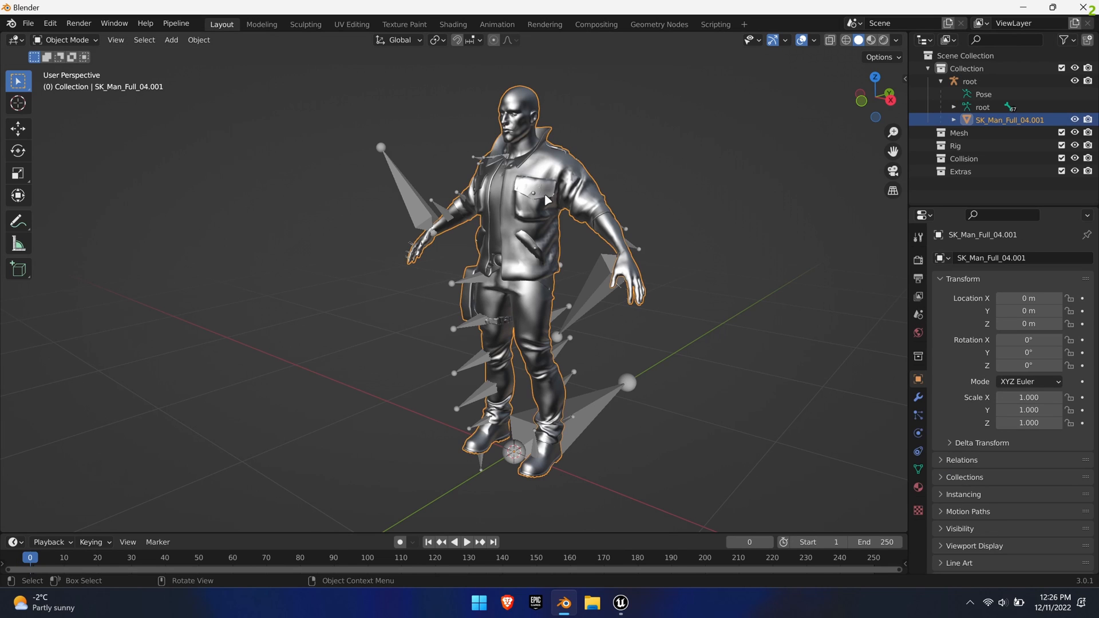
click(1074, 119)
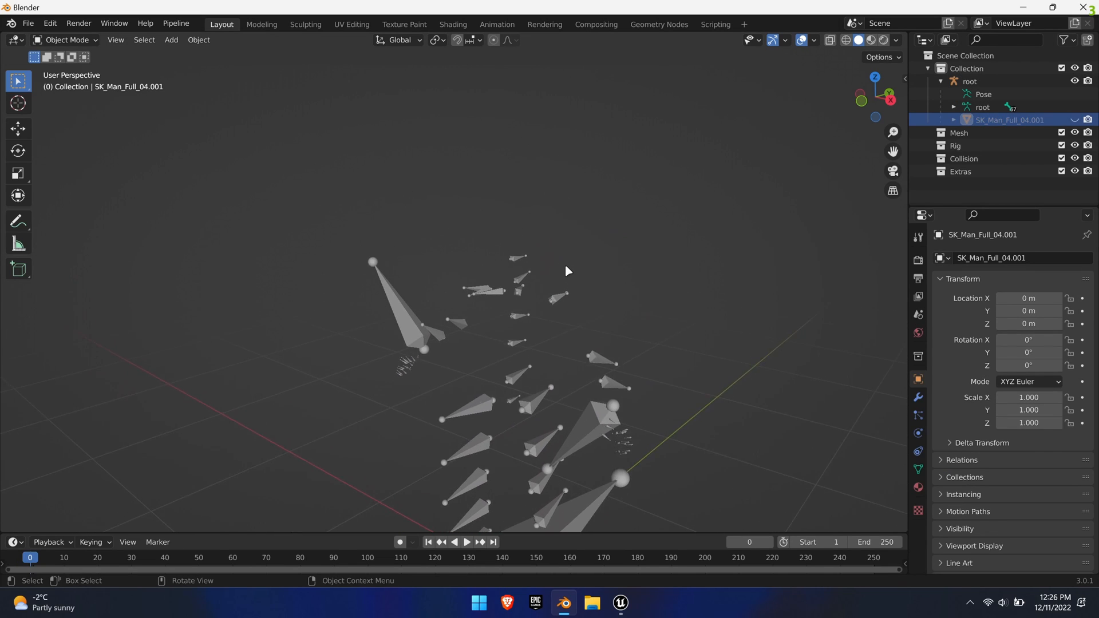
click(970, 81)
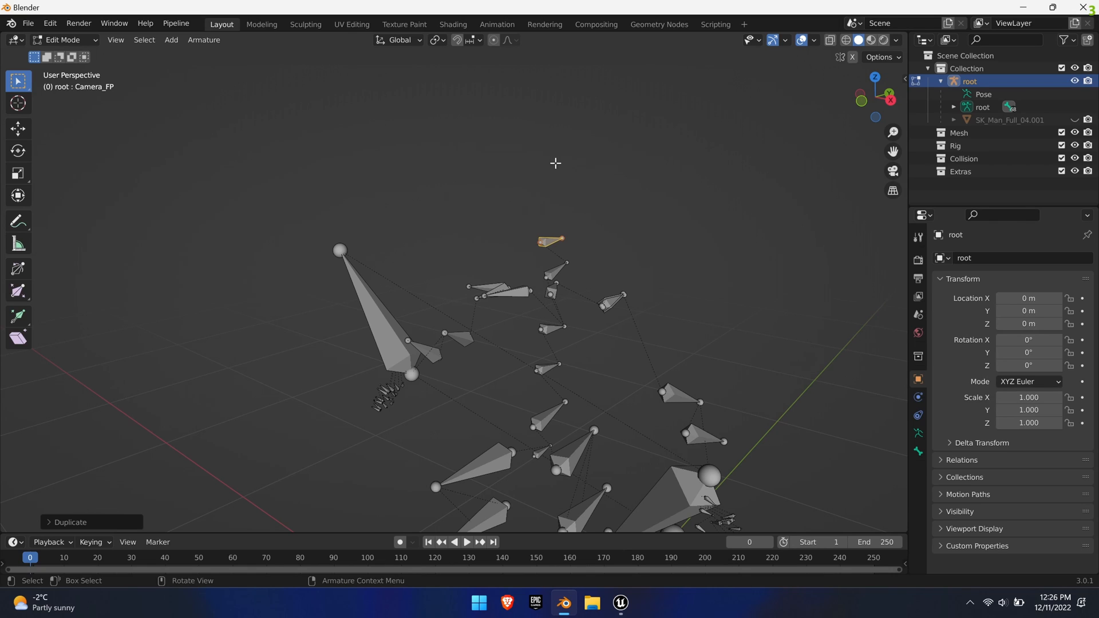
mouse_move(762, 271)
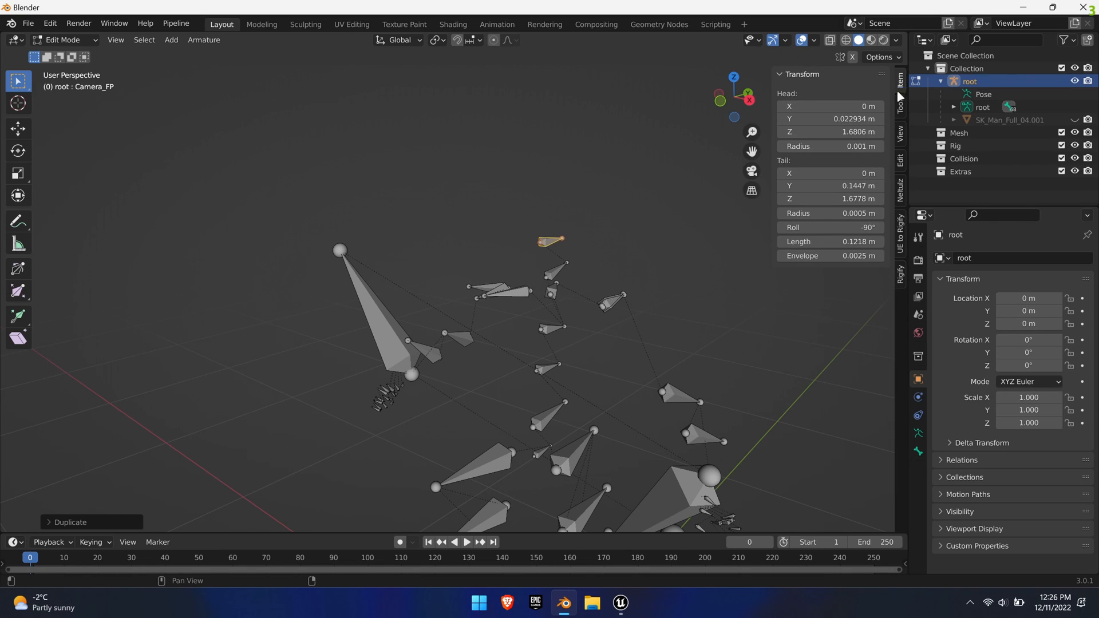
mouse_move(830, 119)
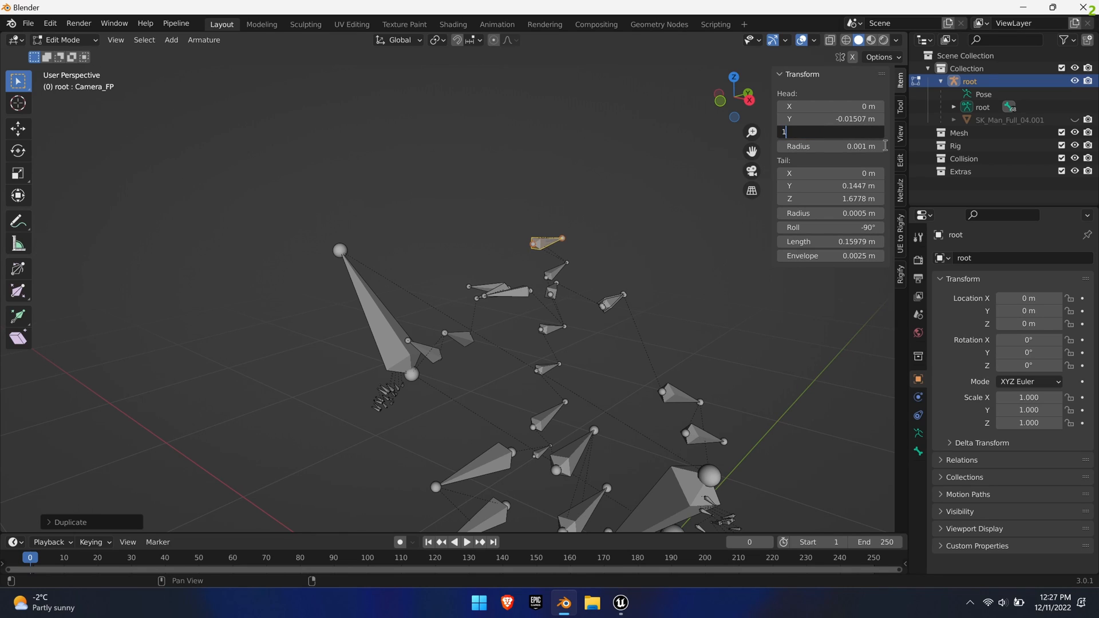
text(1.694 m)
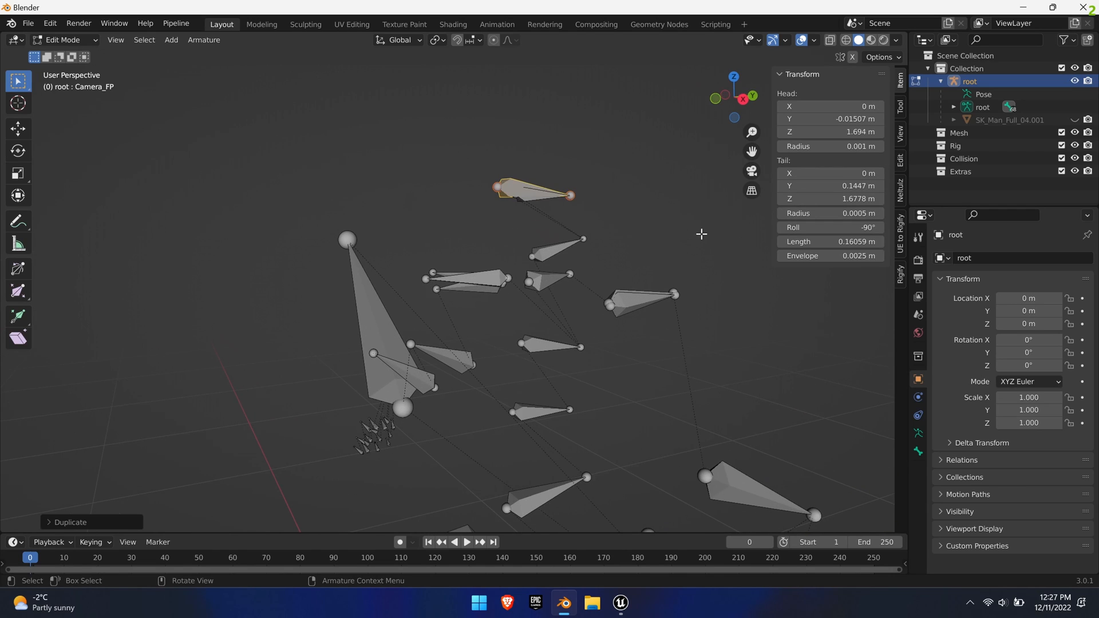
mouse_move(527, 203)
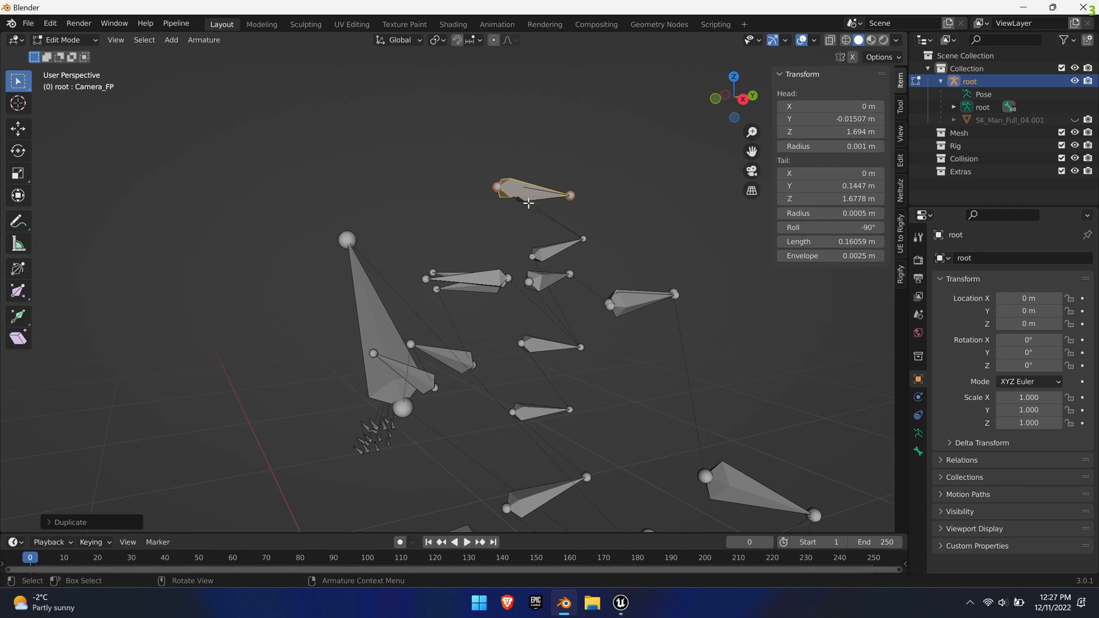
- Parent the copied camera bone to the head bone with Keep Offset
click(499, 188)
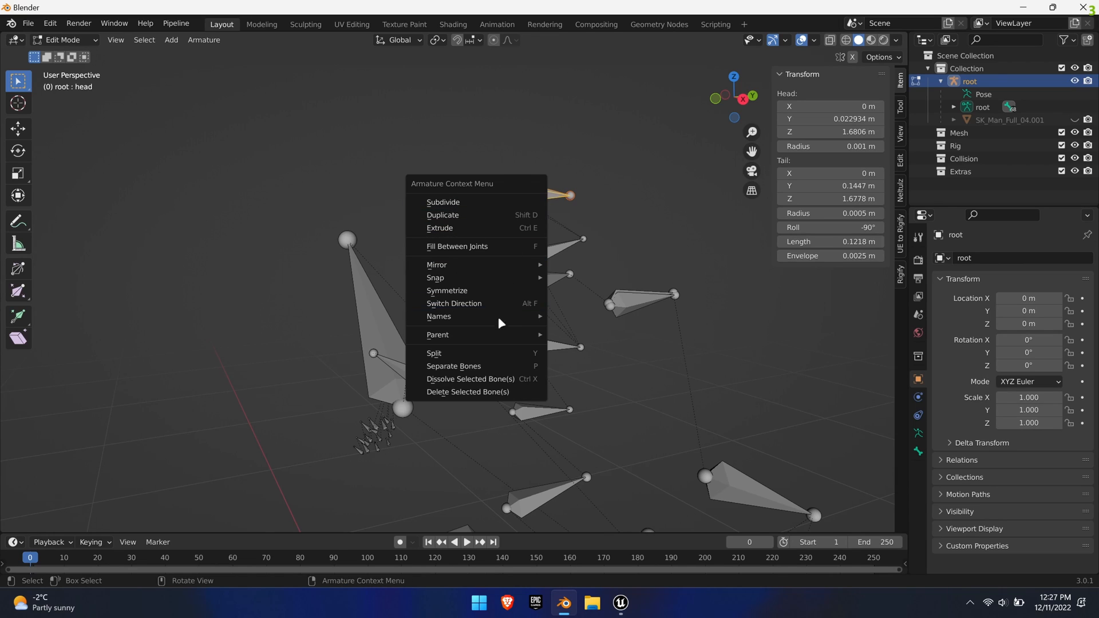
click(438, 334)
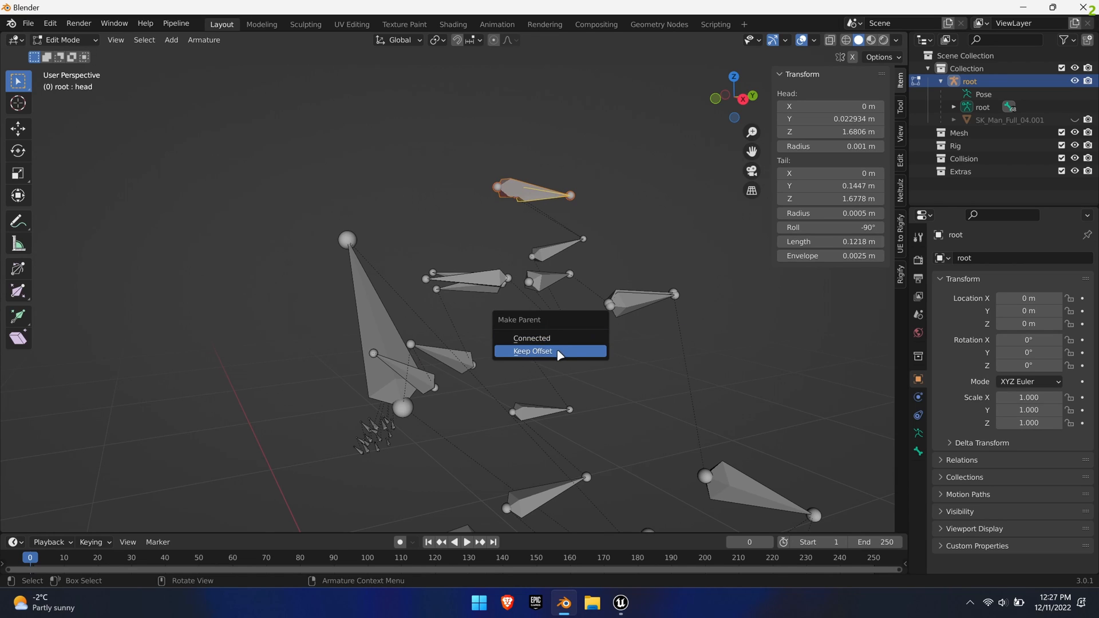
click(533, 350)
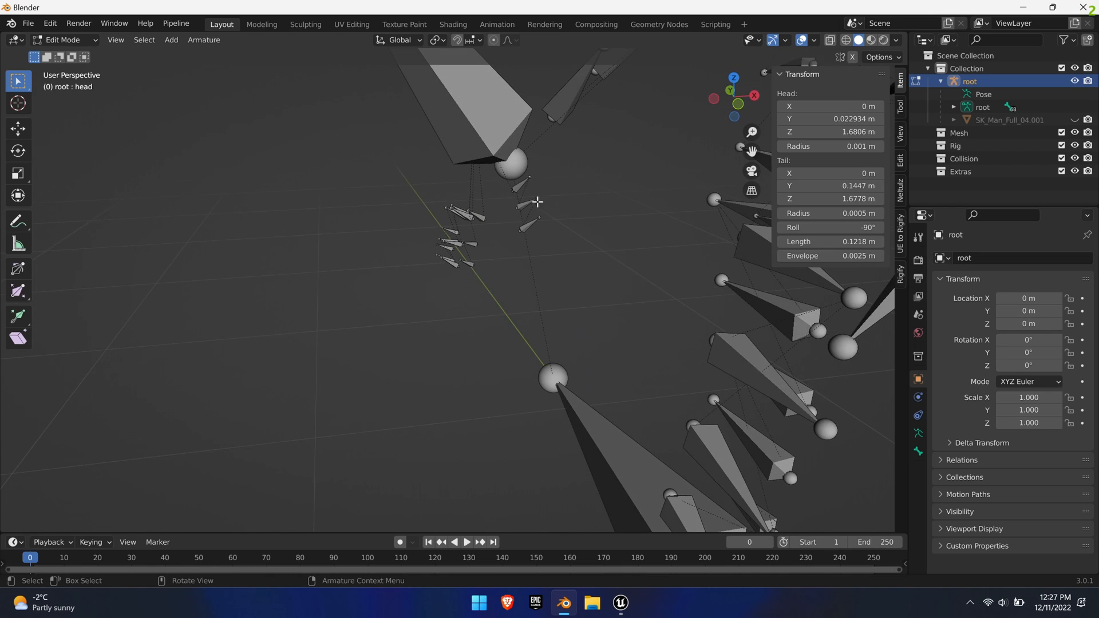
- Duplicate the right thumb bone with Shift+D as the basis for the Weapon bone
click(522, 184)
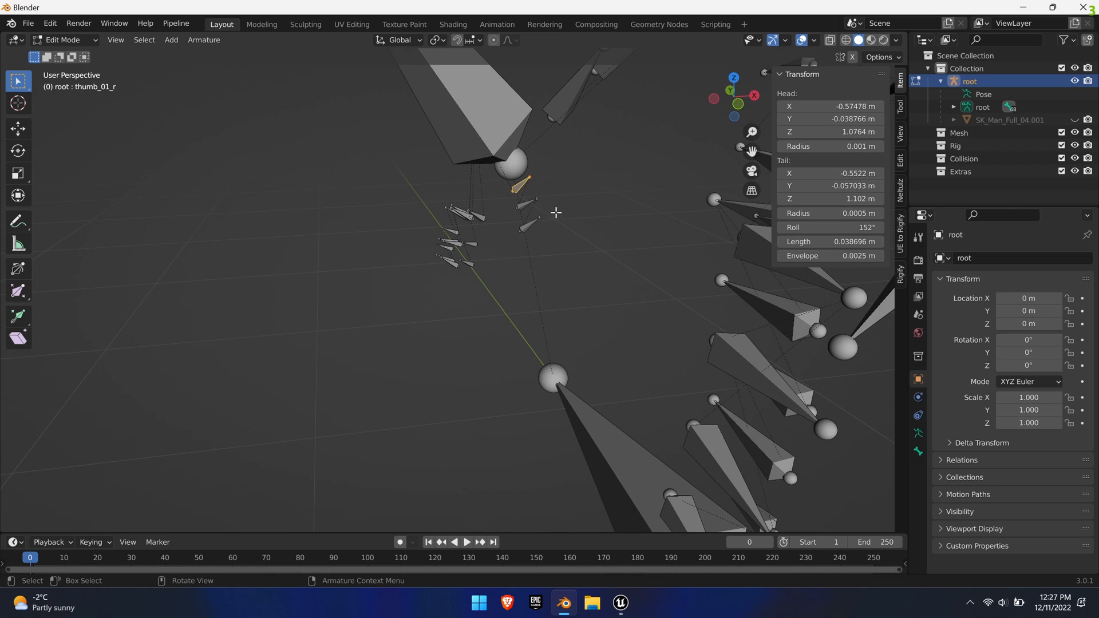
key(shift+d)
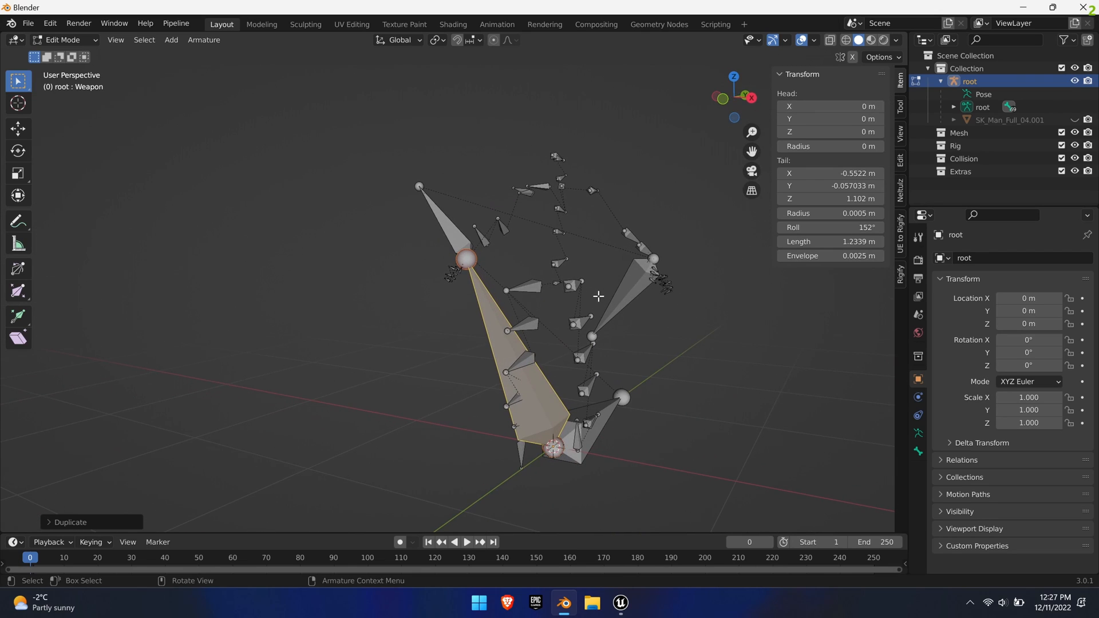
mouse_move(286, 181)
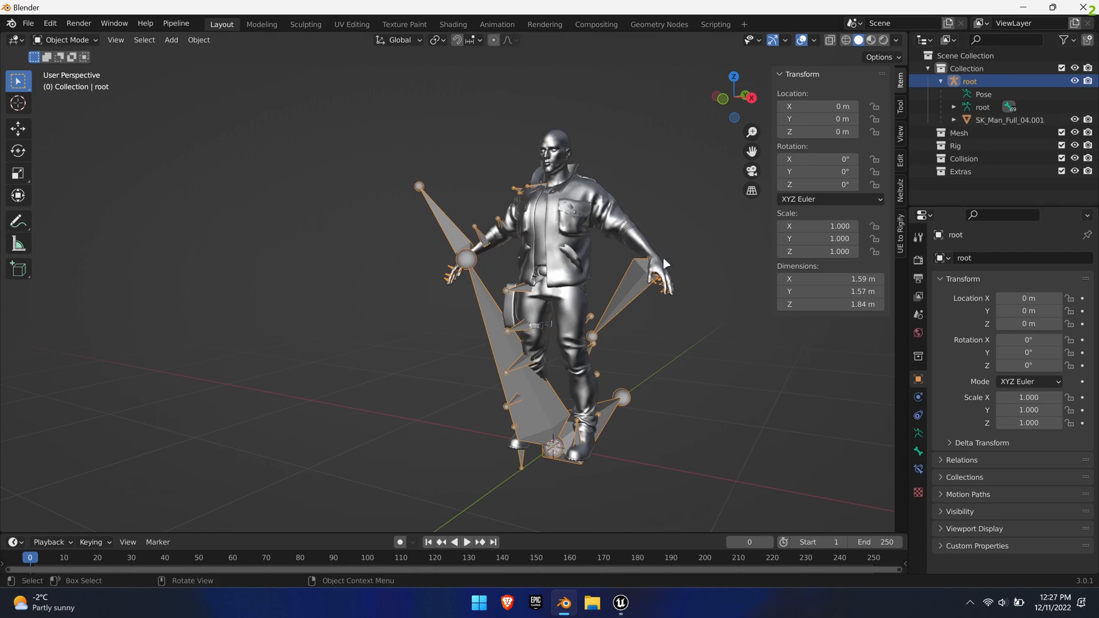
- Export the selected mesh and armature as MPS_Man.fbx with -Y forward and Z up
click(557, 266)
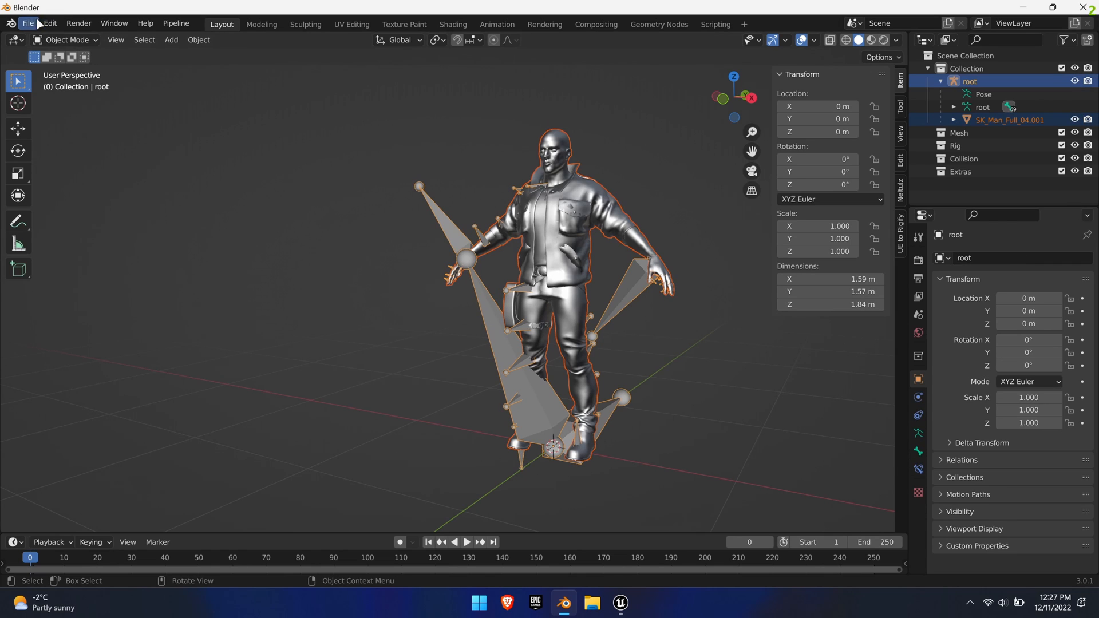
click(28, 23)
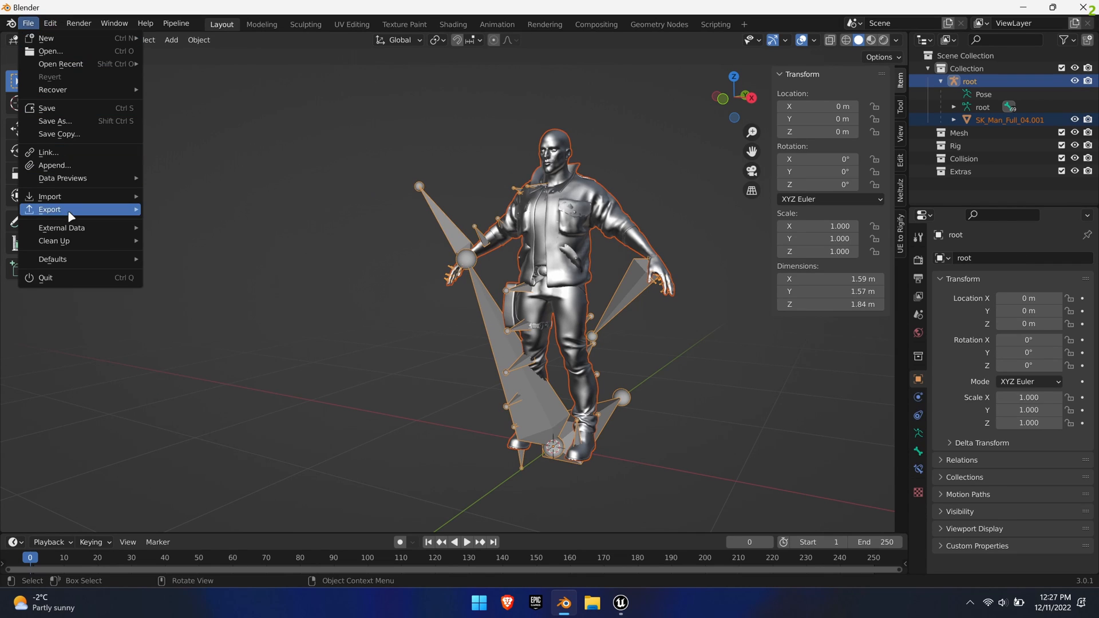
click(49, 209)
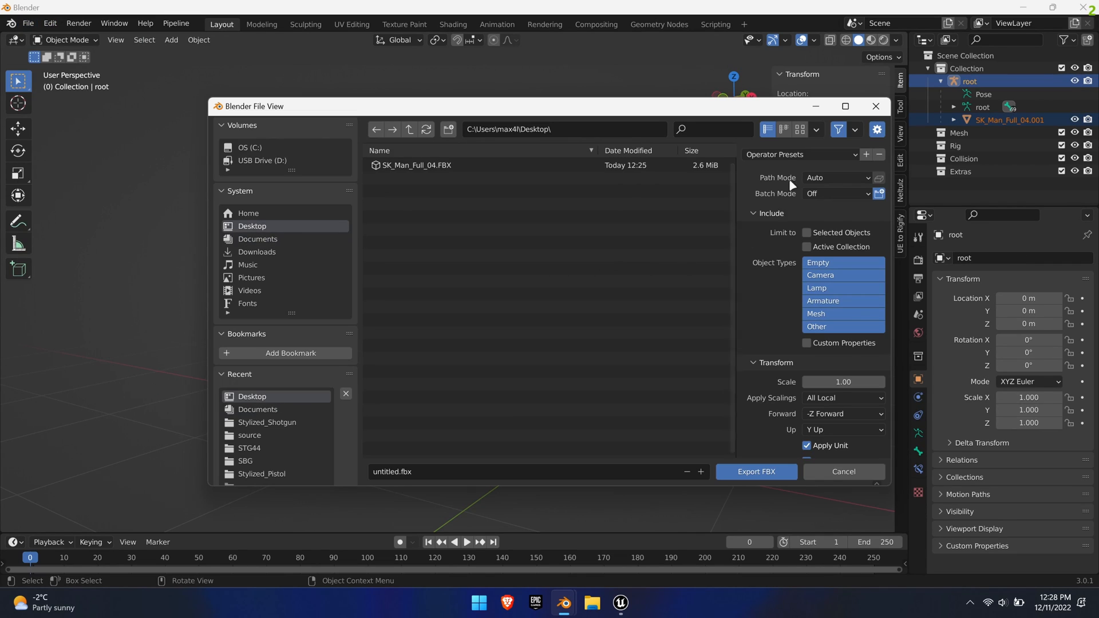
click(806, 216)
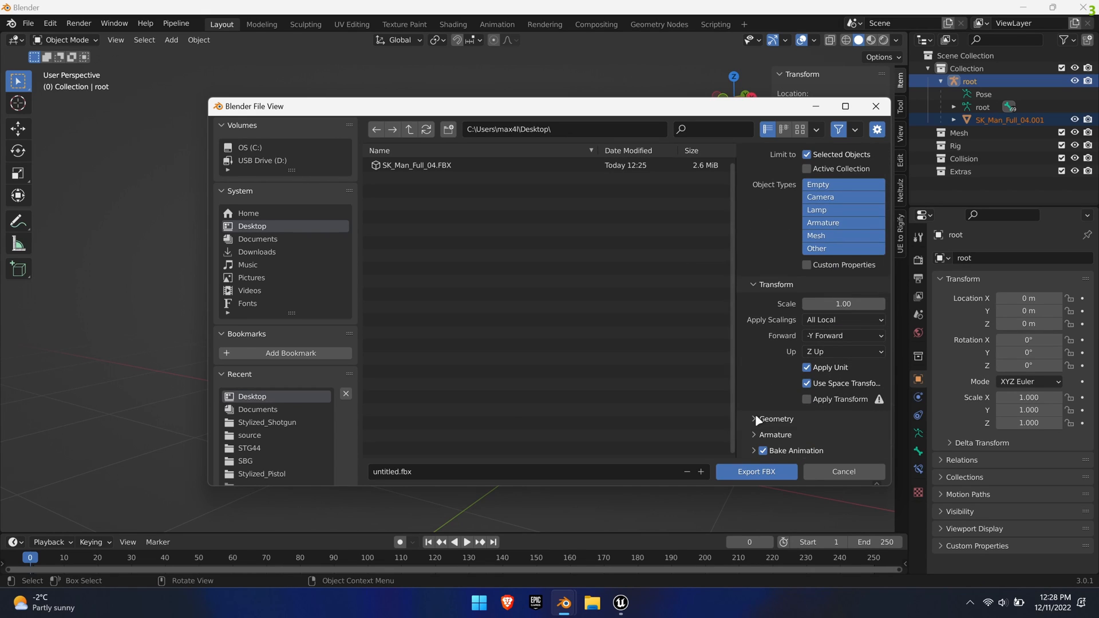
click(756, 418)
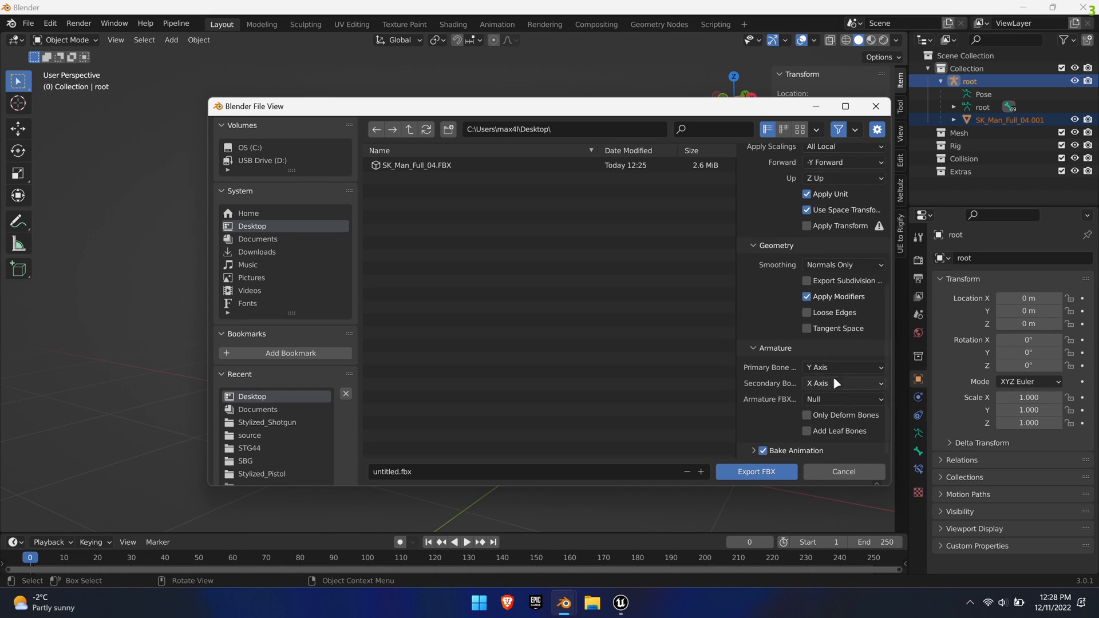
scroll(down, 3)
text(MPS_Man)
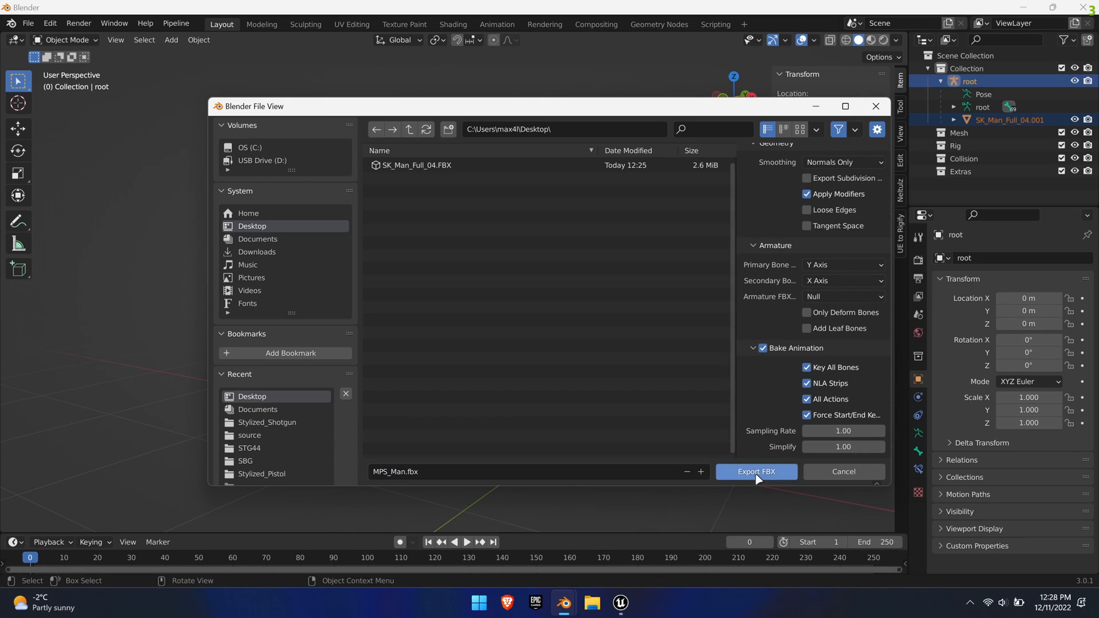
click(755, 471)
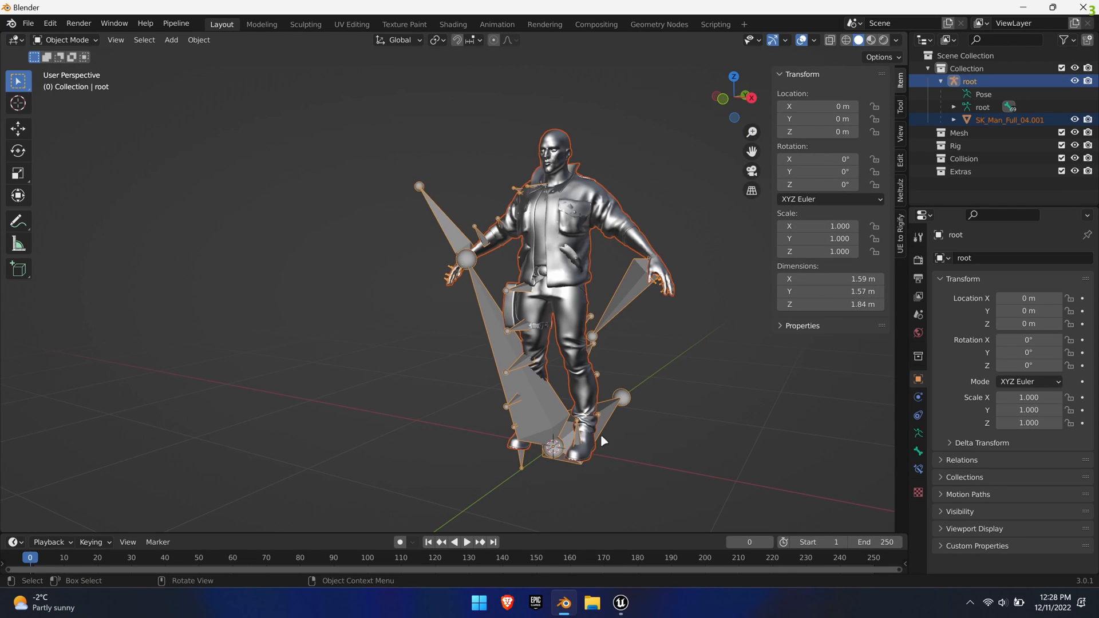
click(619, 603)
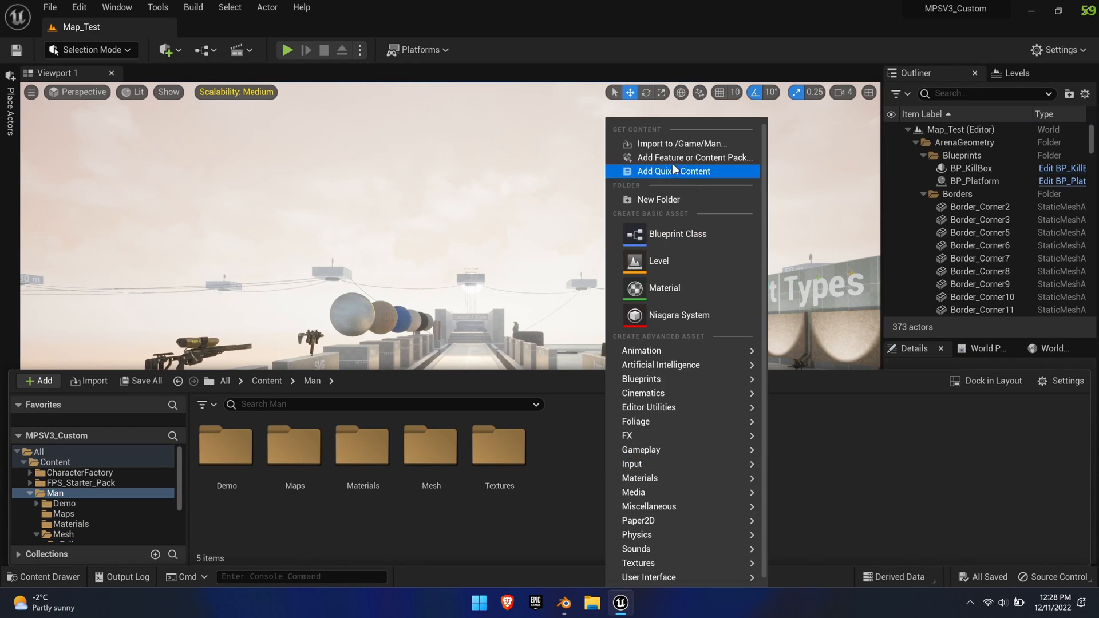
- Import MPS_Man into the Man folder using MPS_Player_Skeleton and MPS_Player_PhysicsAsset
click(682, 143)
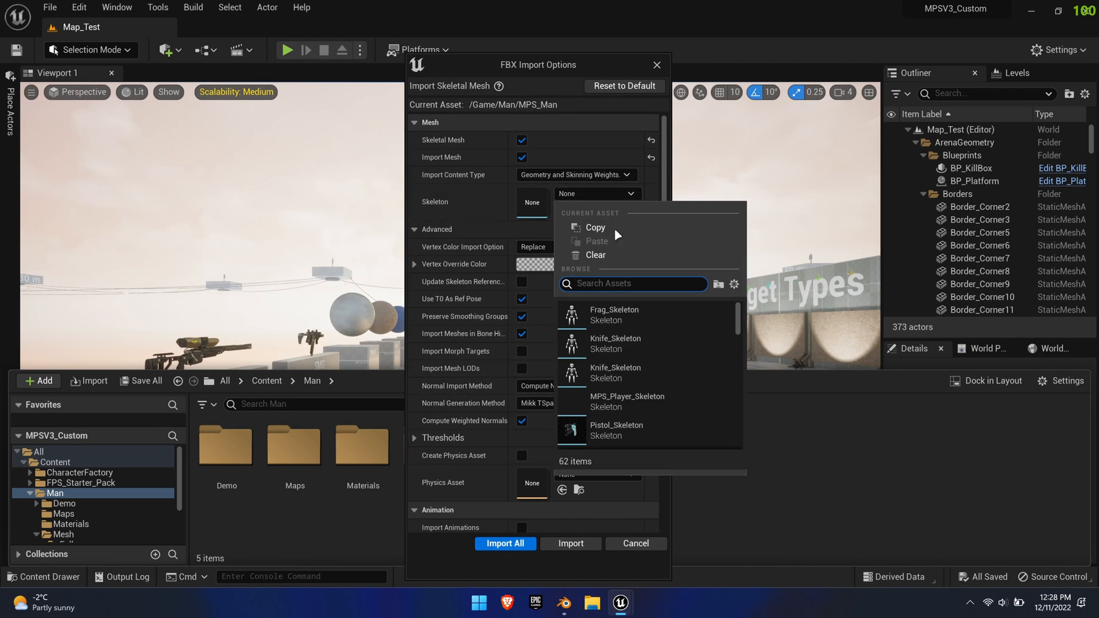
click(627, 401)
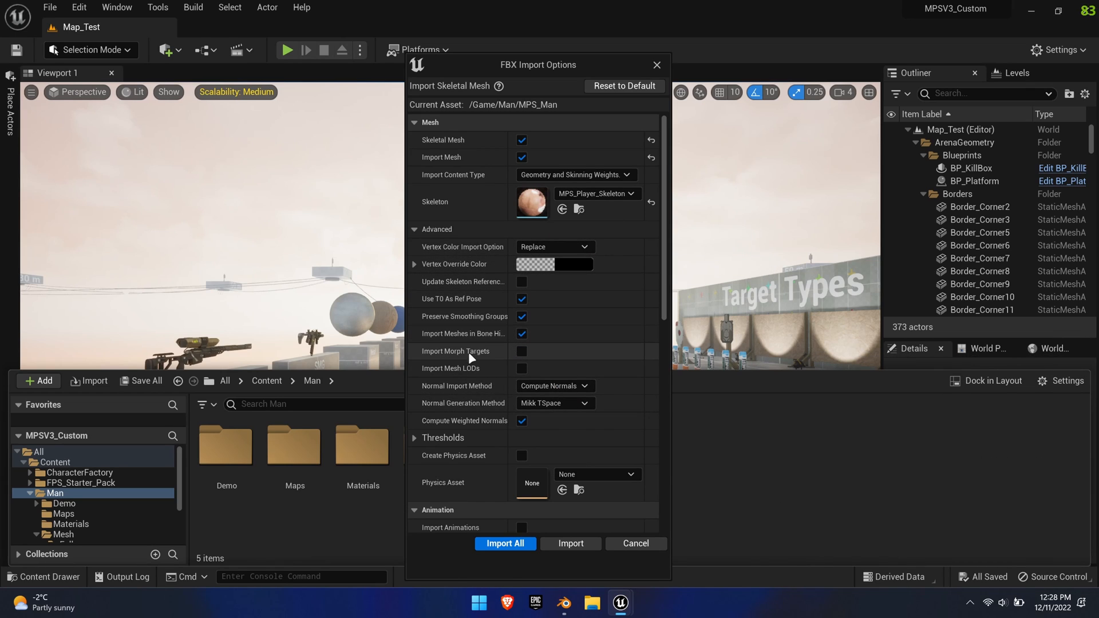
mouse_move(554, 403)
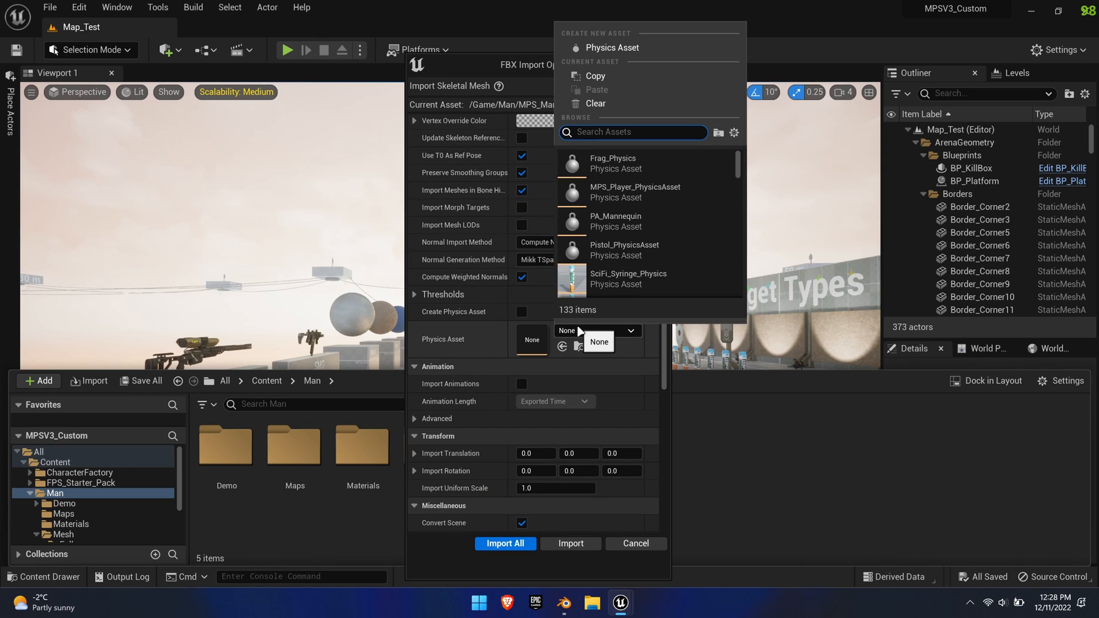
click(634, 191)
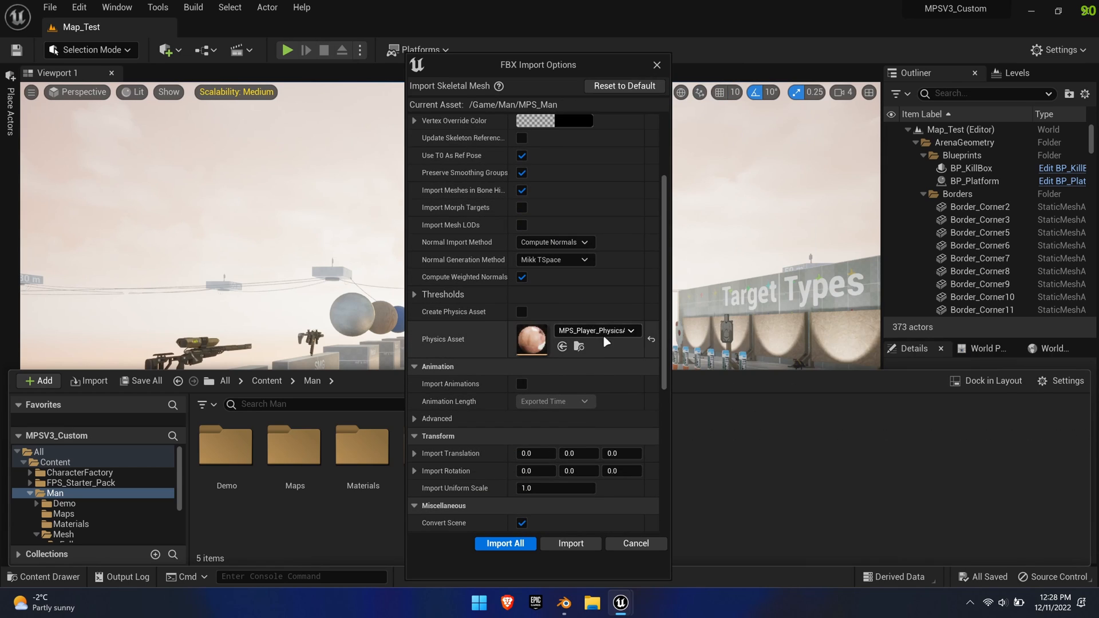
scroll(down, 3)
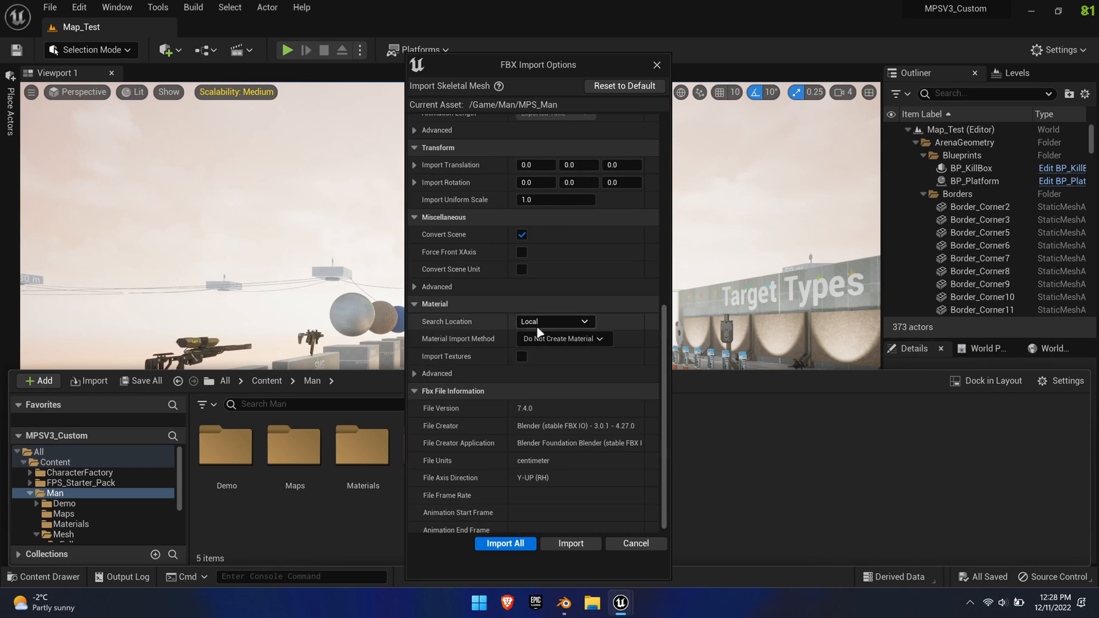
click(503, 543)
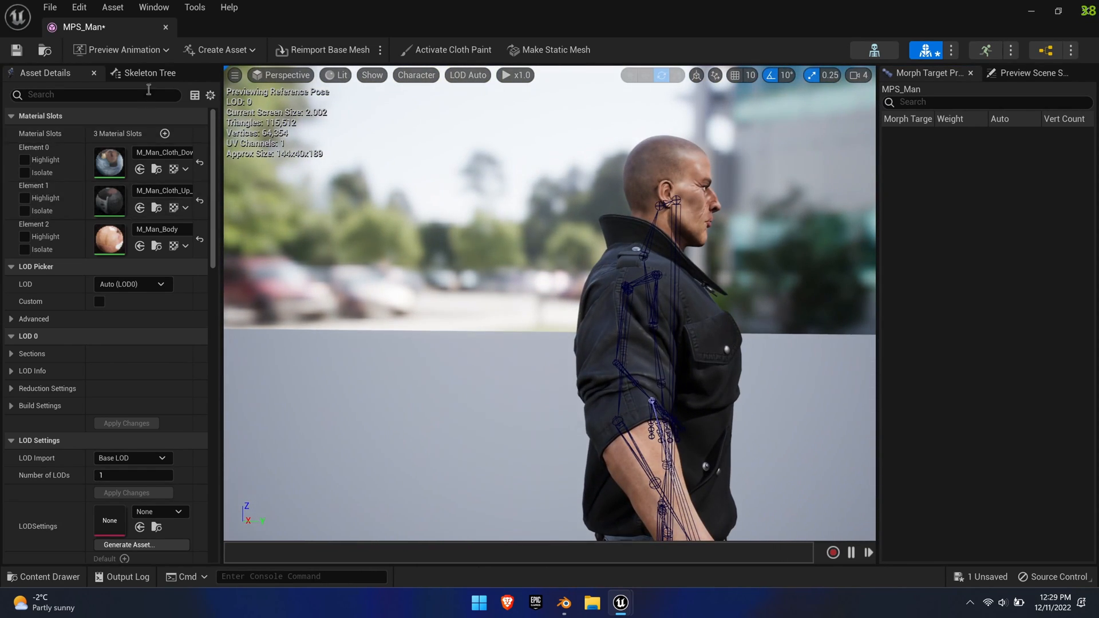
- Inspect MPS_Man's Skeleton Tree, including the head bone, then close the mesh editor
click(148, 73)
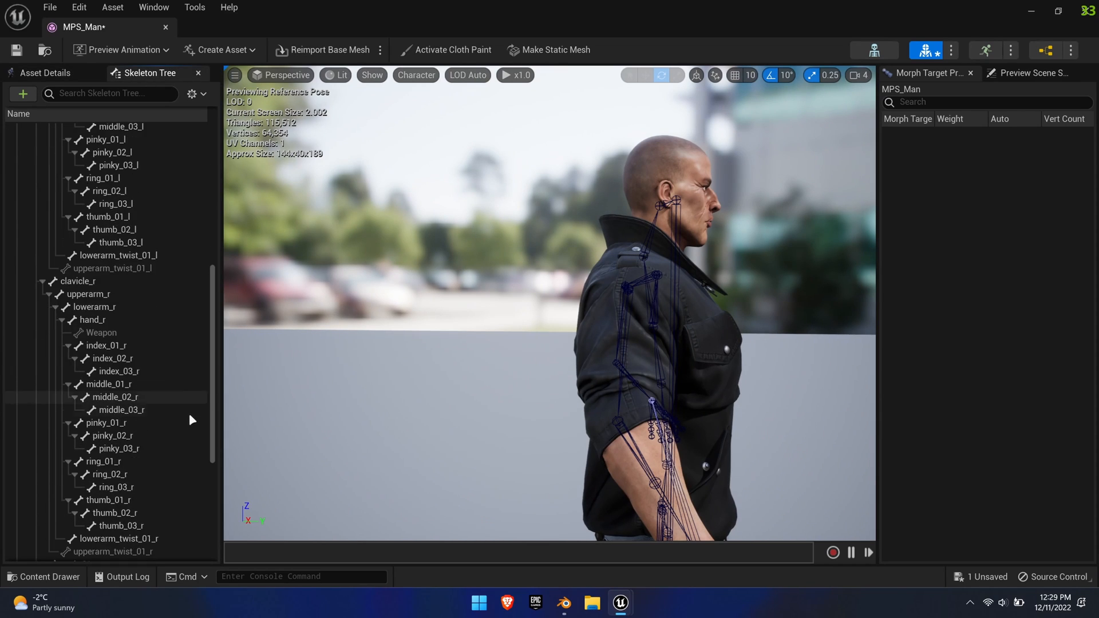
click(76, 453)
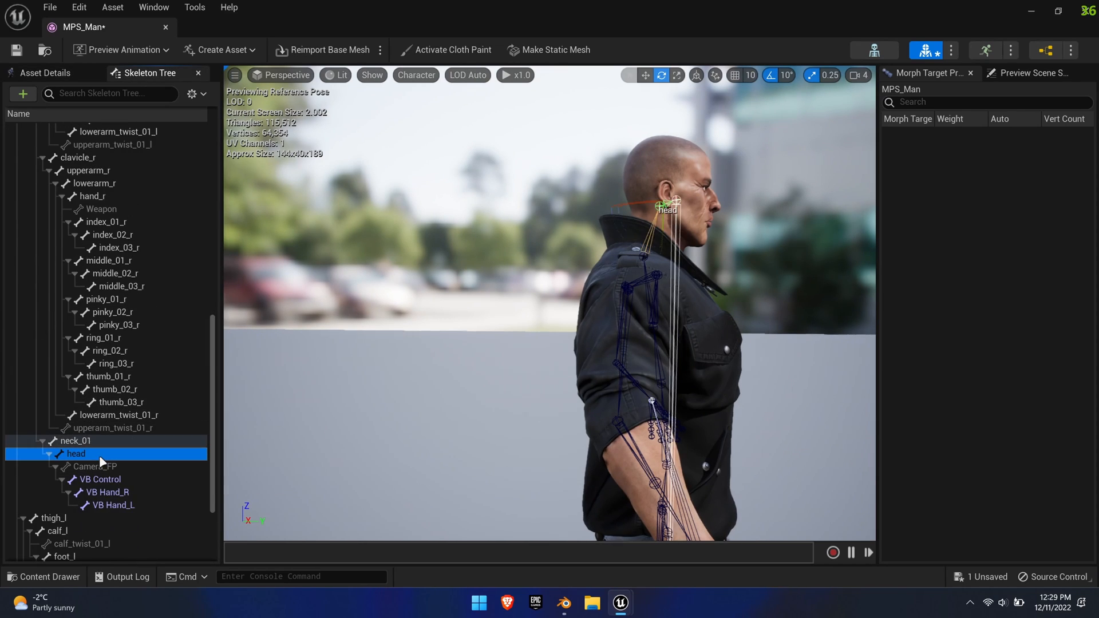
click(93, 466)
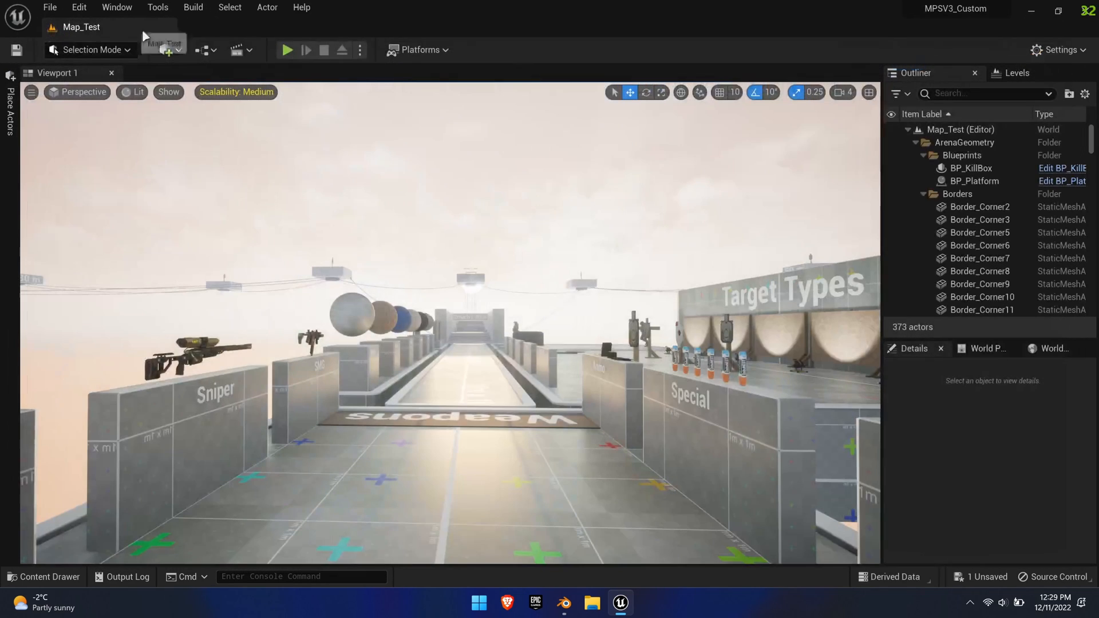
- Duplicate a CBP_MPS blueprint in MP_System_V3/Game/Blueprints as CBP_MPS_C and open it
click(43, 576)
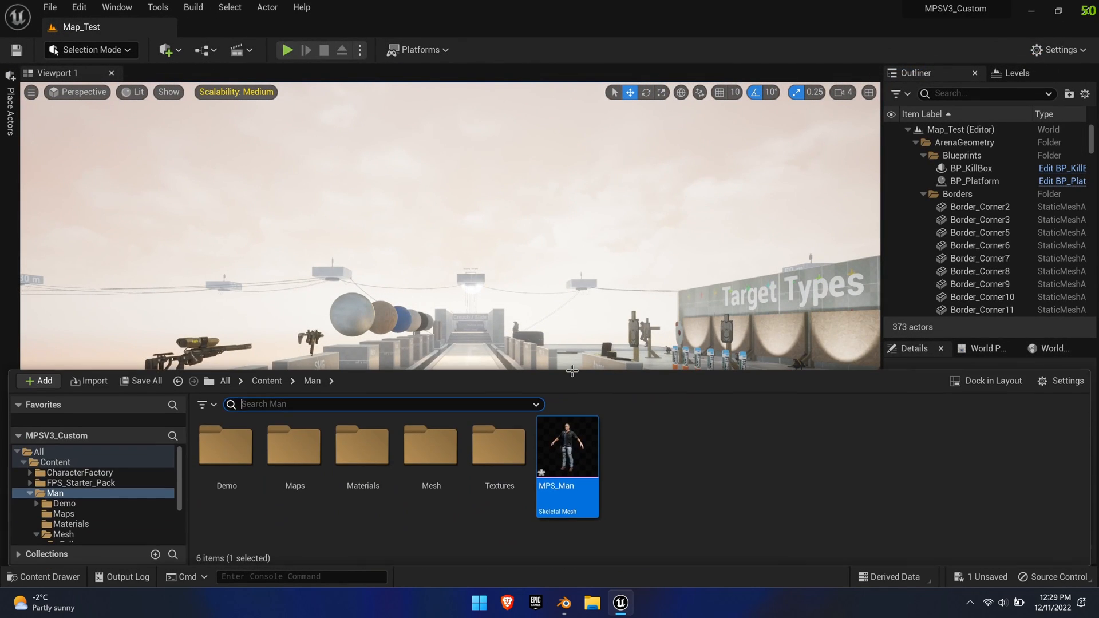
mouse_move(83, 483)
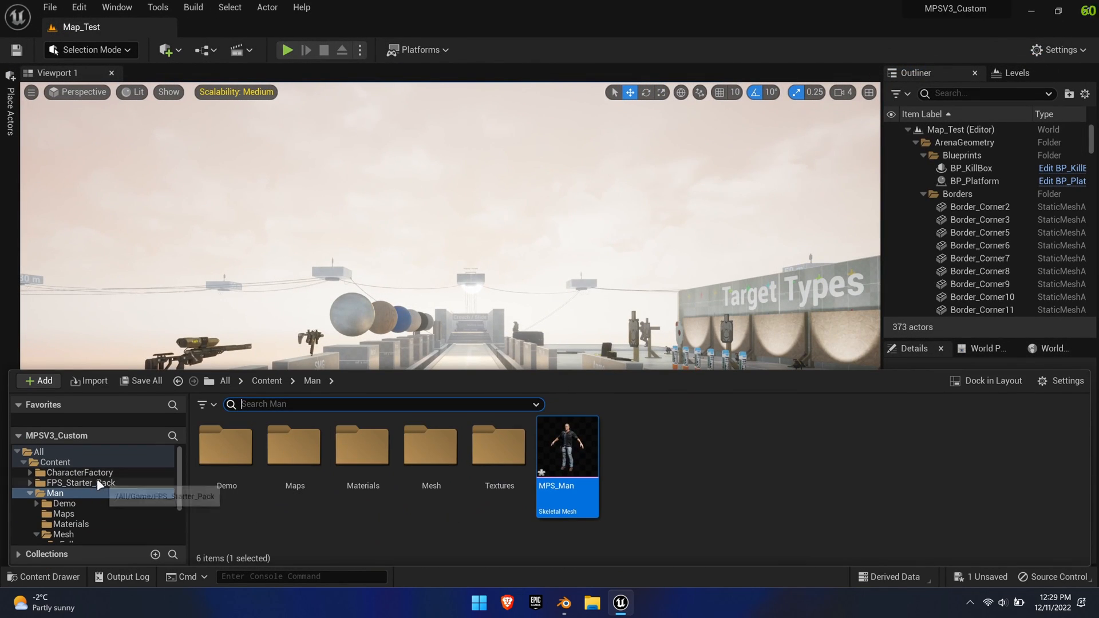
click(75, 534)
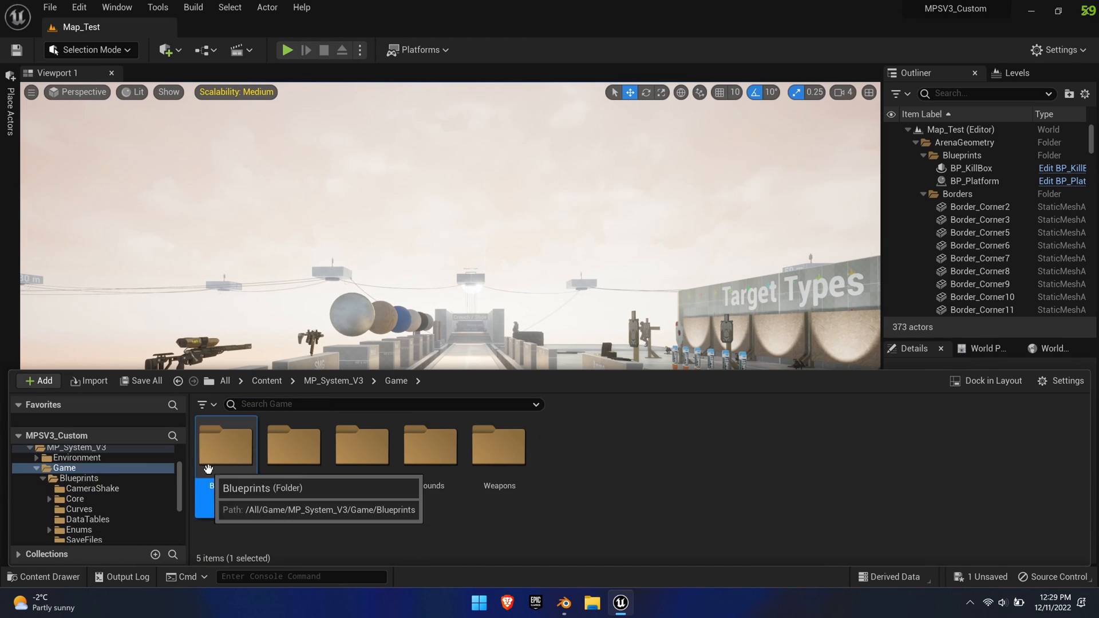
double_click(224, 444)
text(CBP_MPS_C)
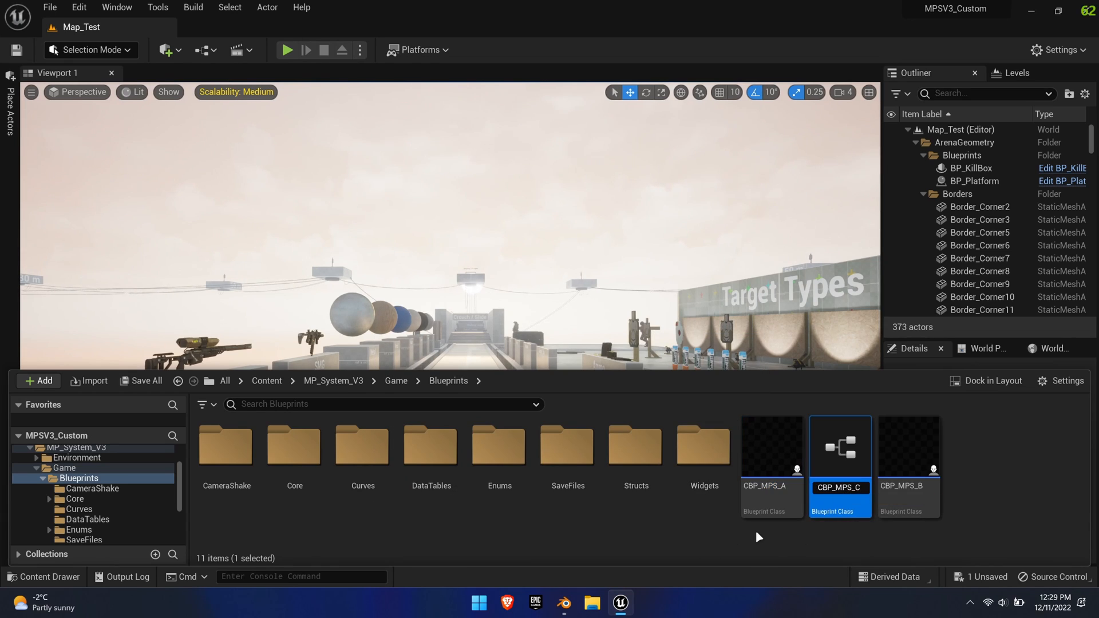
double_click(838, 446)
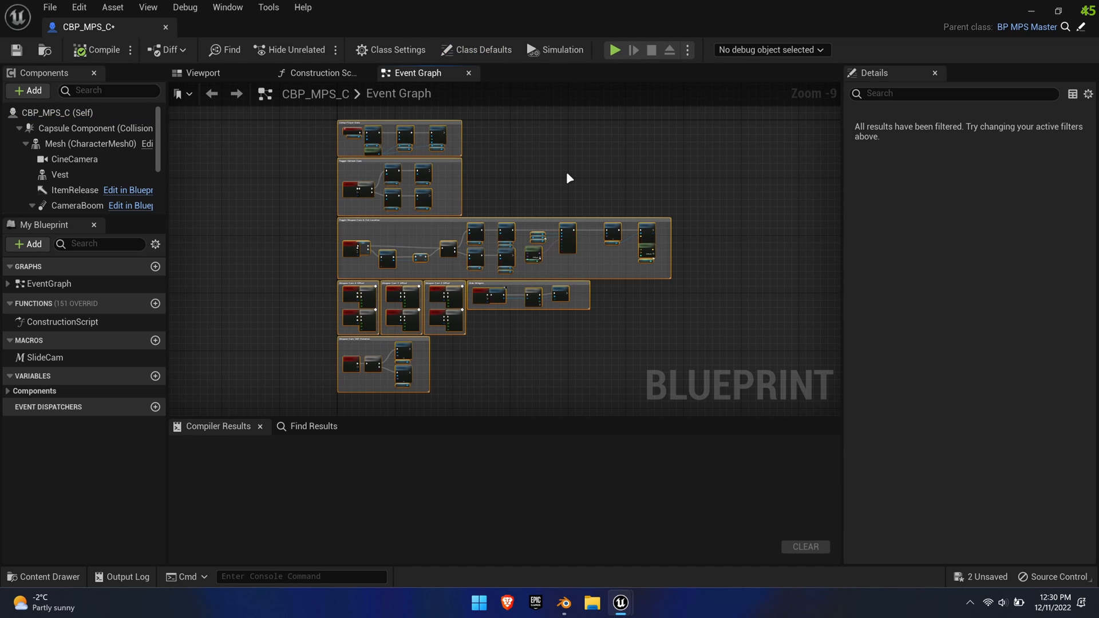
- Clear CBP_MPS_C's Event Graph and Construction Script nodes and remove the Vest component
click(322, 73)
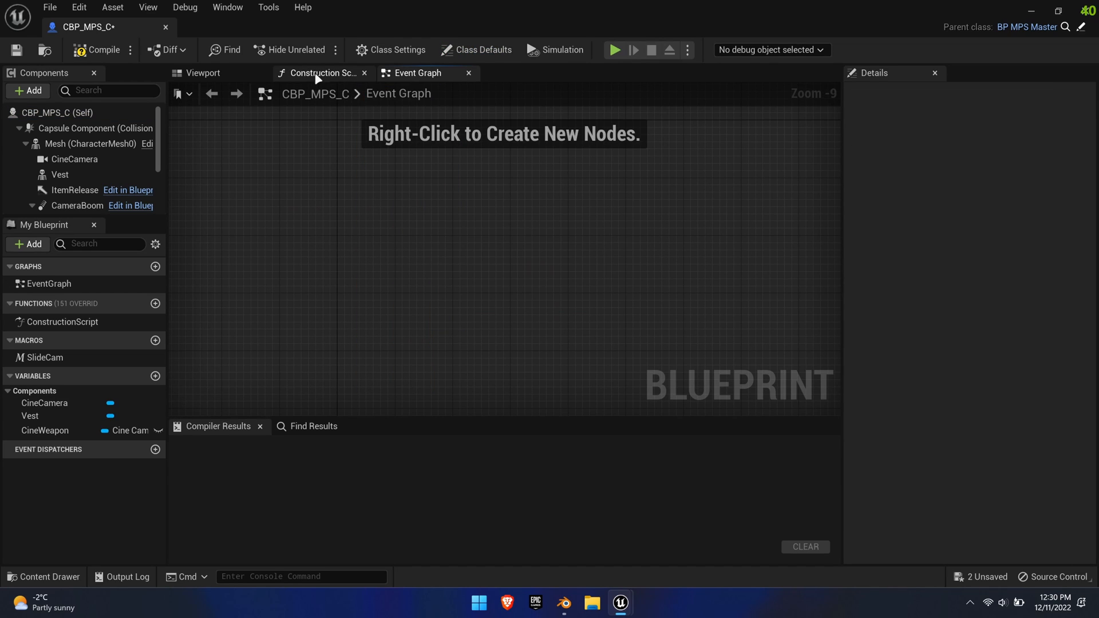
click(321, 73)
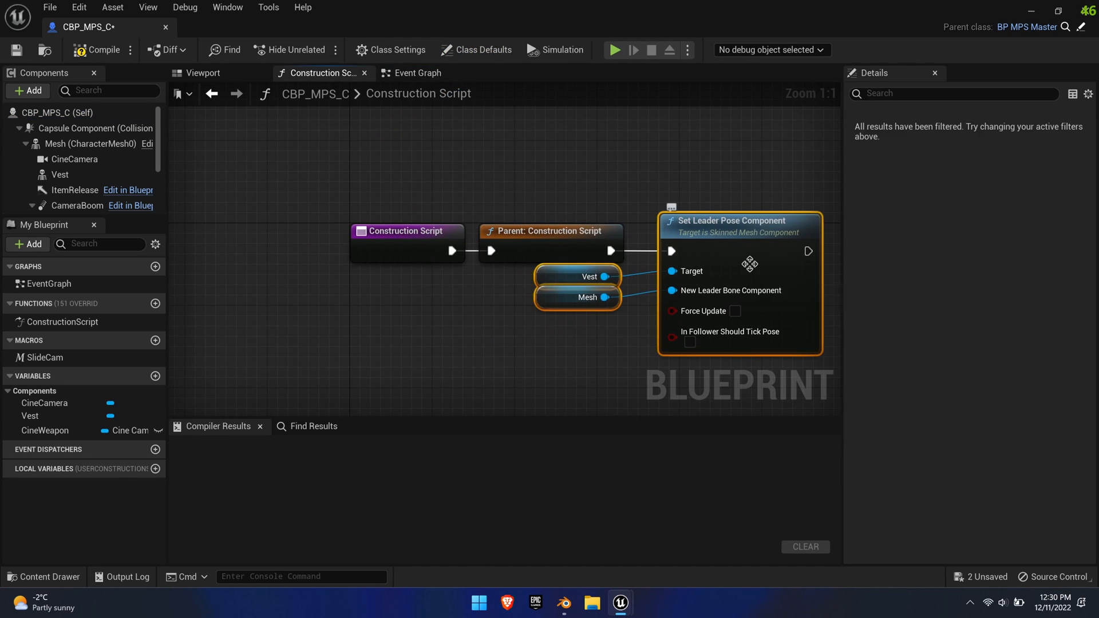
click(59, 175)
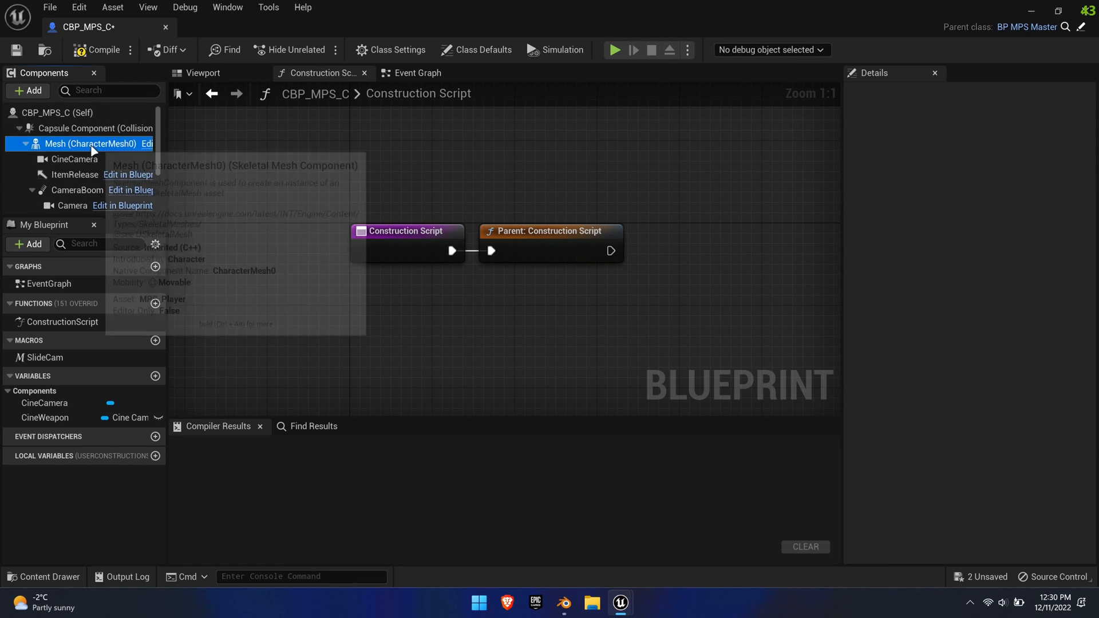
- Set the Mesh component's Skeletal Mesh Asset to MPS_Man and compile
click(90, 143)
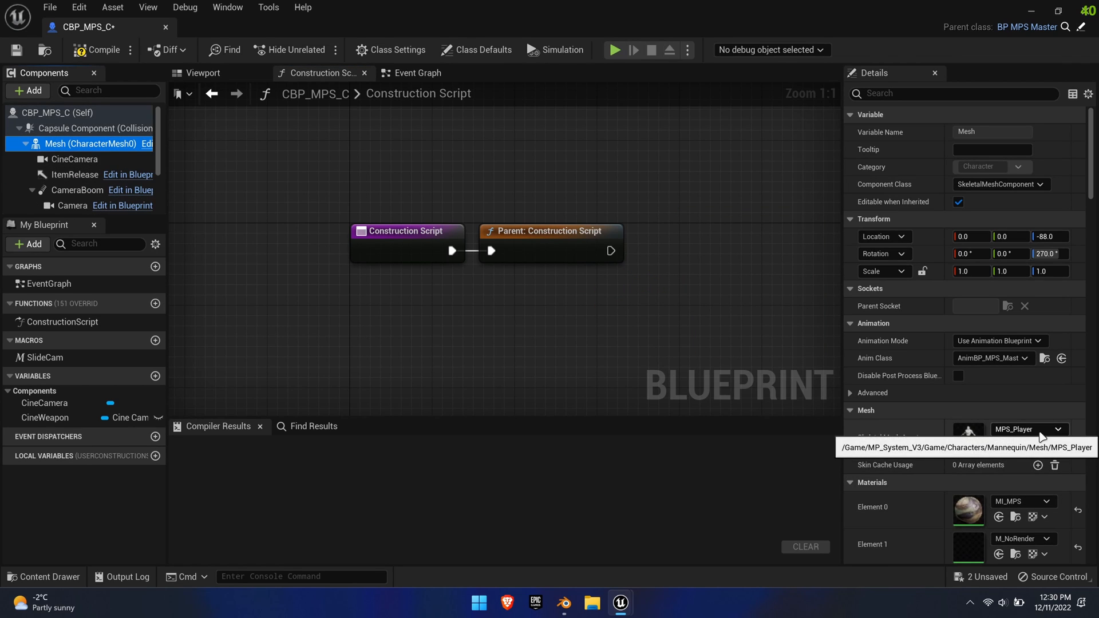
click(1062, 429)
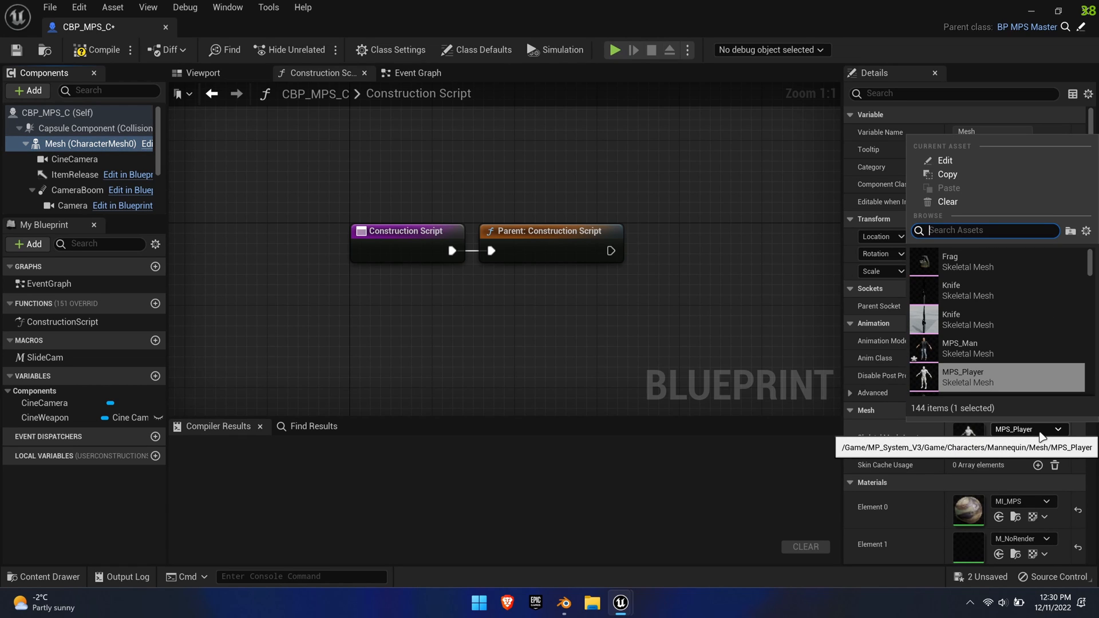
text(man)
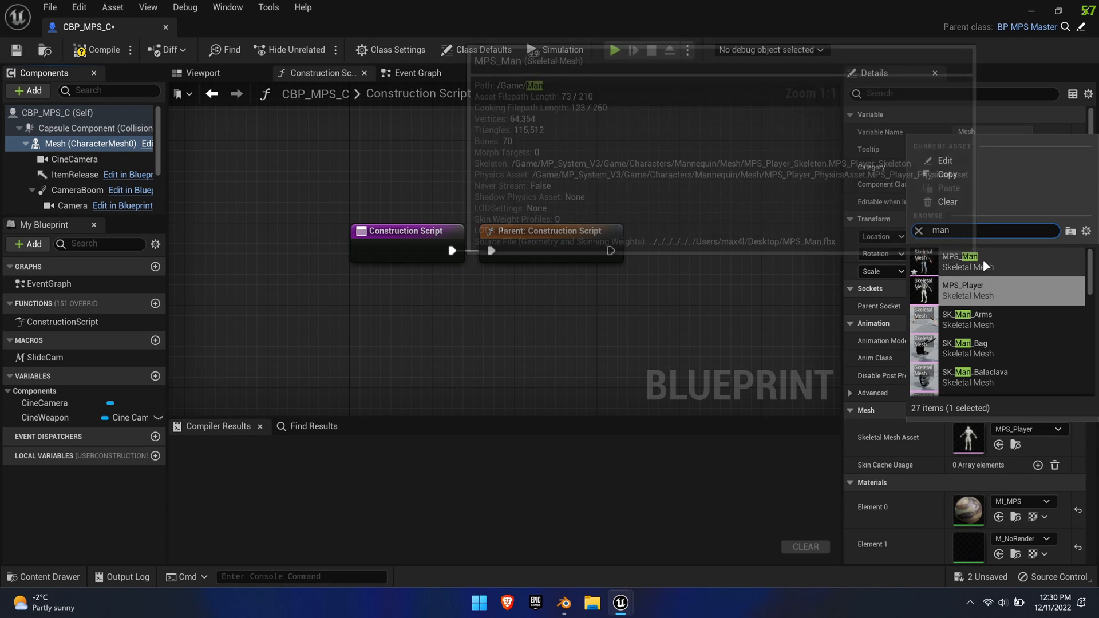
click(959, 262)
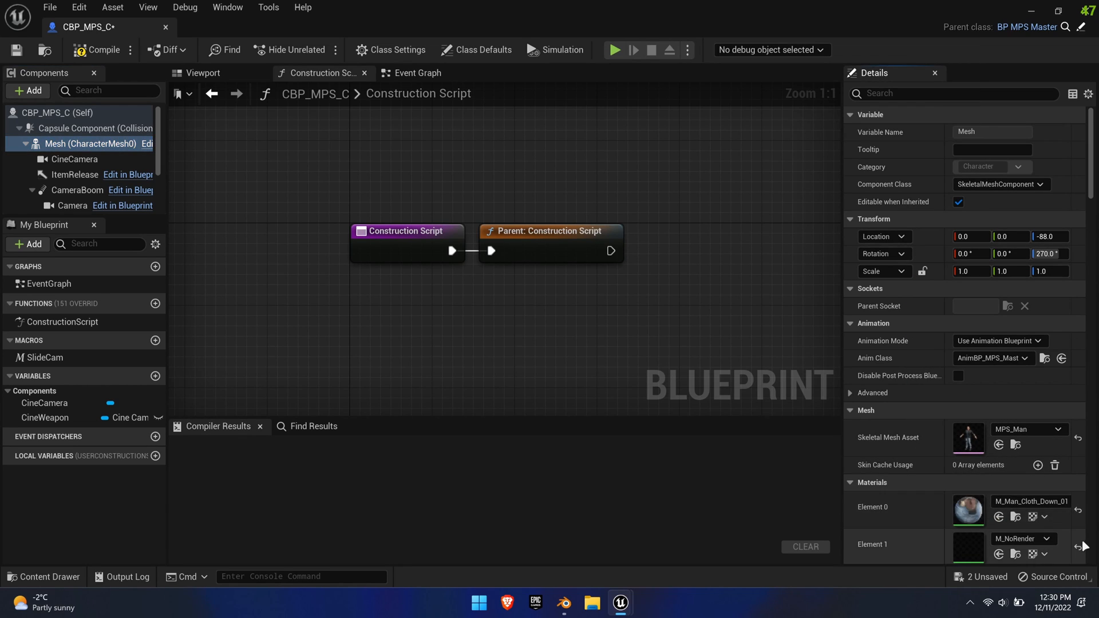
scroll(down, 3)
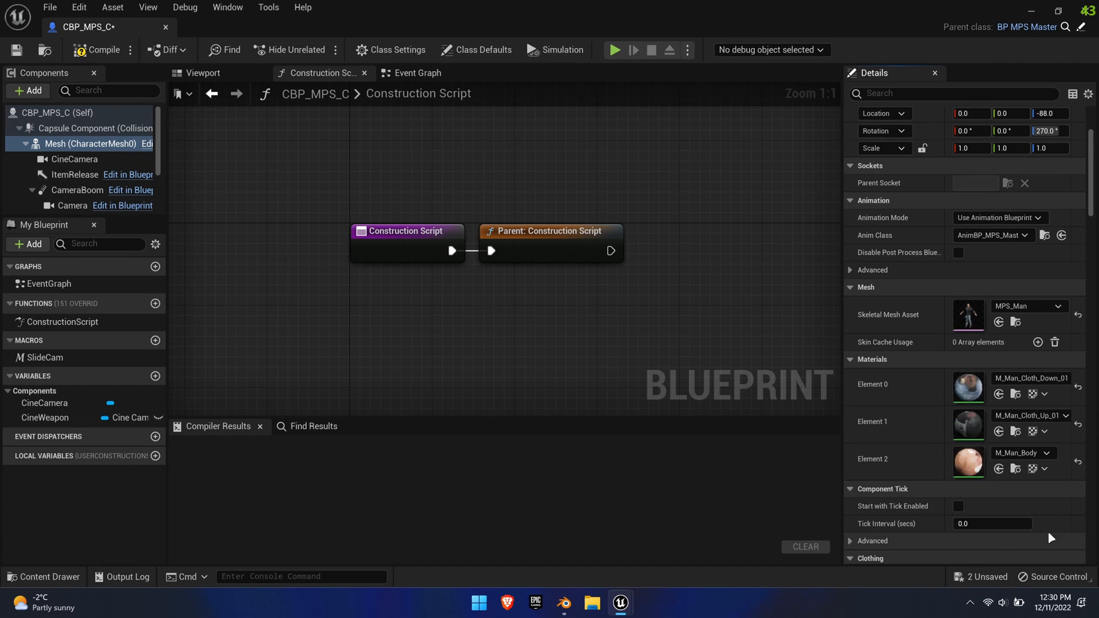
mouse_move(523, 290)
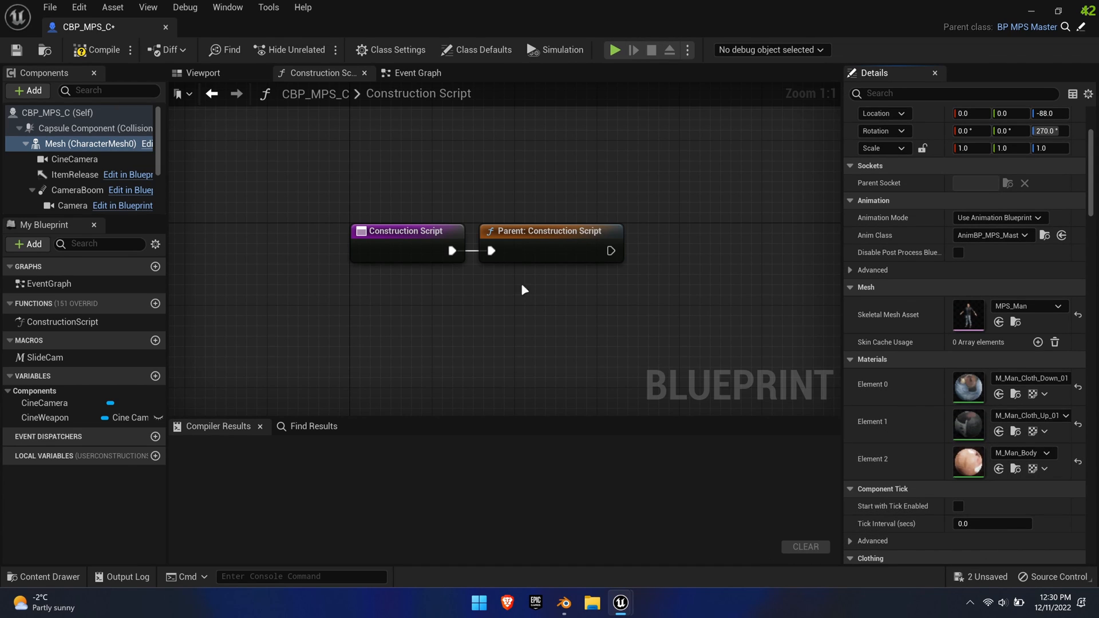
click(103, 50)
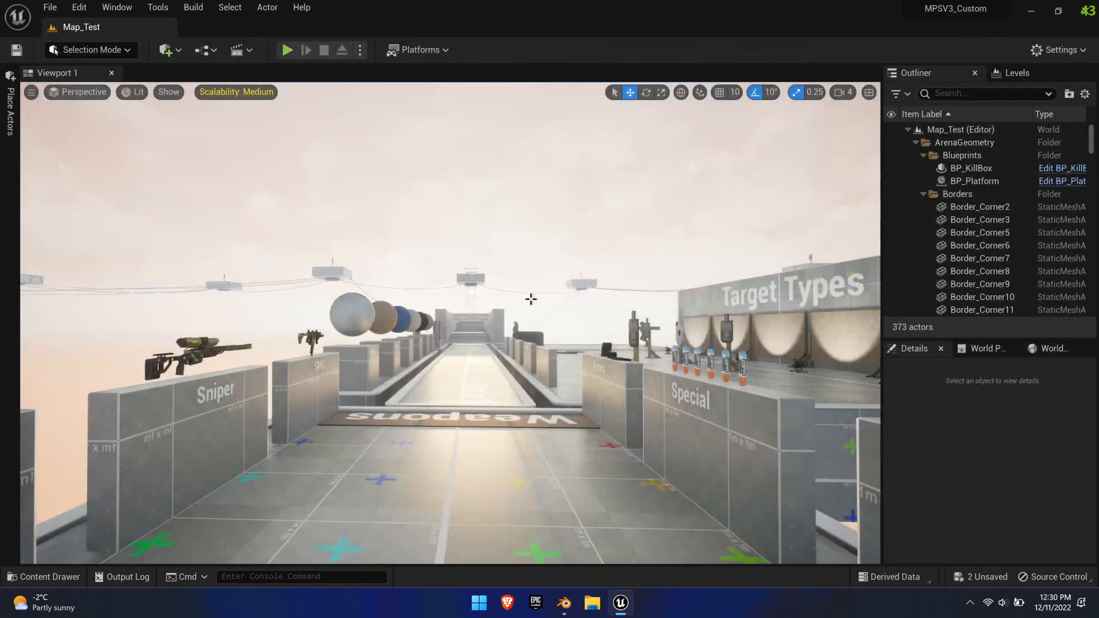
- Make GM_MPS spawn players as CBP_MPS_C, compile it, and start a Play preview
click(41, 576)
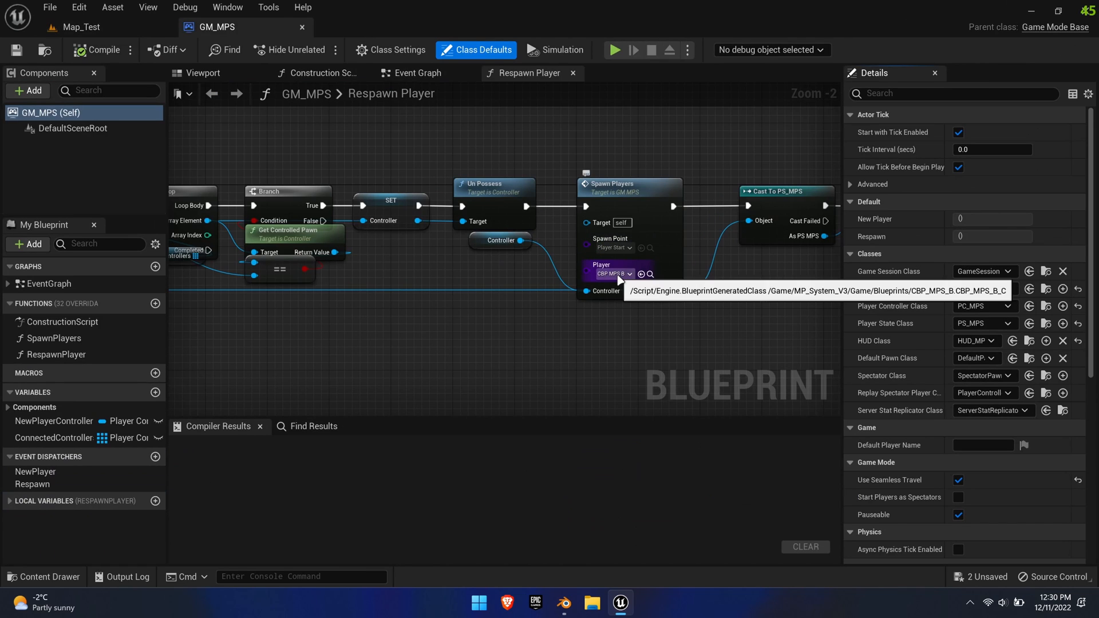
click(417, 72)
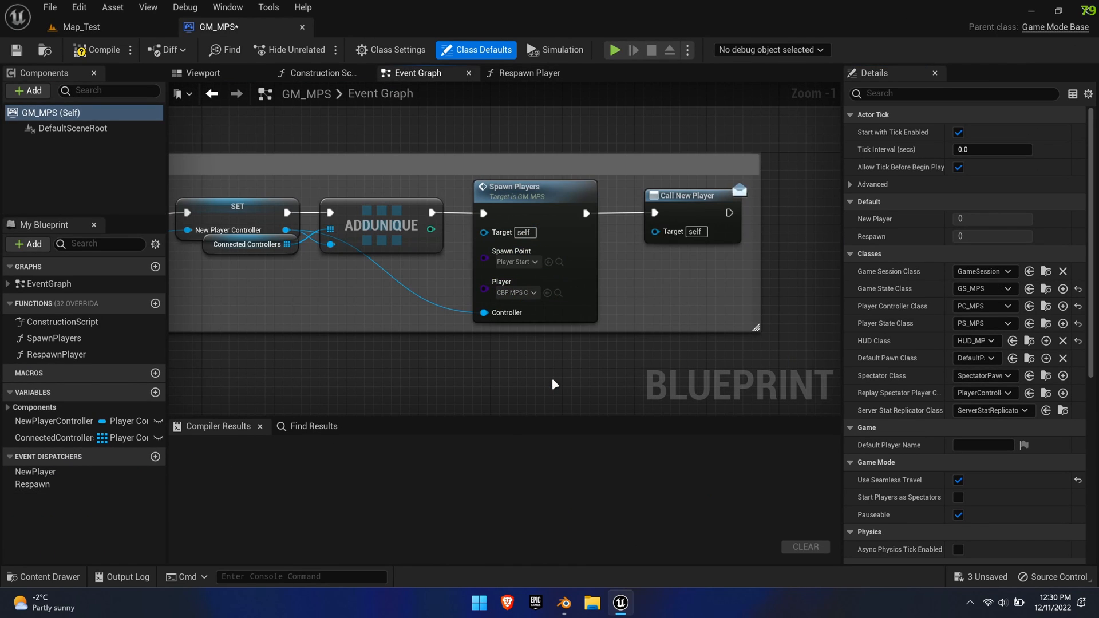
click(104, 50)
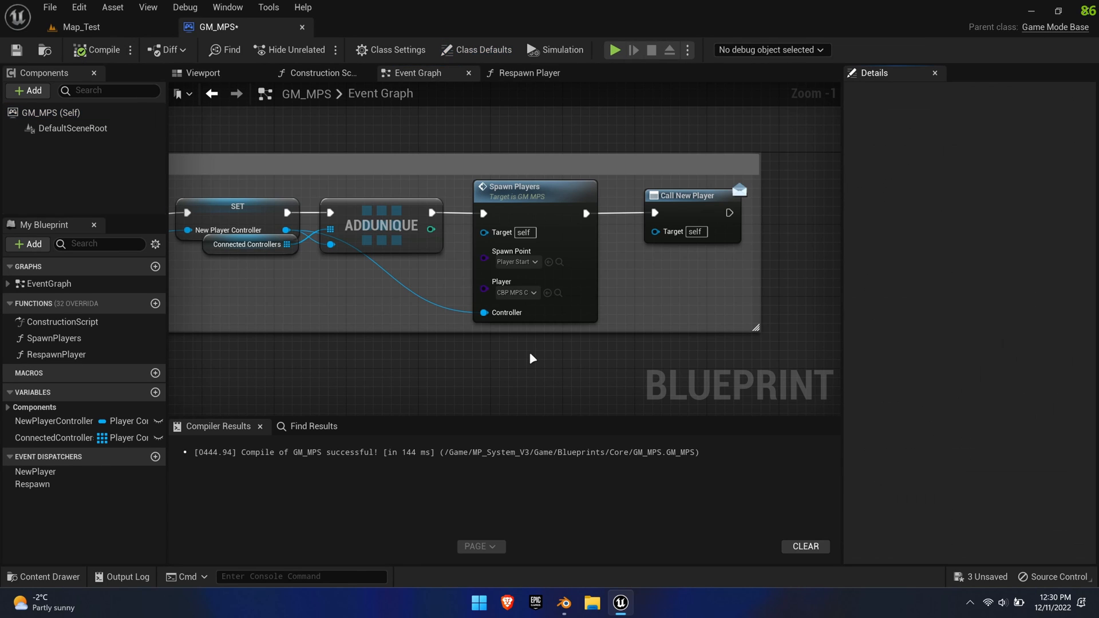
click(615, 50)
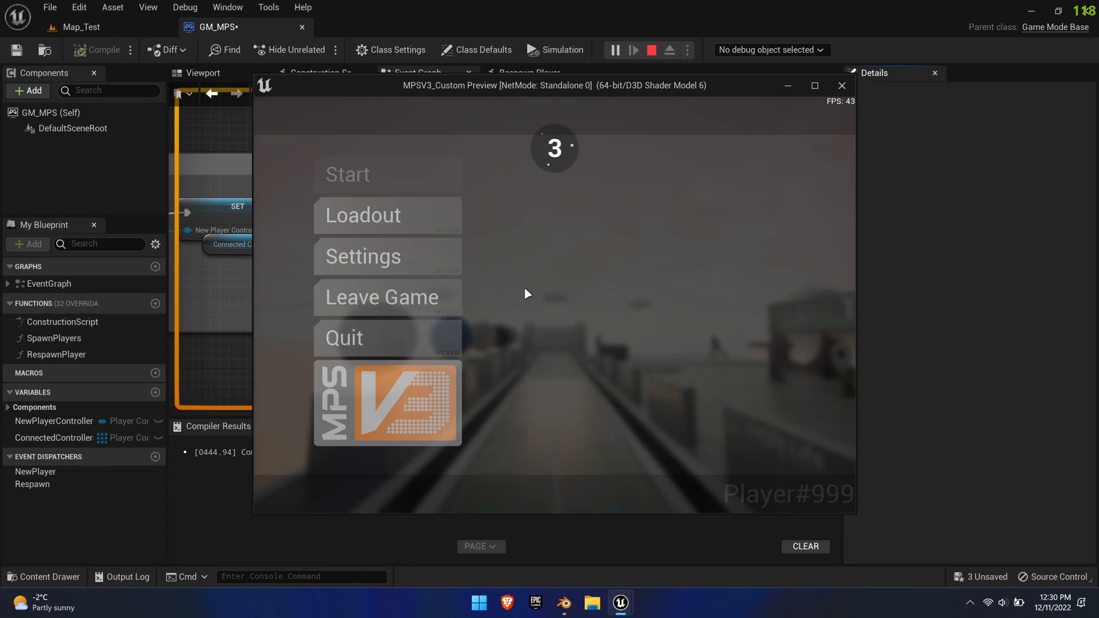